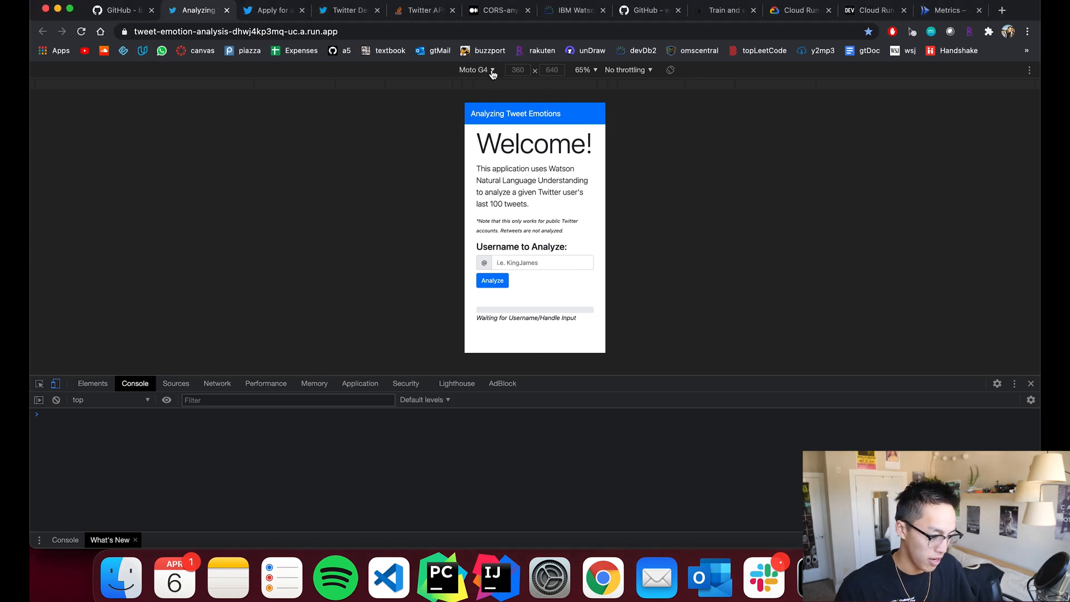
- Emulate the welcome page on iPhone X, then on iPhone 6/7/8 Plus
click(478, 69)
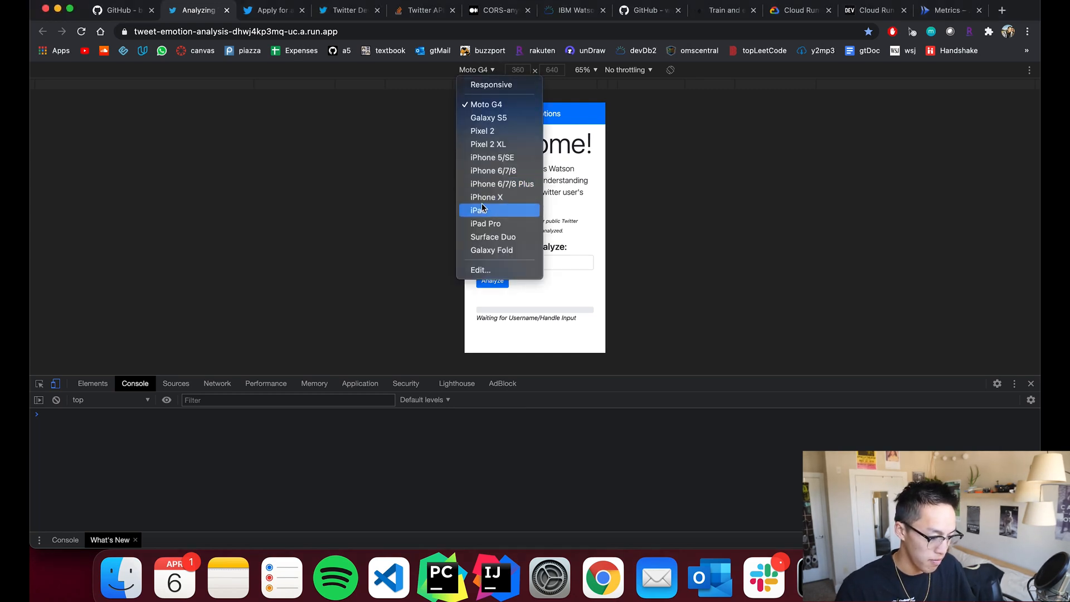
click(486, 196)
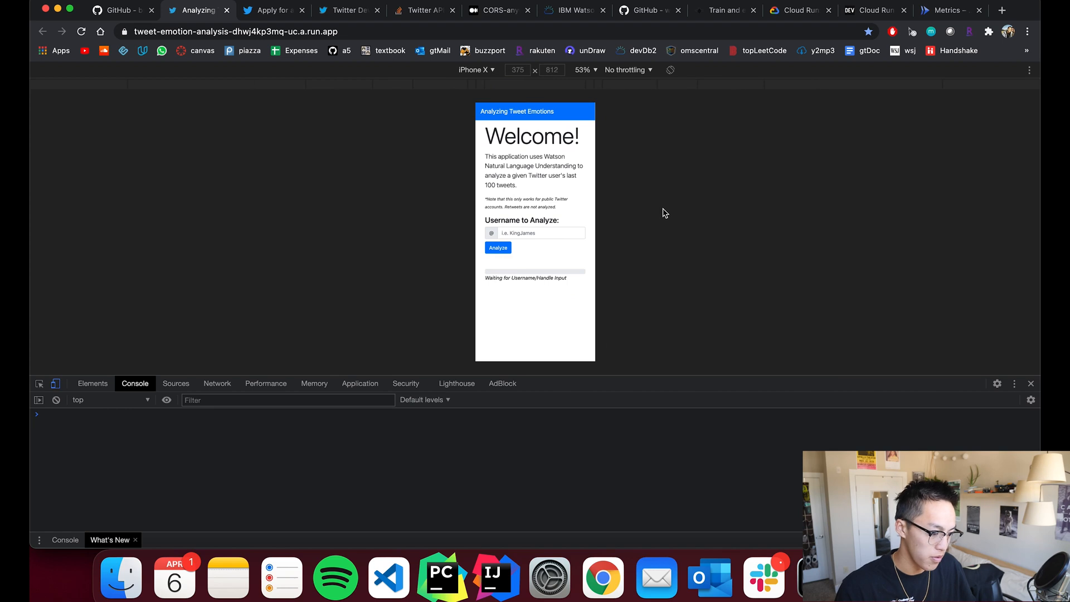
mouse_move(668, 205)
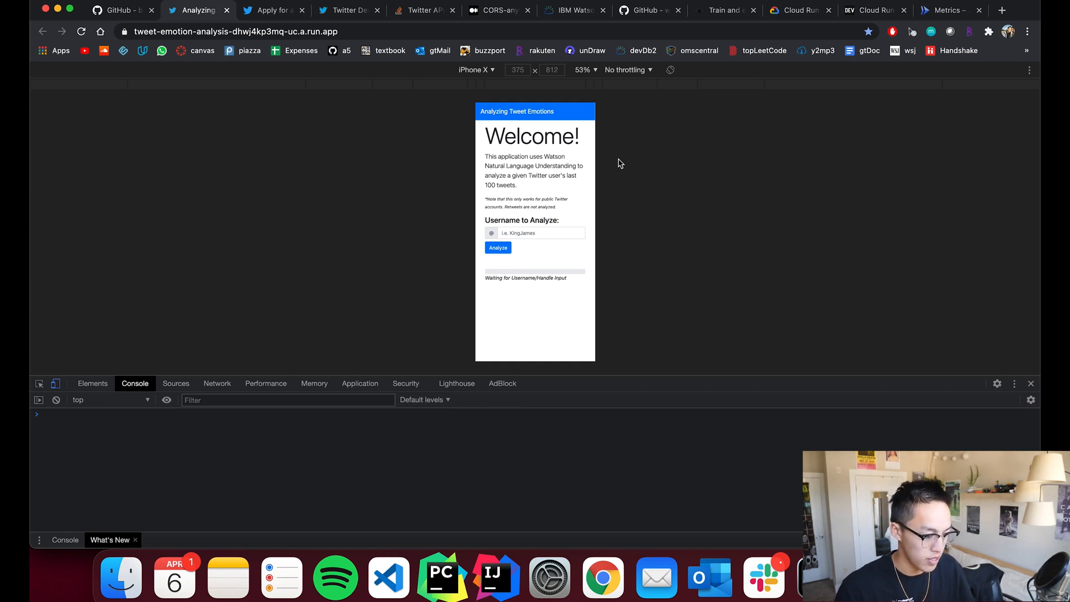
click(476, 69)
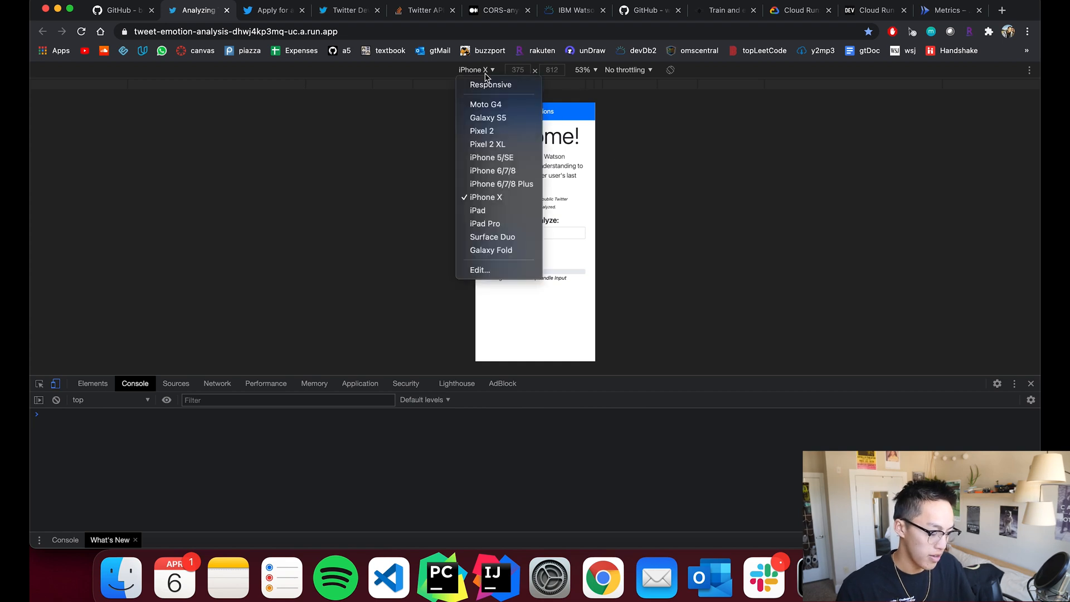
mouse_move(501, 184)
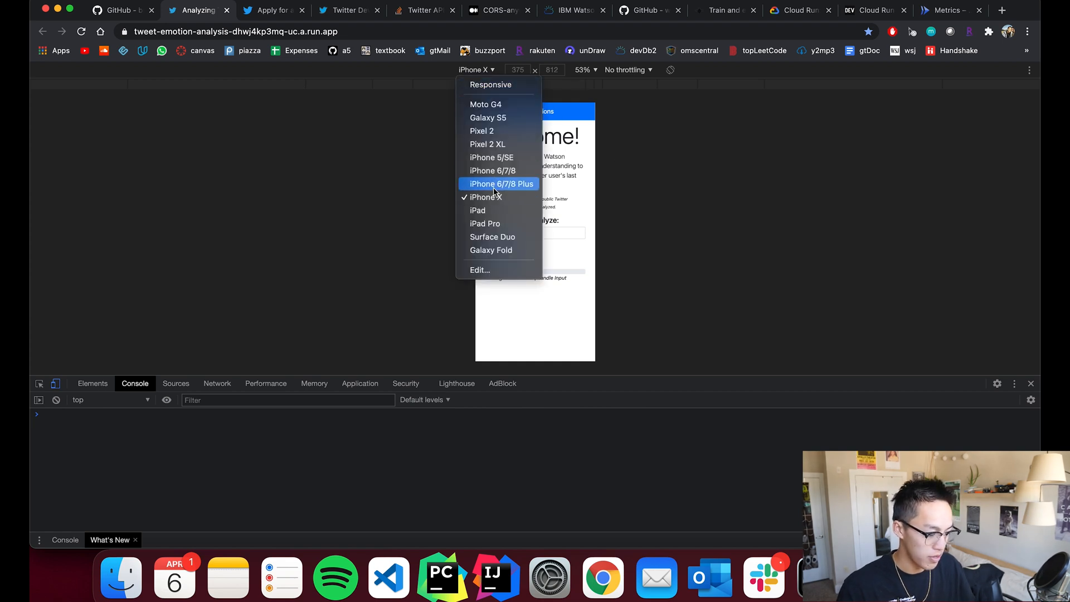
mouse_move(501, 186)
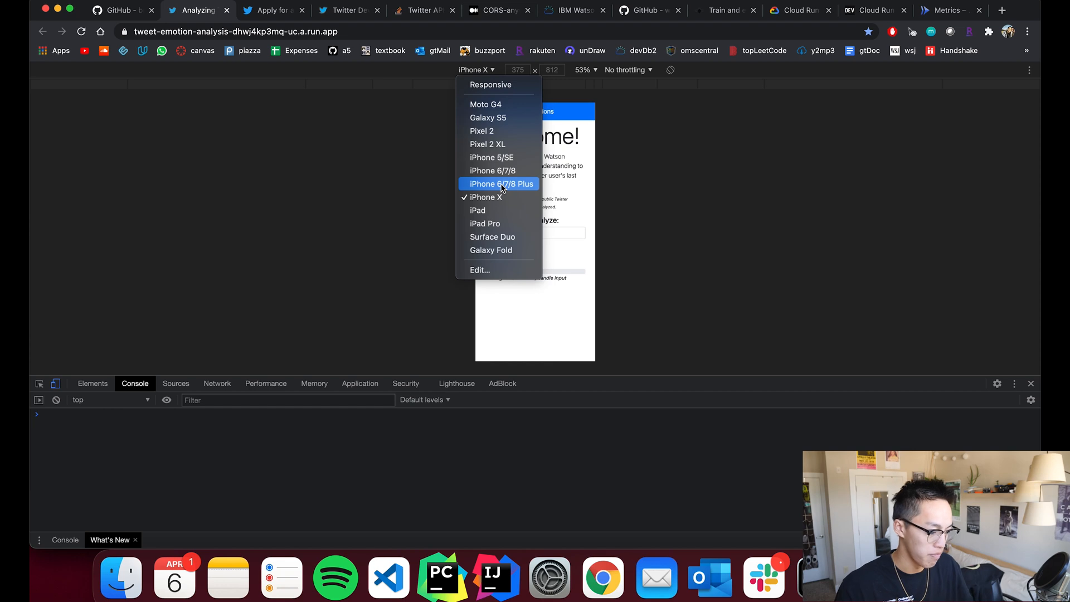
click(500, 184)
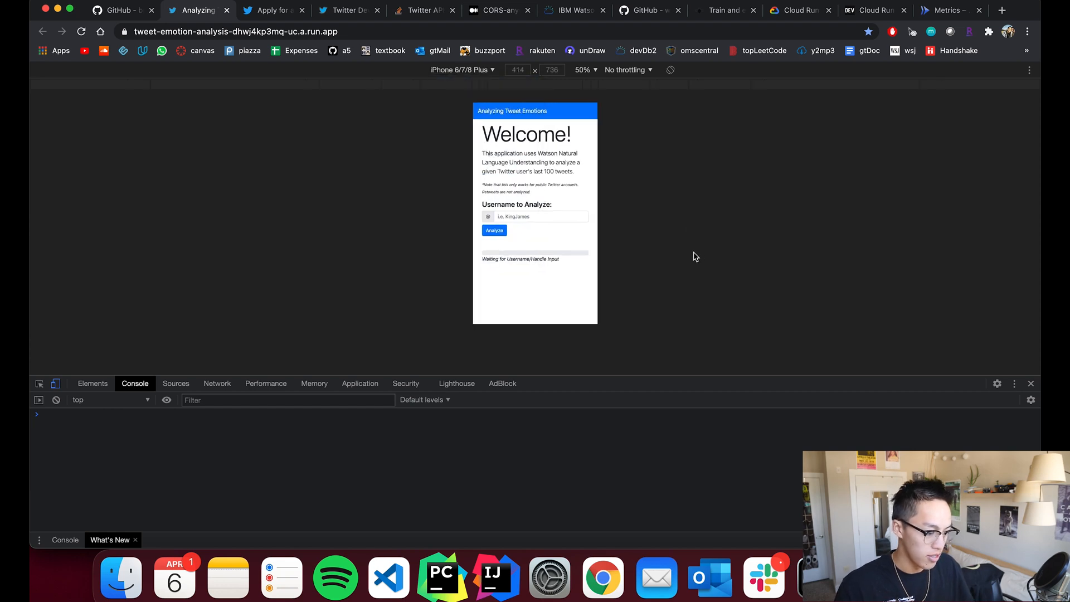
mouse_move(497, 366)
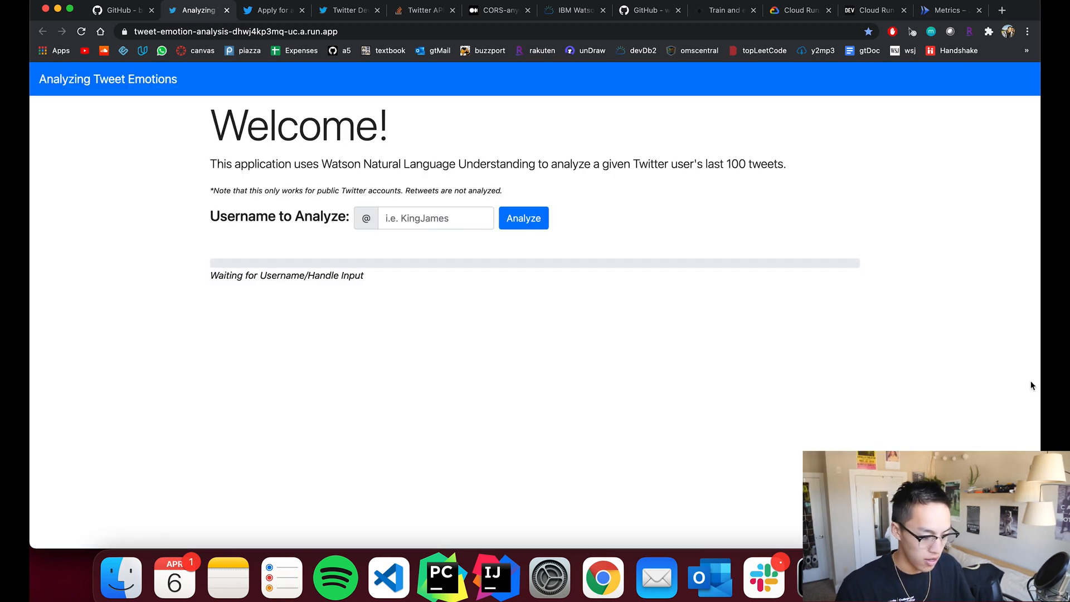
mouse_move(535, 297)
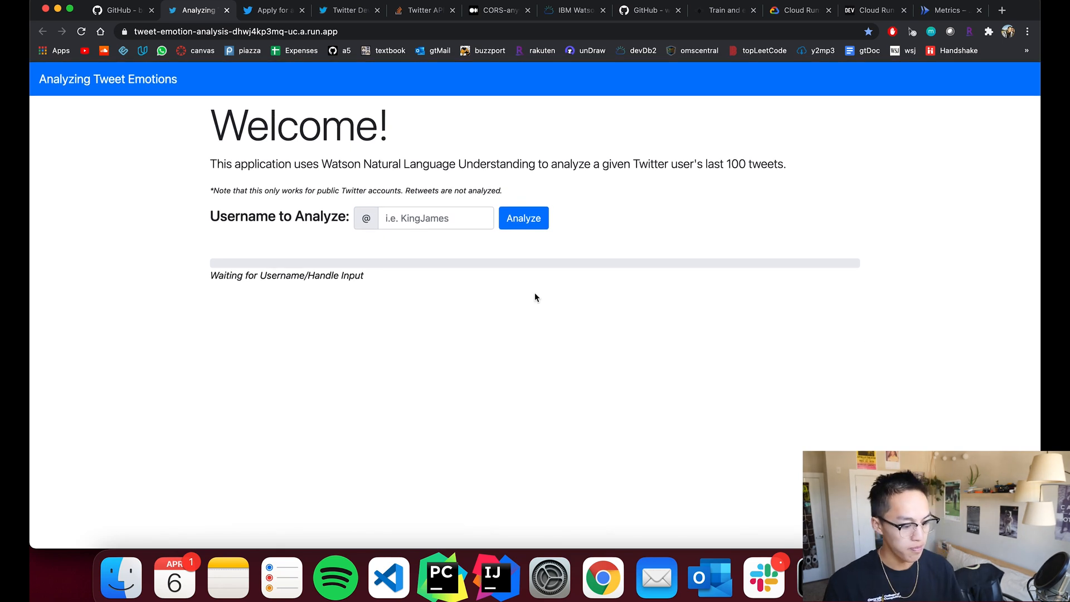
click(436, 218)
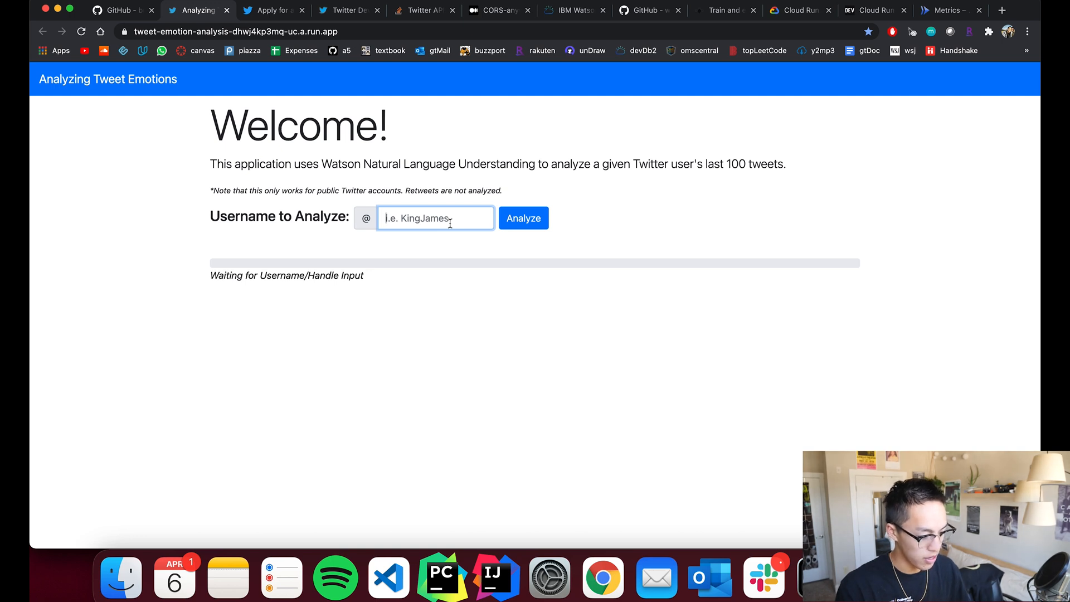
text(BryanTruong_)
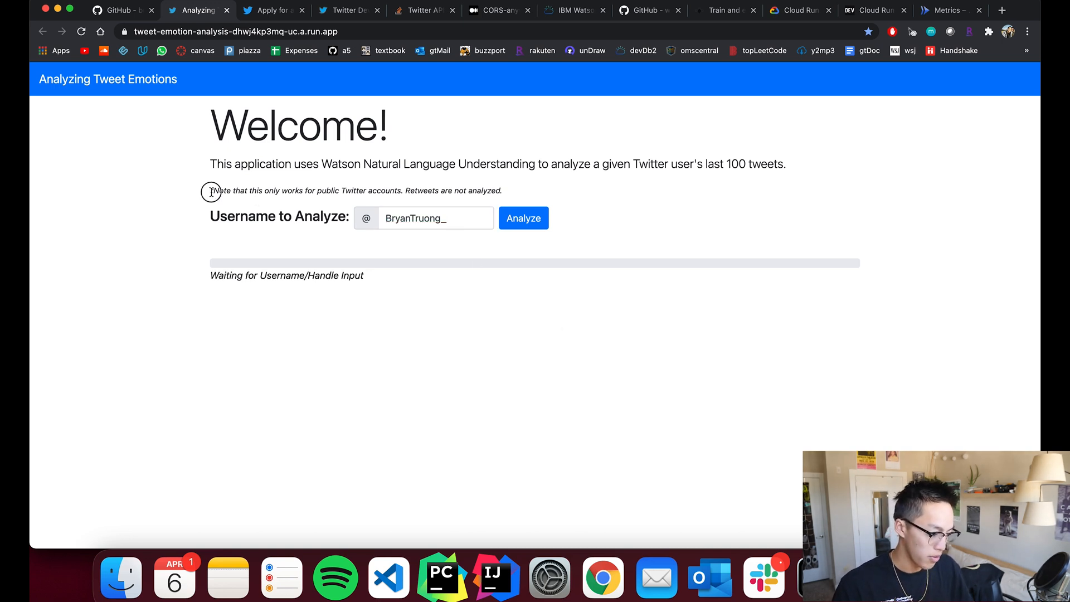
drag(211, 190, 403, 190)
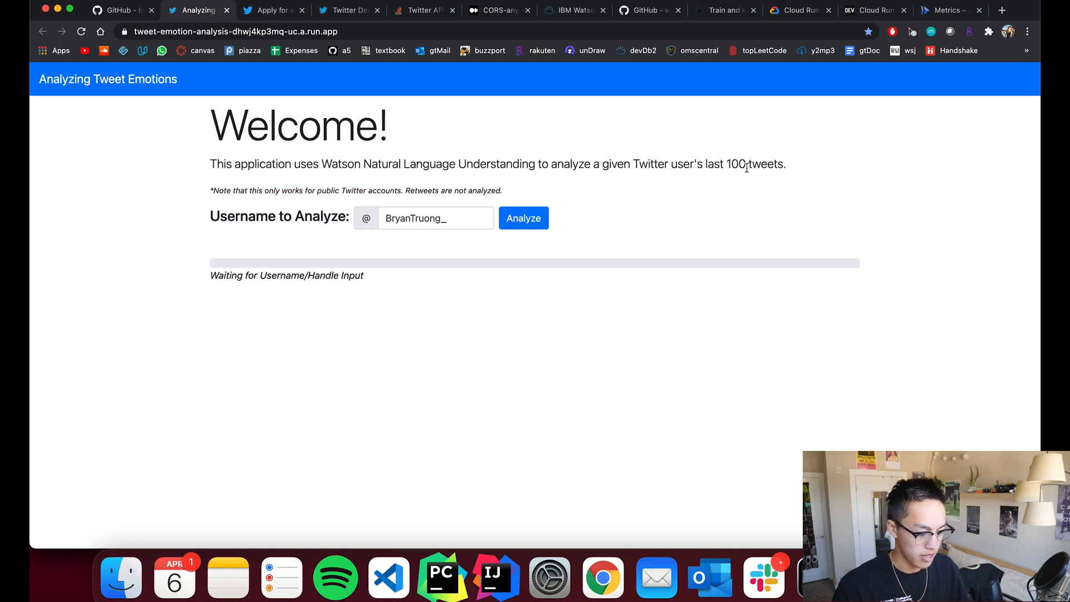
mouse_move(511, 362)
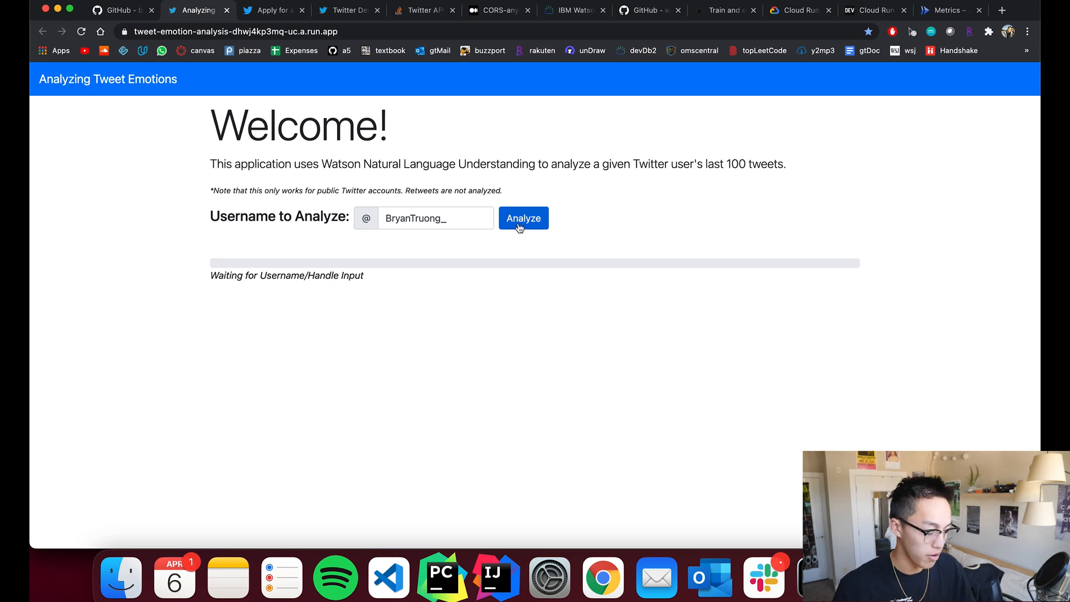
- Run the analysis and review each tweet's emotion scores, highlighting the first tweet's Disgust score
click(524, 218)
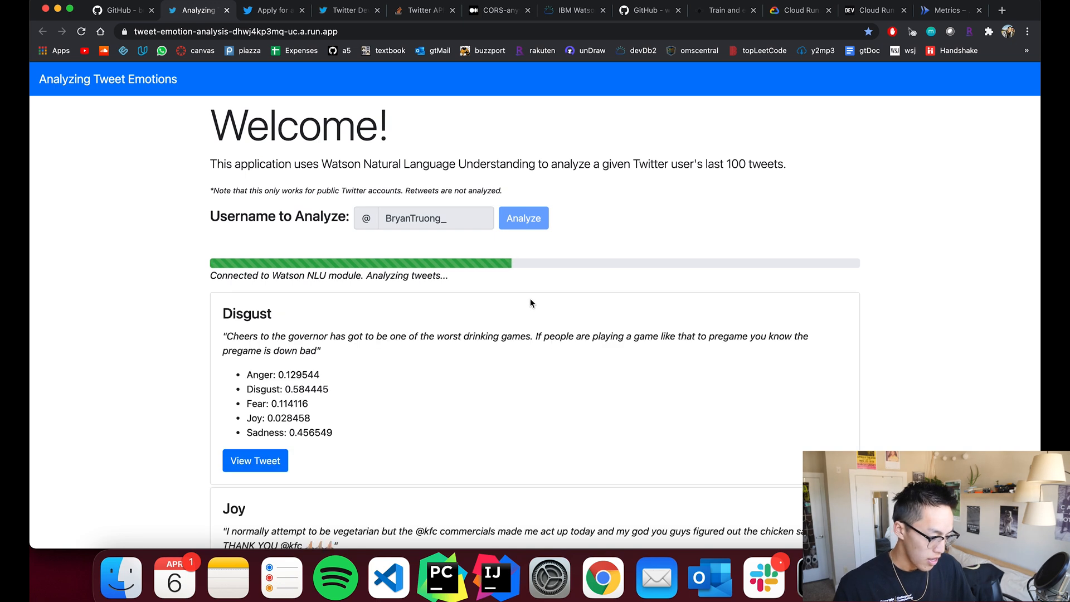
scroll(down, 3)
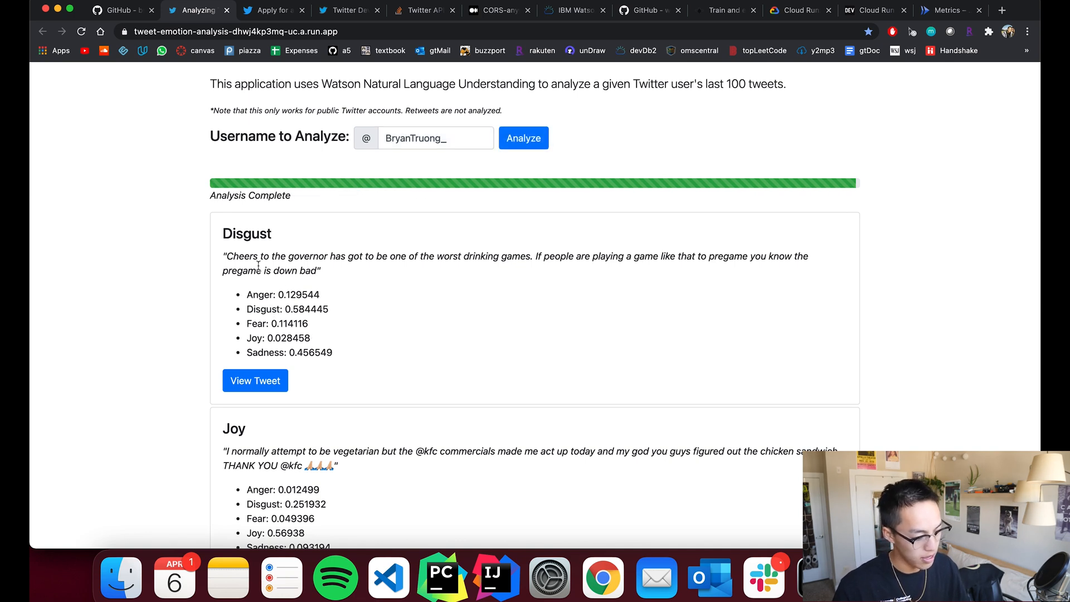
double_click(246, 233)
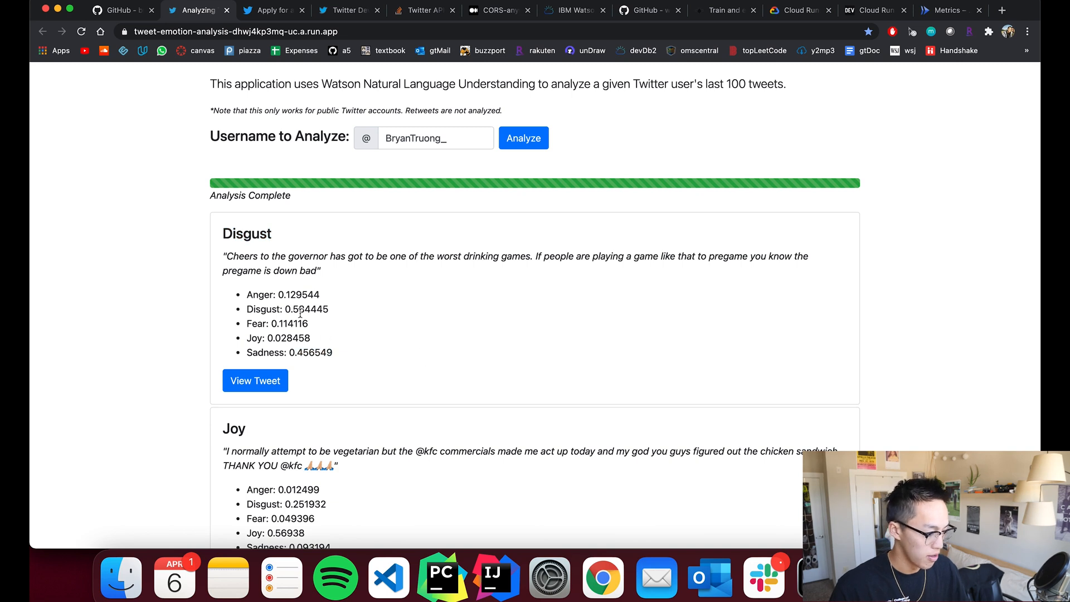
double_click(305, 308)
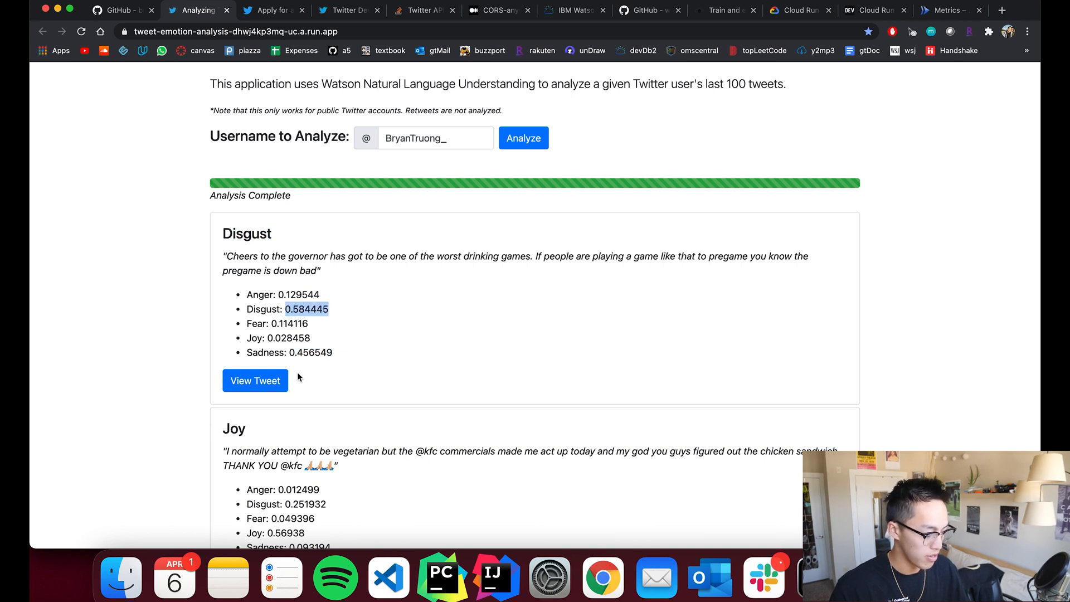
mouse_move(379, 367)
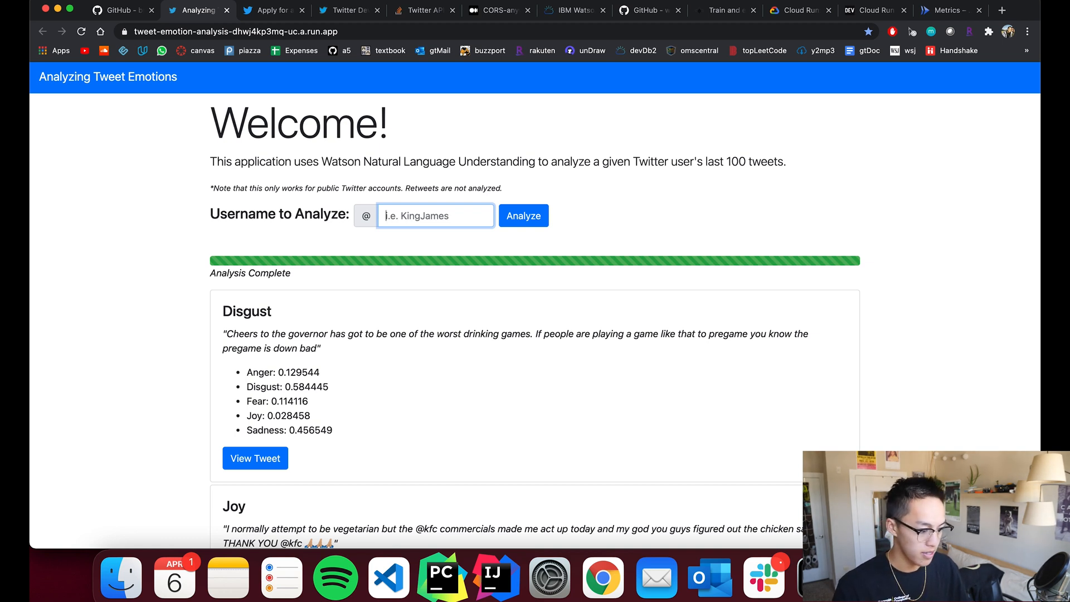
scroll(down, 3)
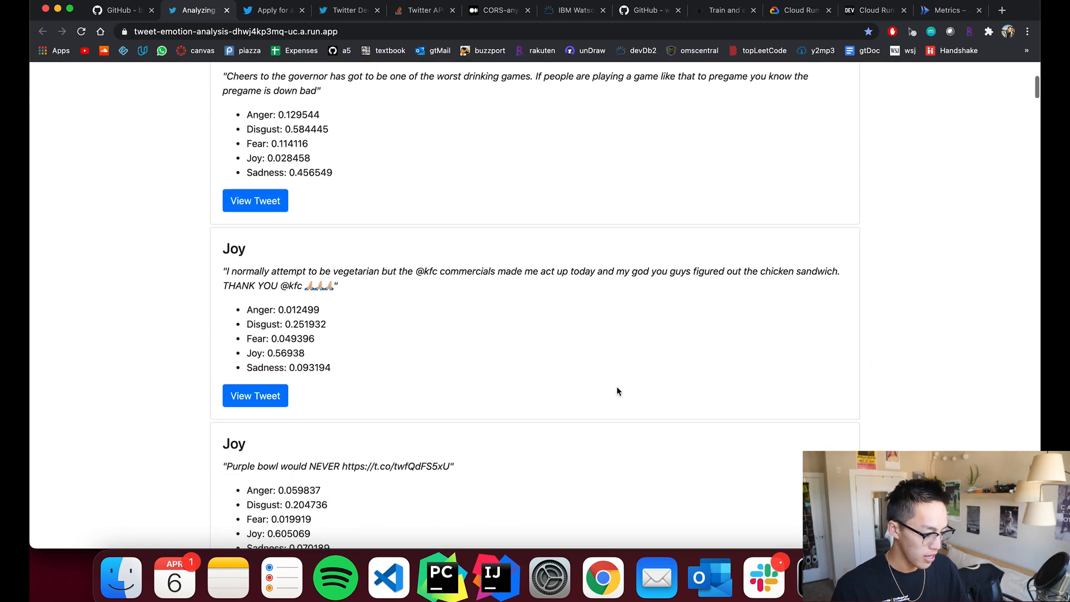
scroll(down, 3)
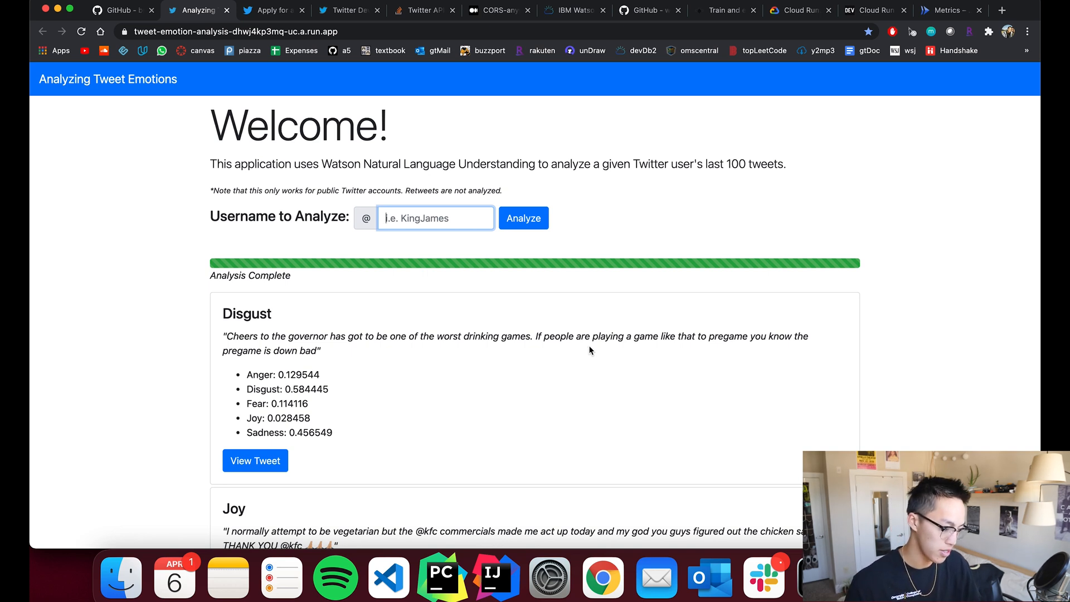
mouse_move(533, 330)
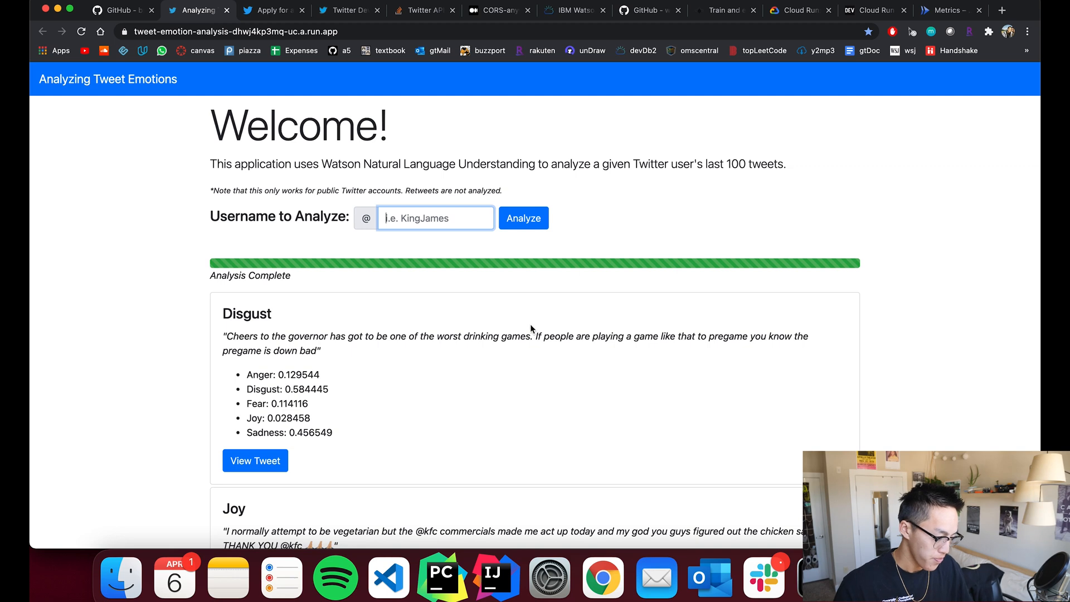
mouse_move(536, 312)
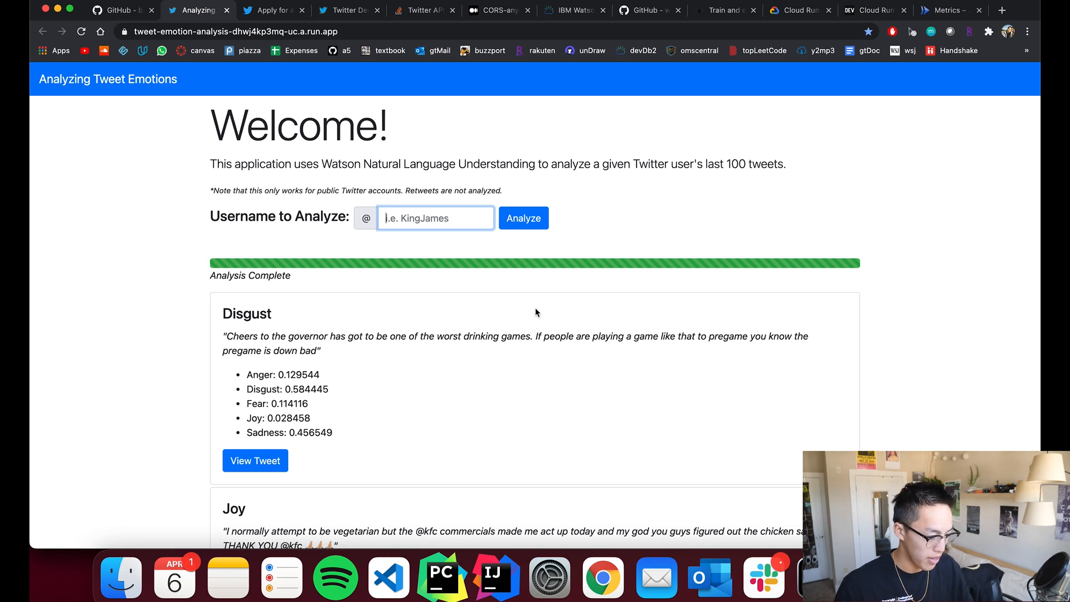
- Analyze the 'BarackObama' account, then reset the app to its empty starting page
text(B)
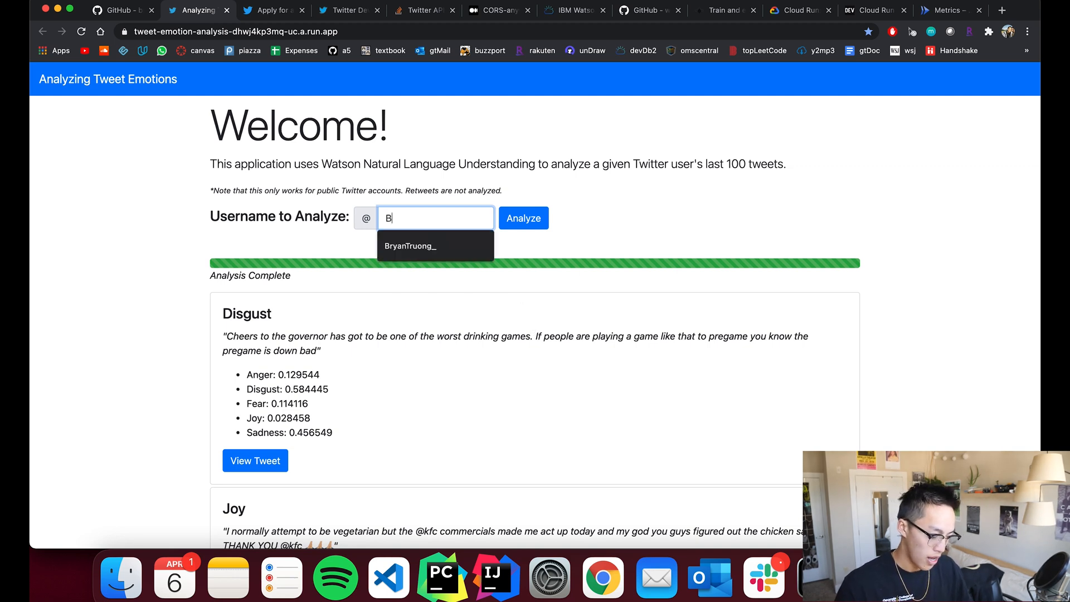
text(BarackObama)
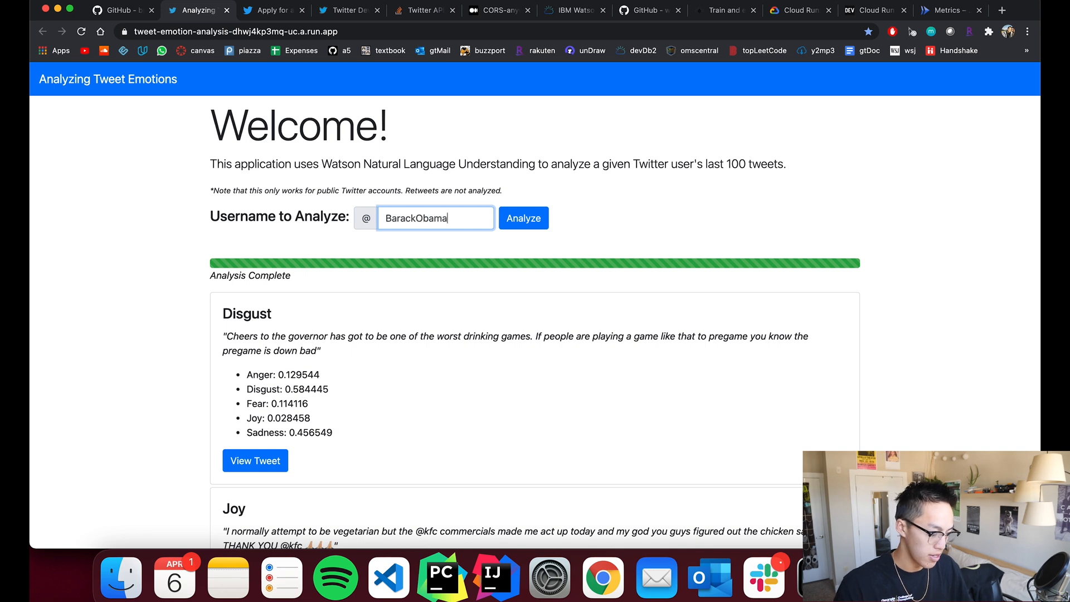
click(523, 217)
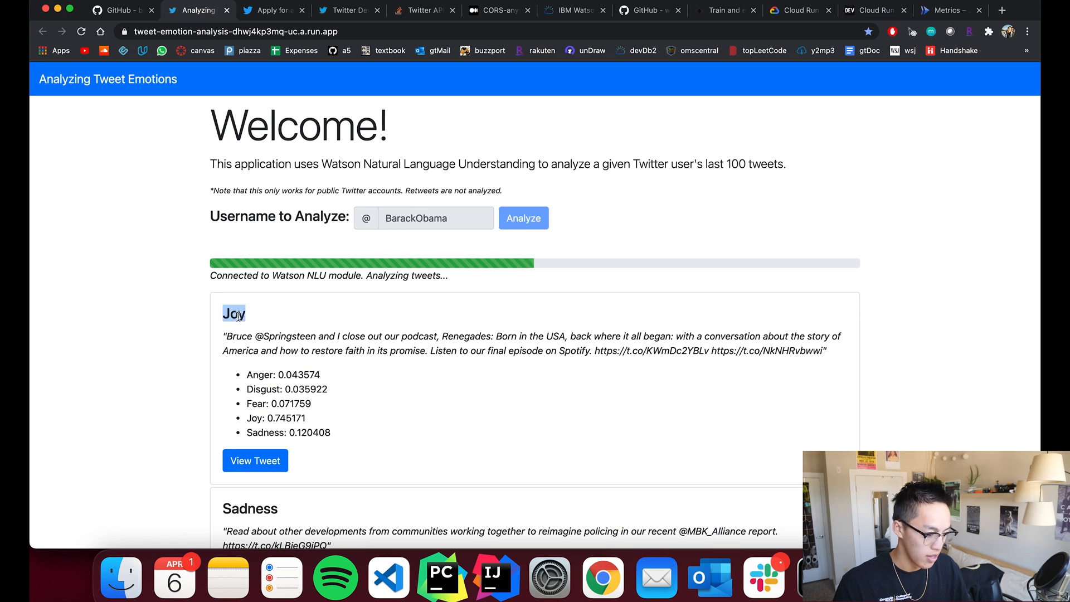
scroll(down, 3)
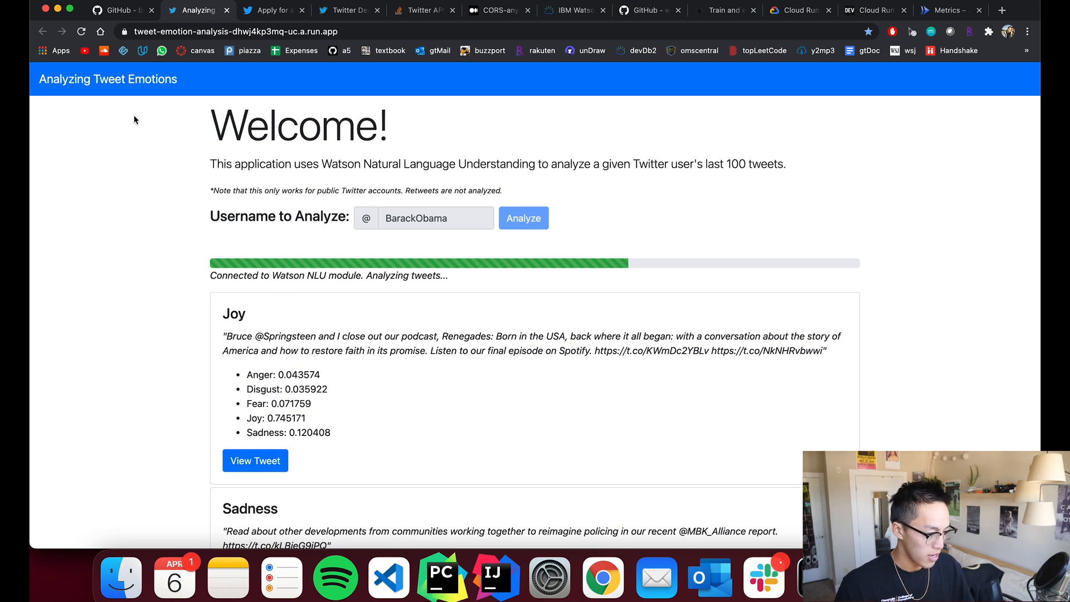
click(80, 31)
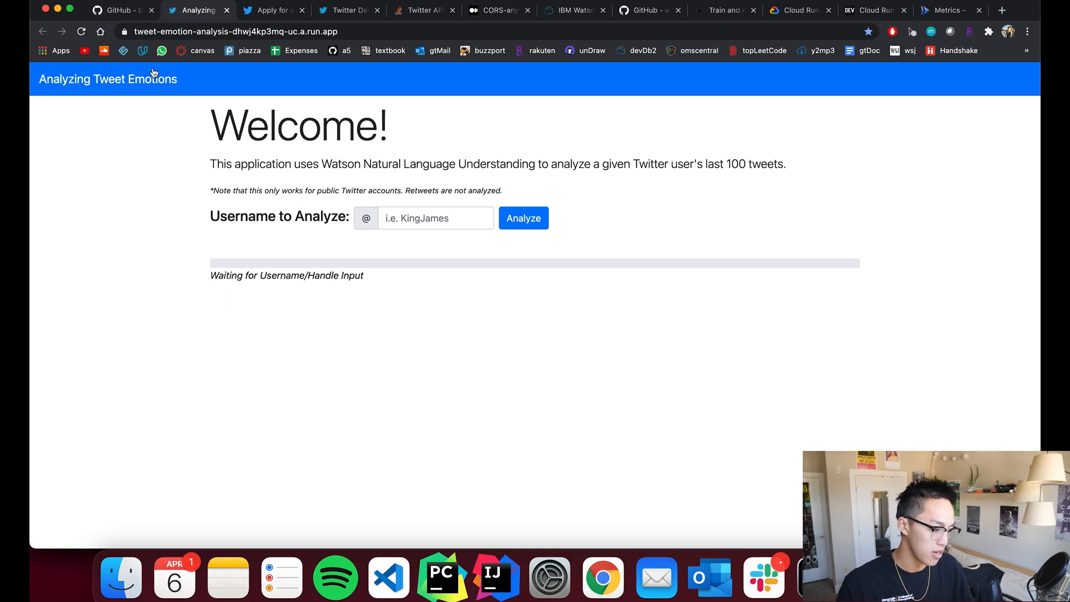
click(121, 10)
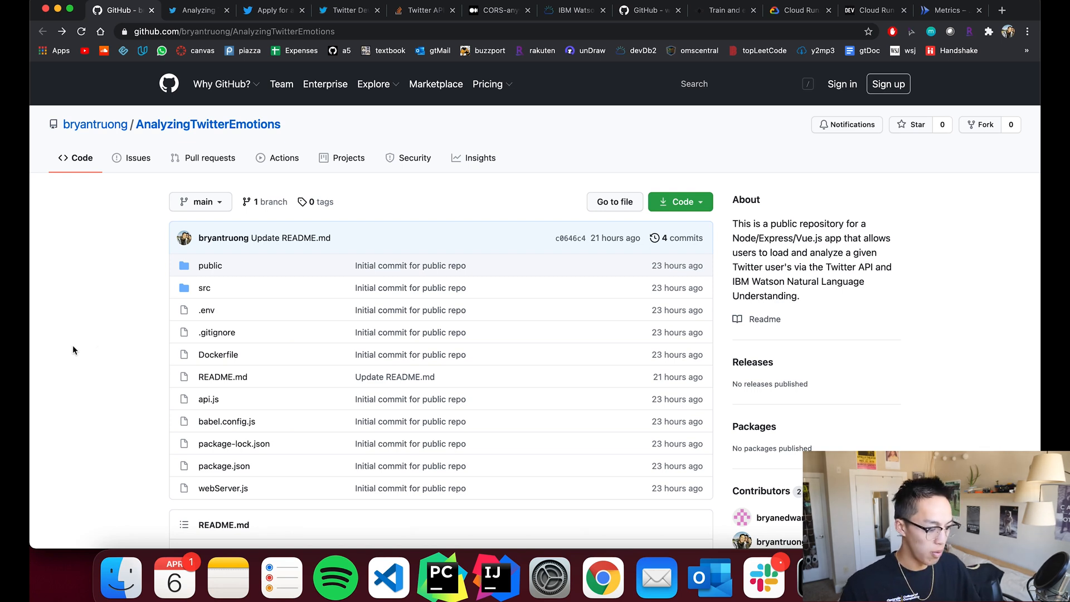
scroll(down, 3)
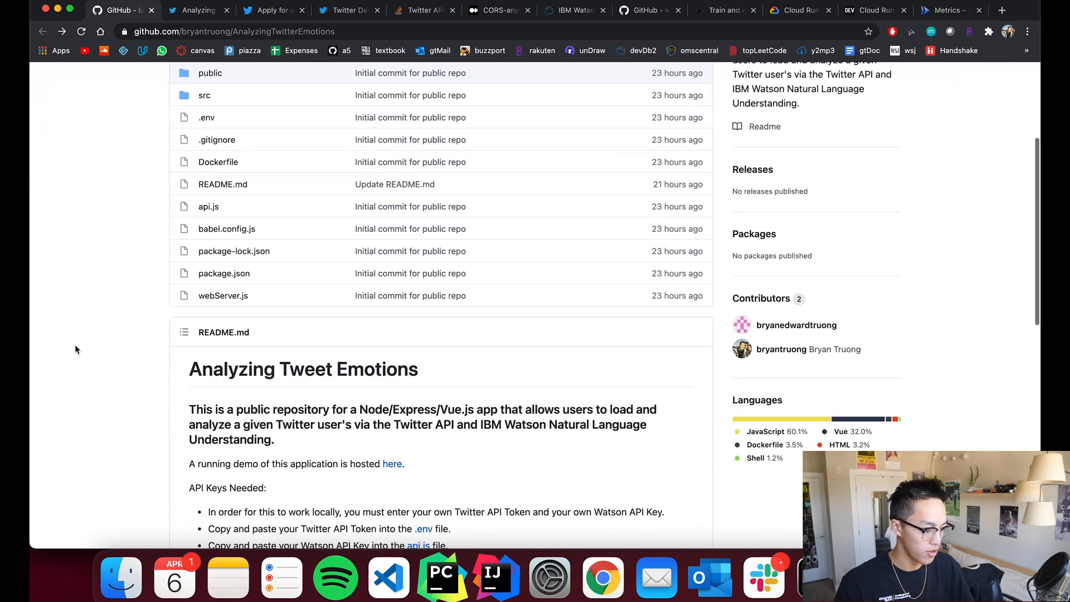
scroll(down, 3)
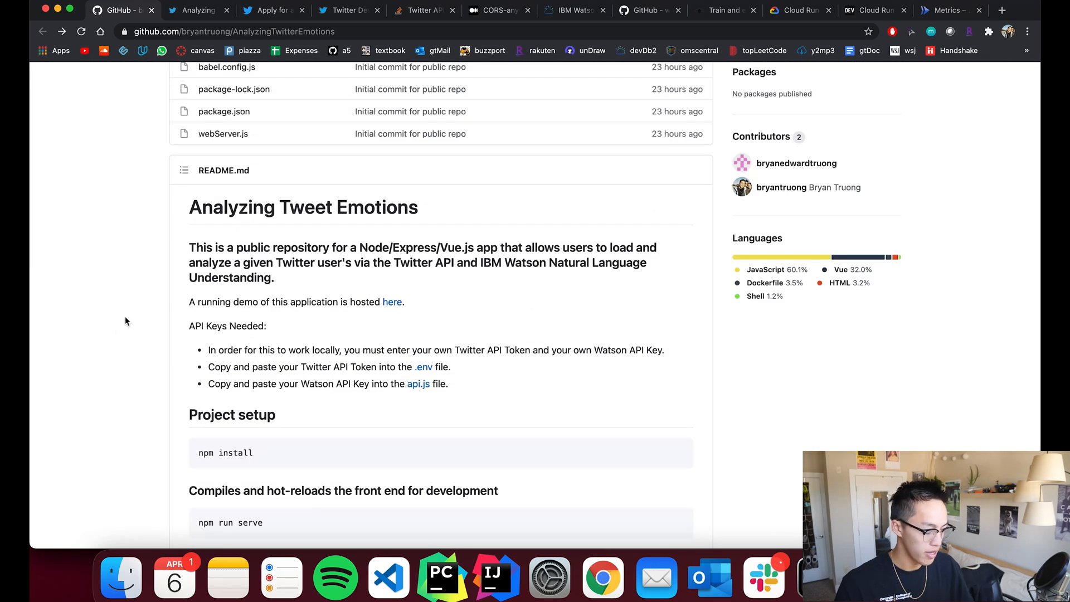
scroll(down, 3)
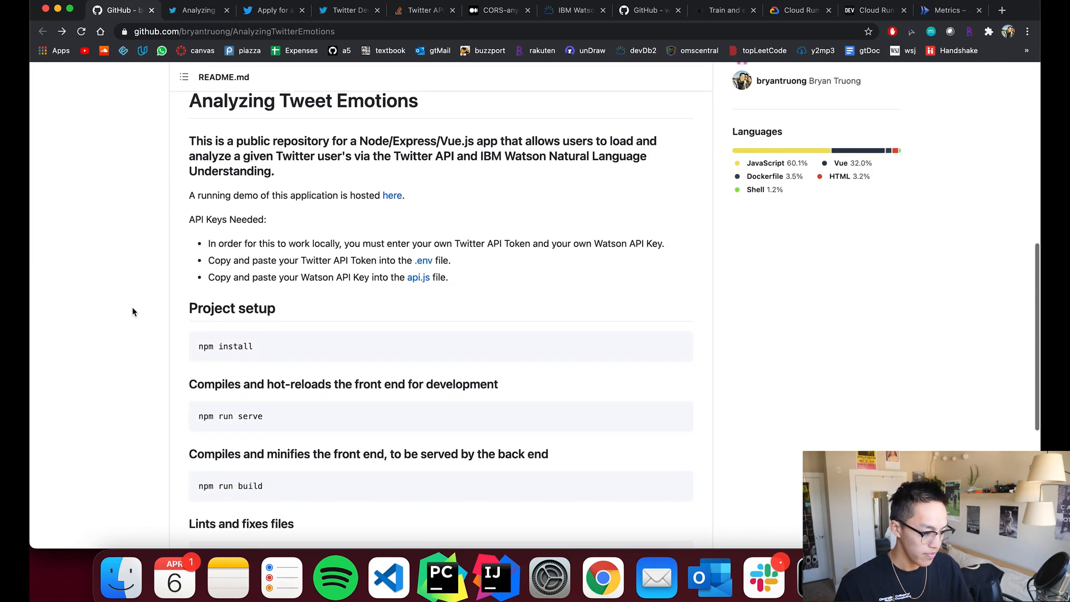
scroll(down, 3)
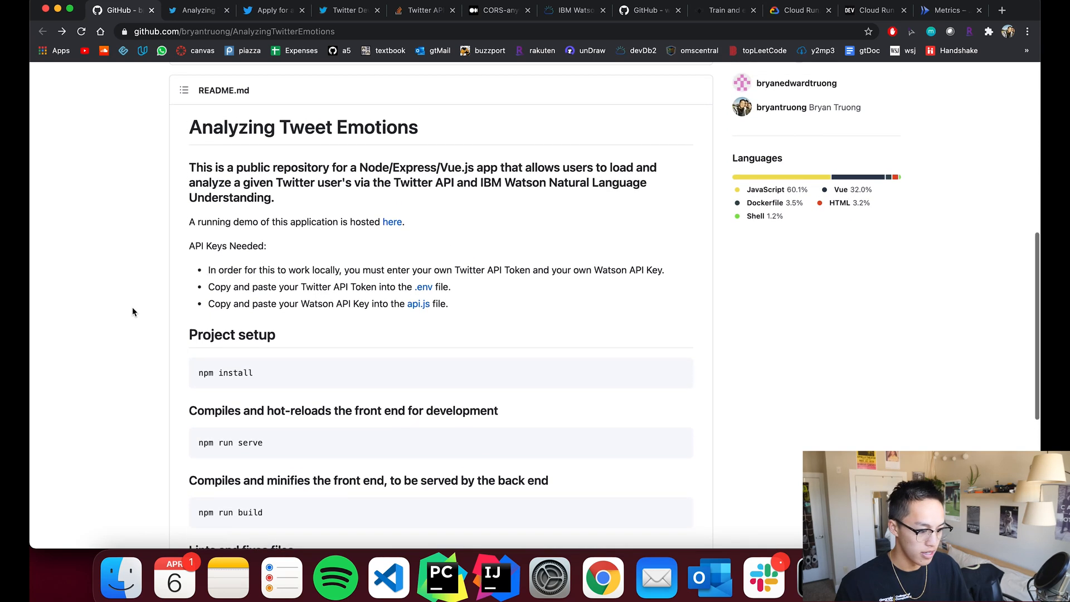
scroll(down, 3)
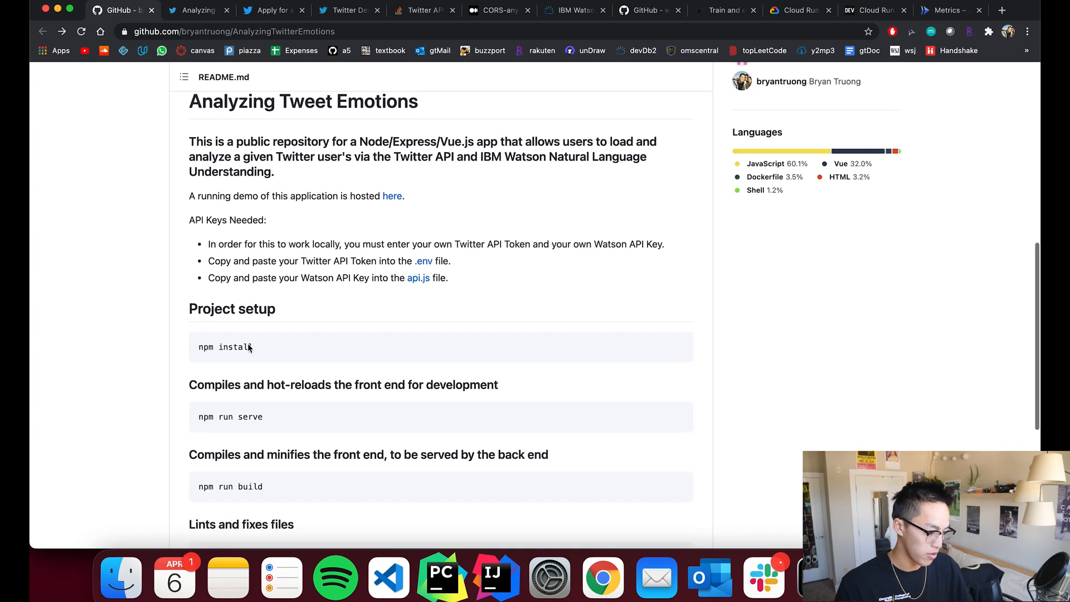
scroll(down, 3)
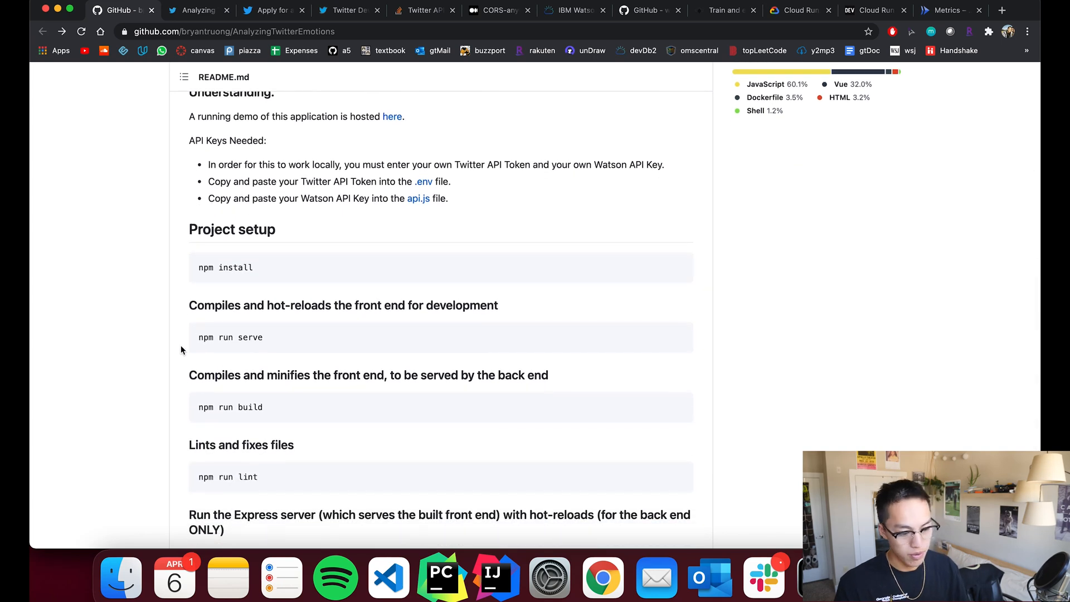
scroll(down, 3)
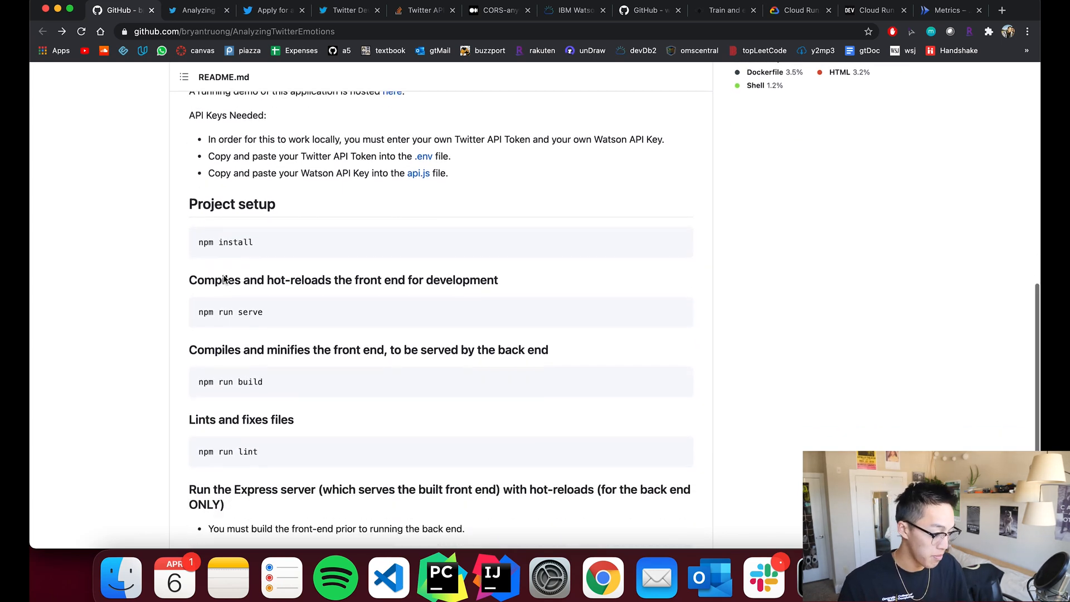
scroll(down, 3)
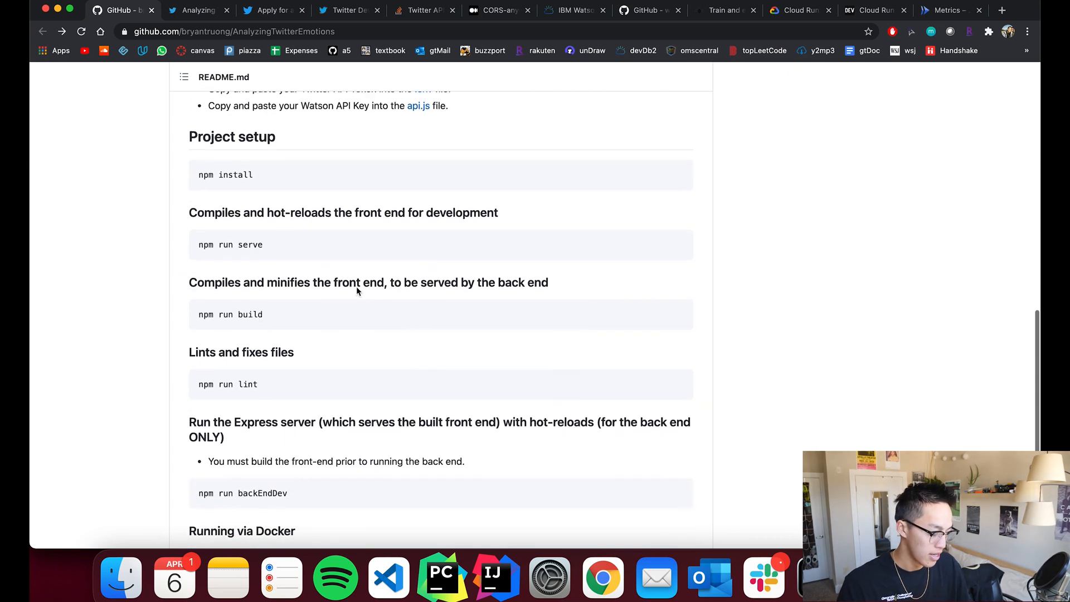
mouse_move(325, 181)
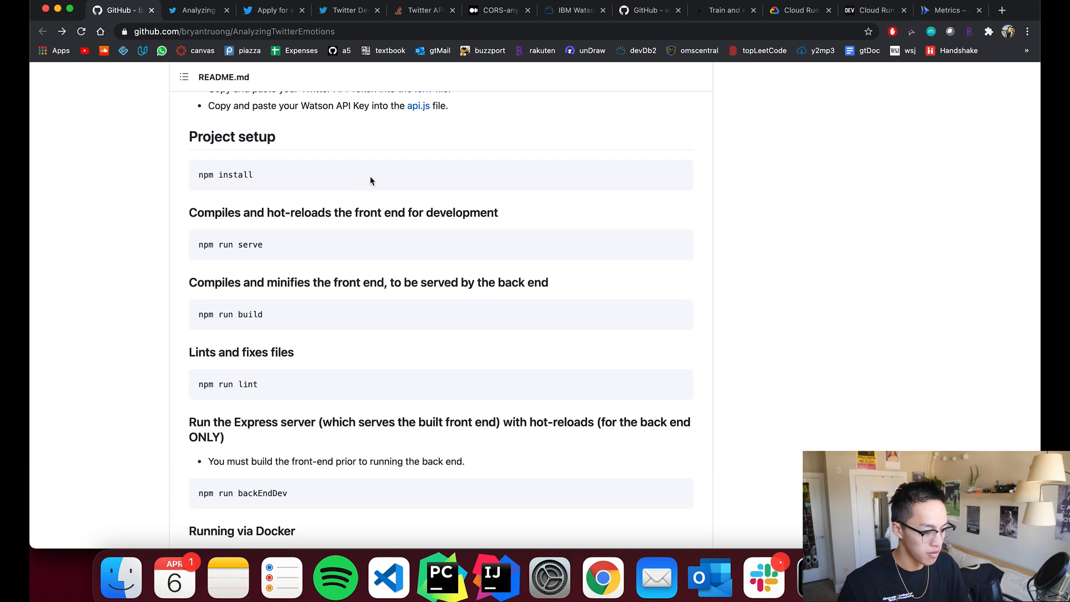
scroll(down, 3)
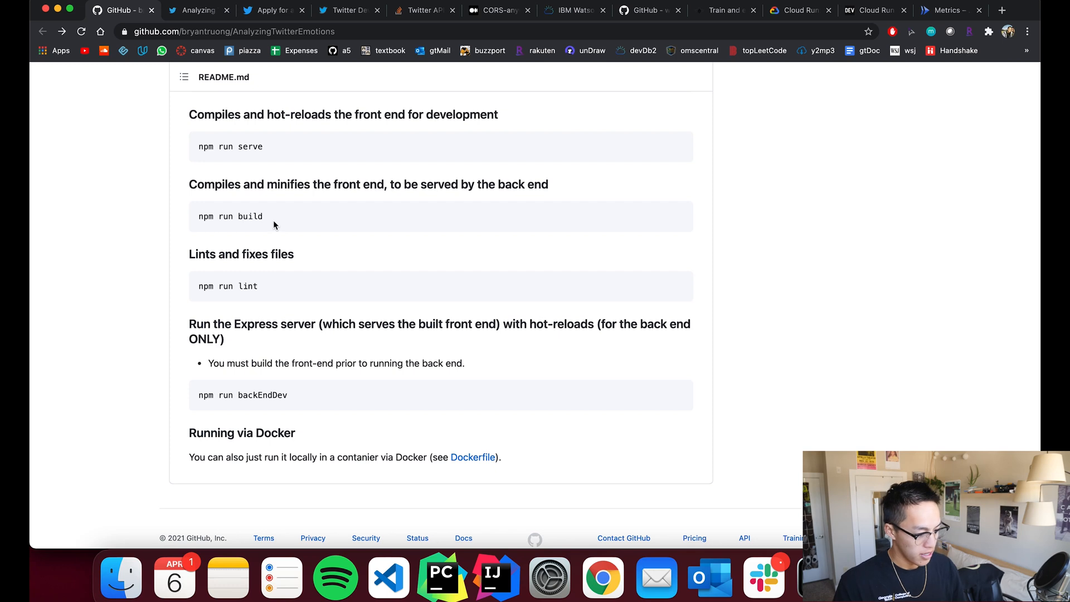
mouse_move(302, 201)
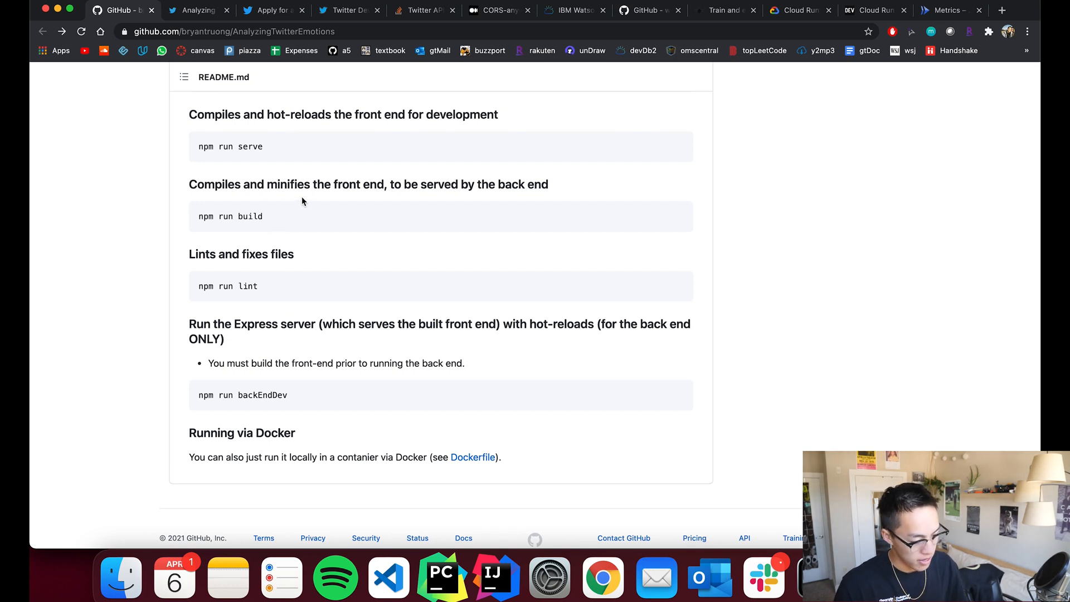
mouse_move(457, 196)
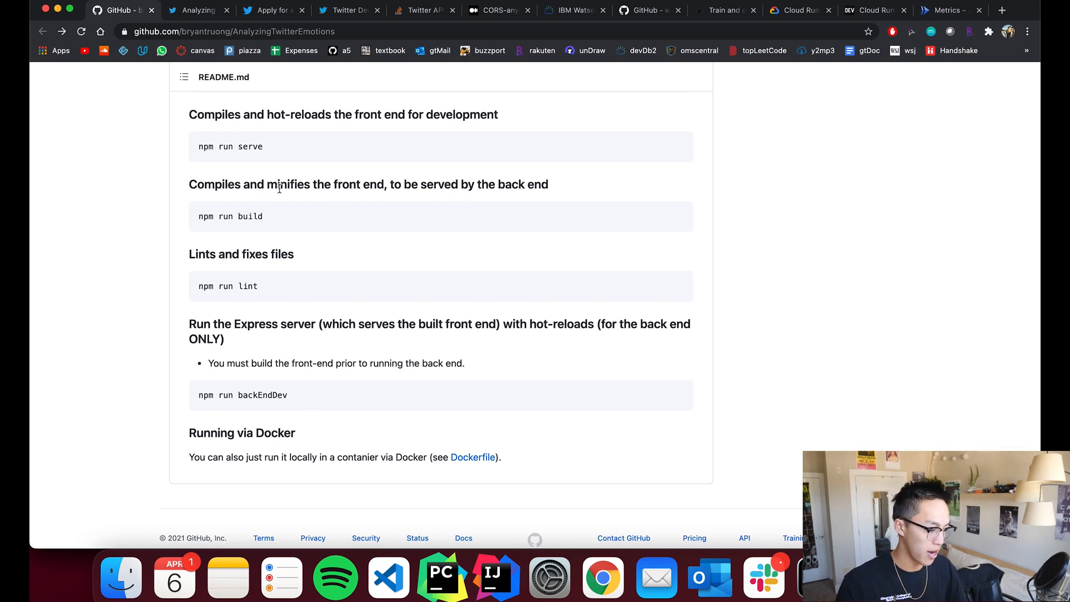
mouse_move(331, 199)
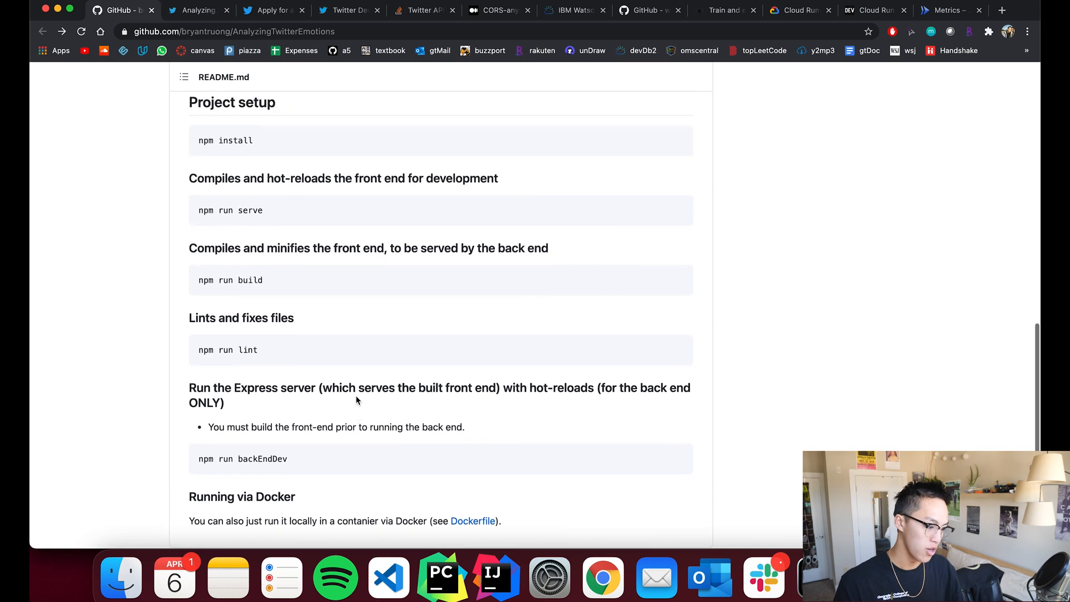
scroll(down, 3)
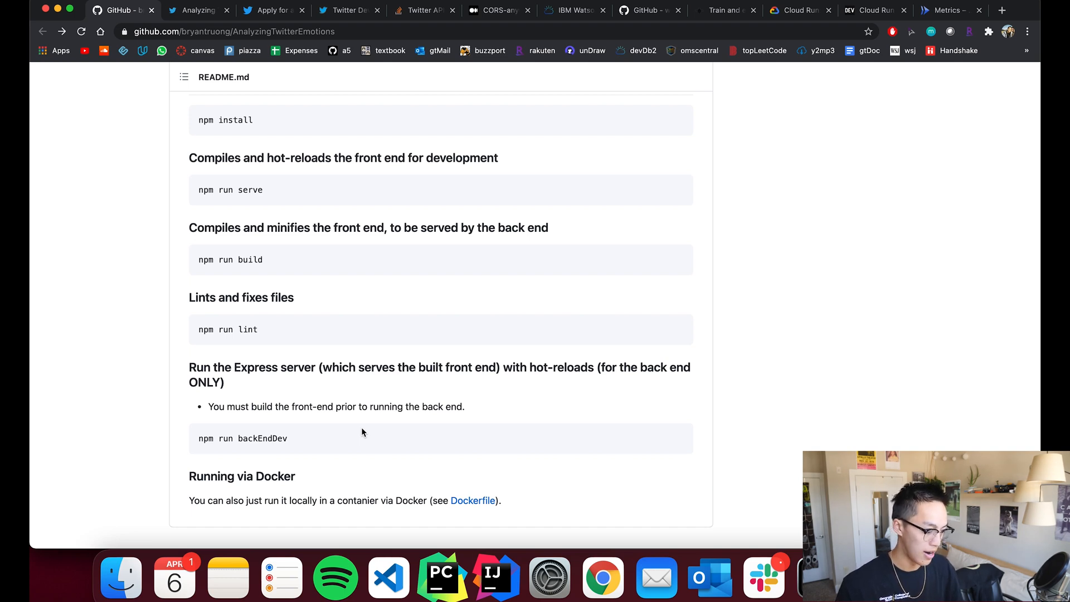
mouse_move(298, 494)
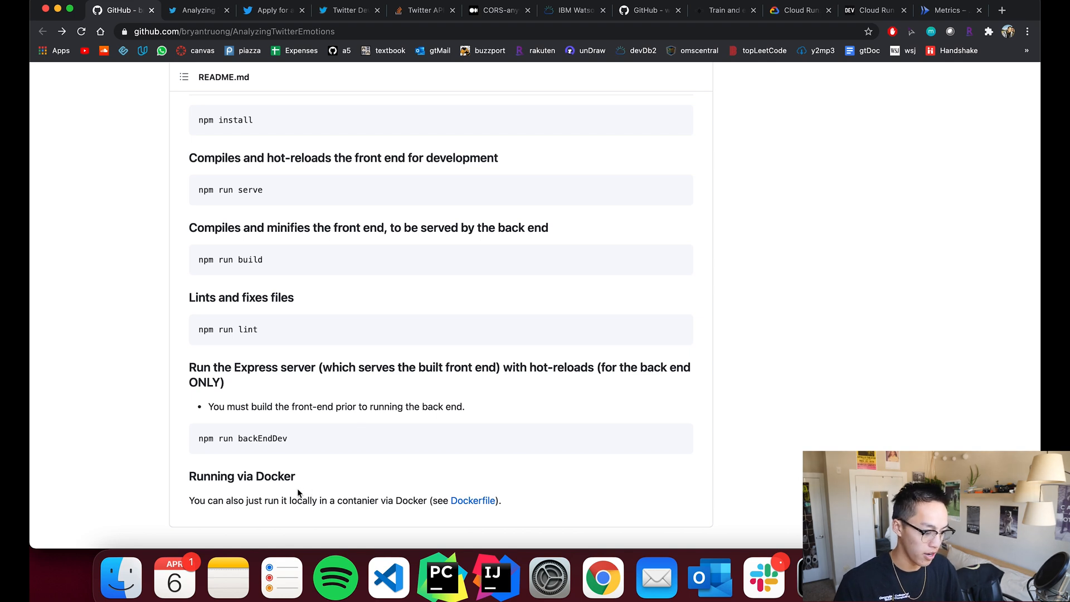
mouse_move(362, 515)
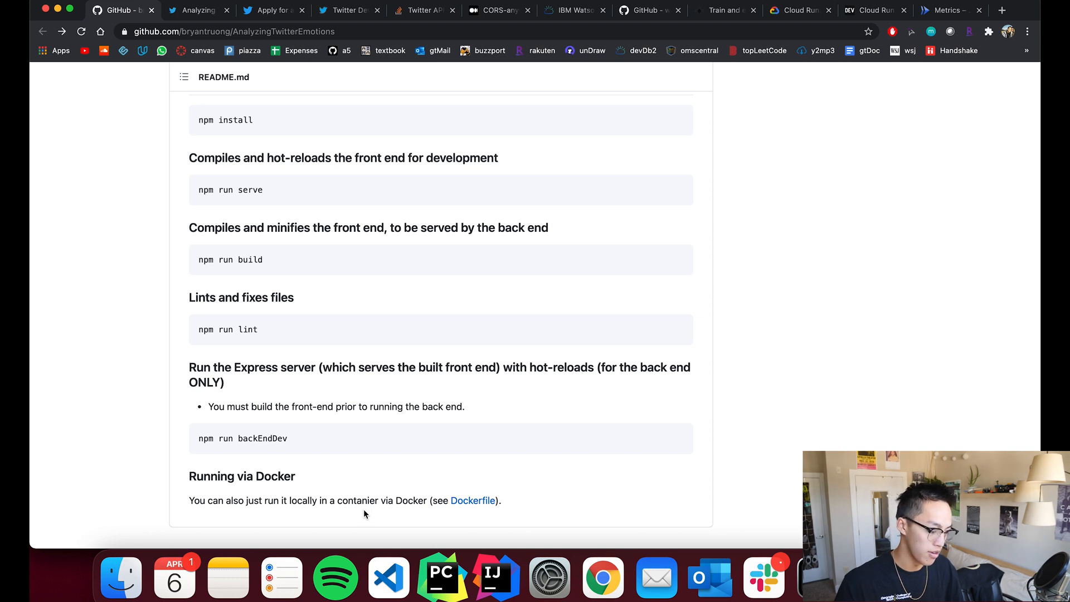
mouse_move(578, 488)
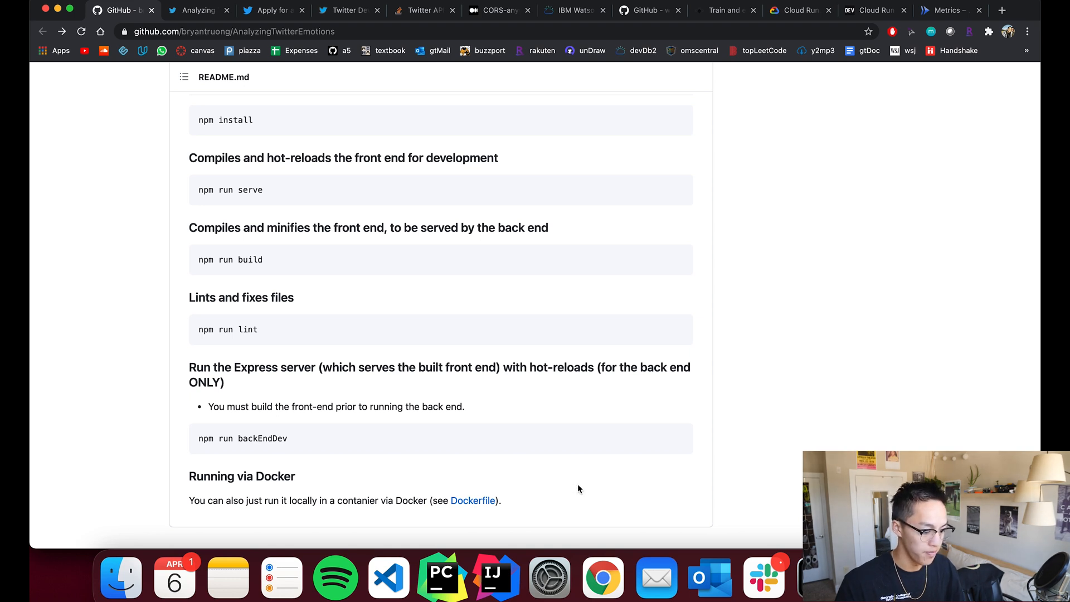
scroll(down, 3)
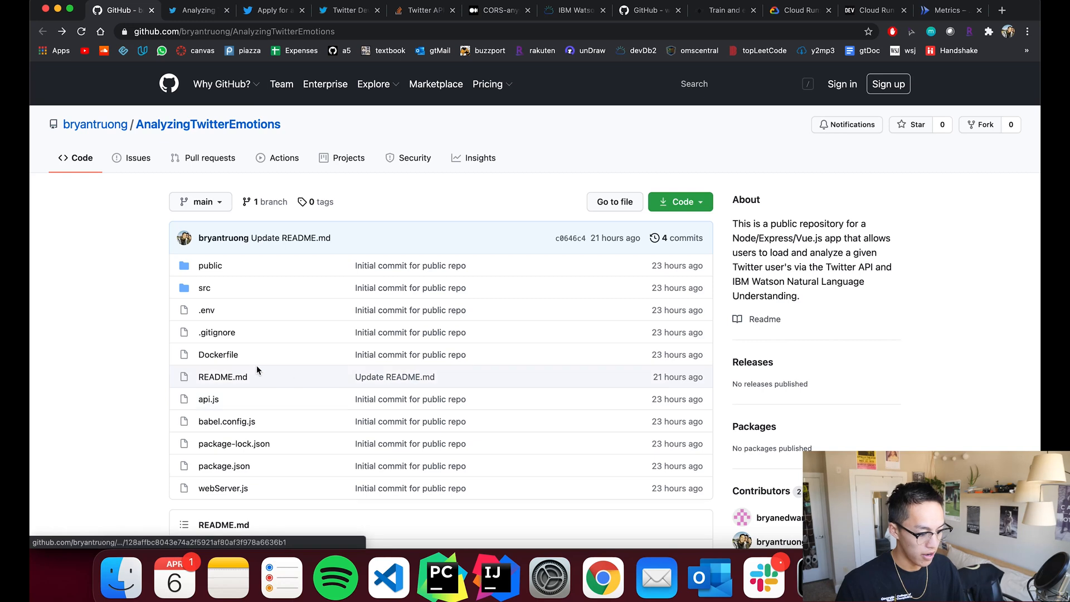
scroll(down, 3)
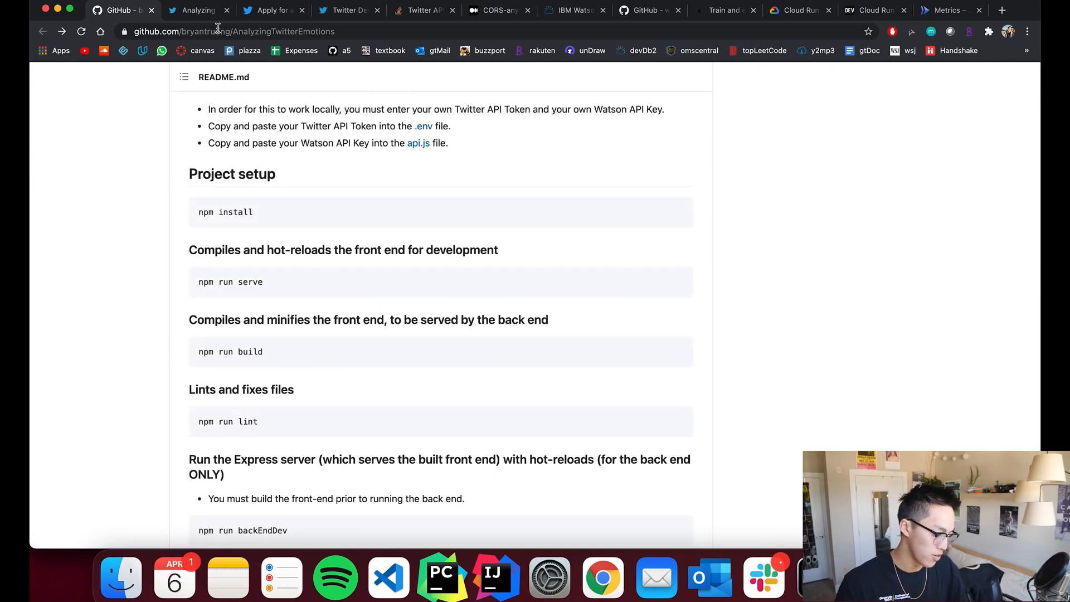
click(198, 10)
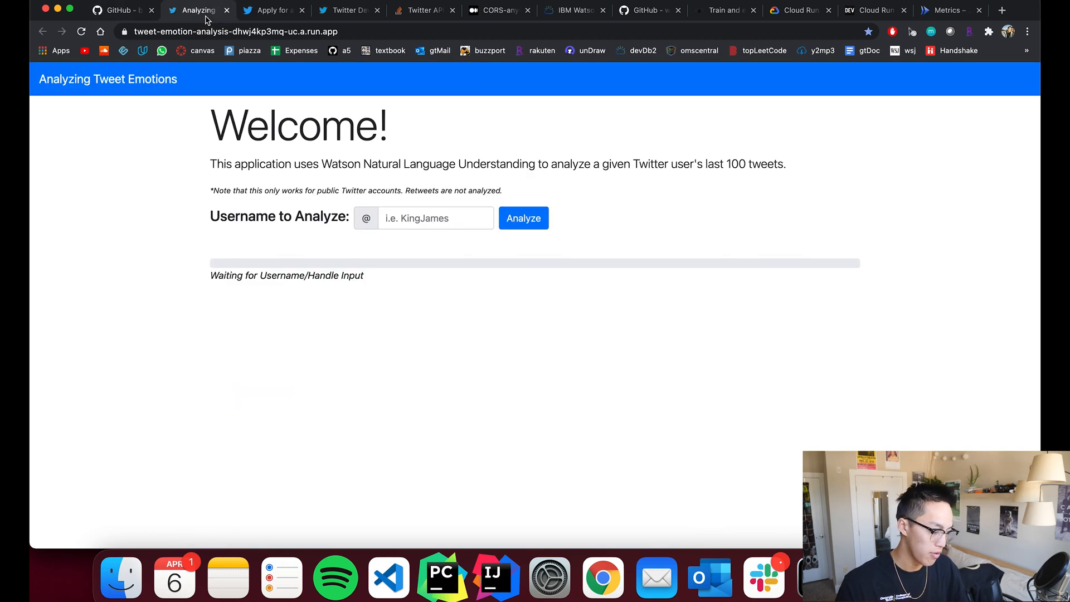
mouse_move(270, 10)
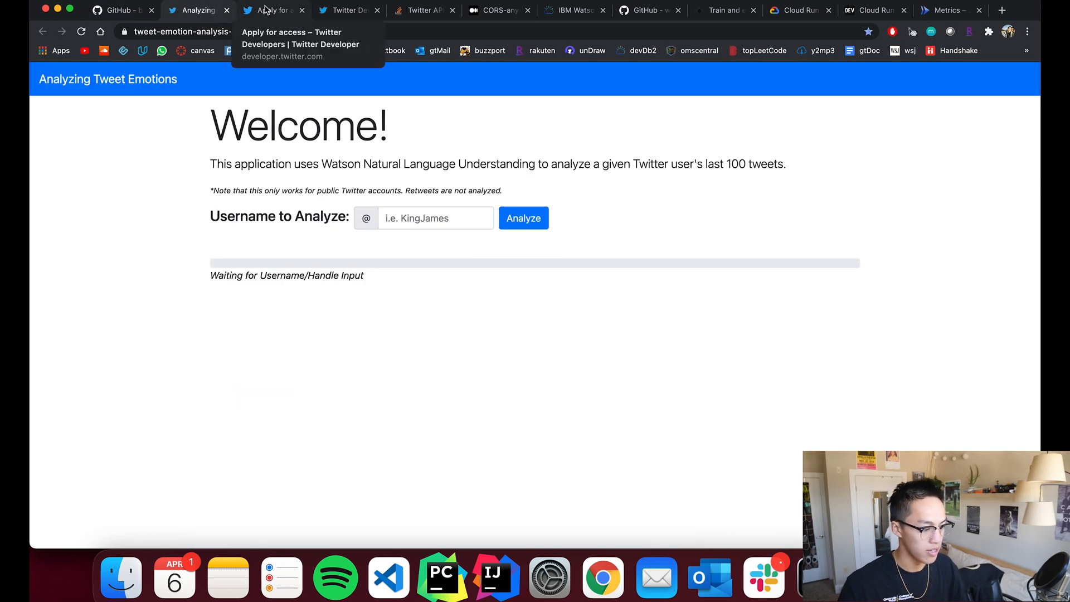
click(122, 10)
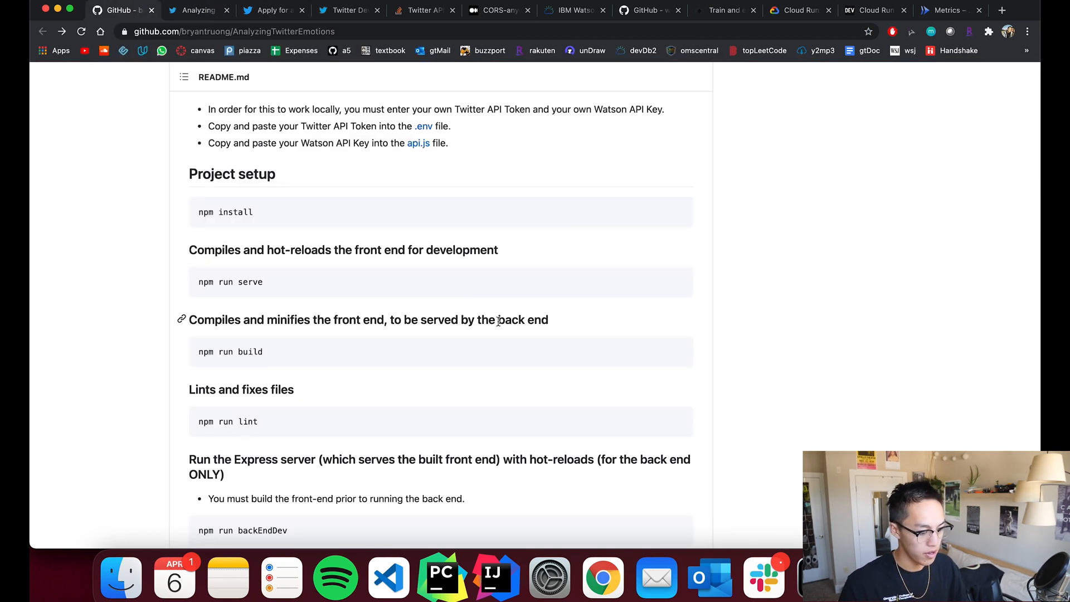
scroll(down, 3)
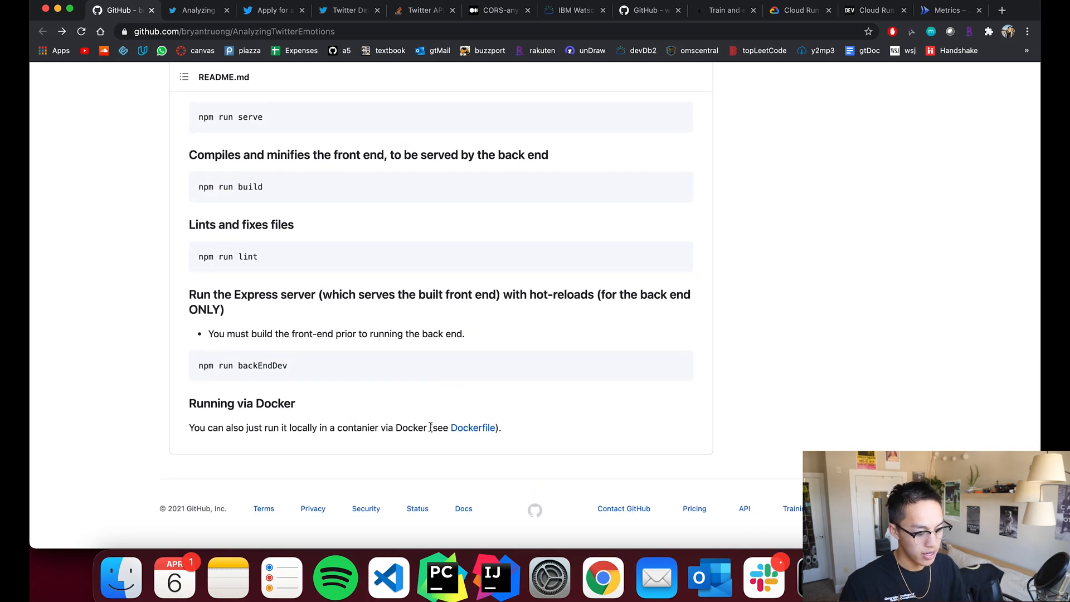
scroll(up, 3)
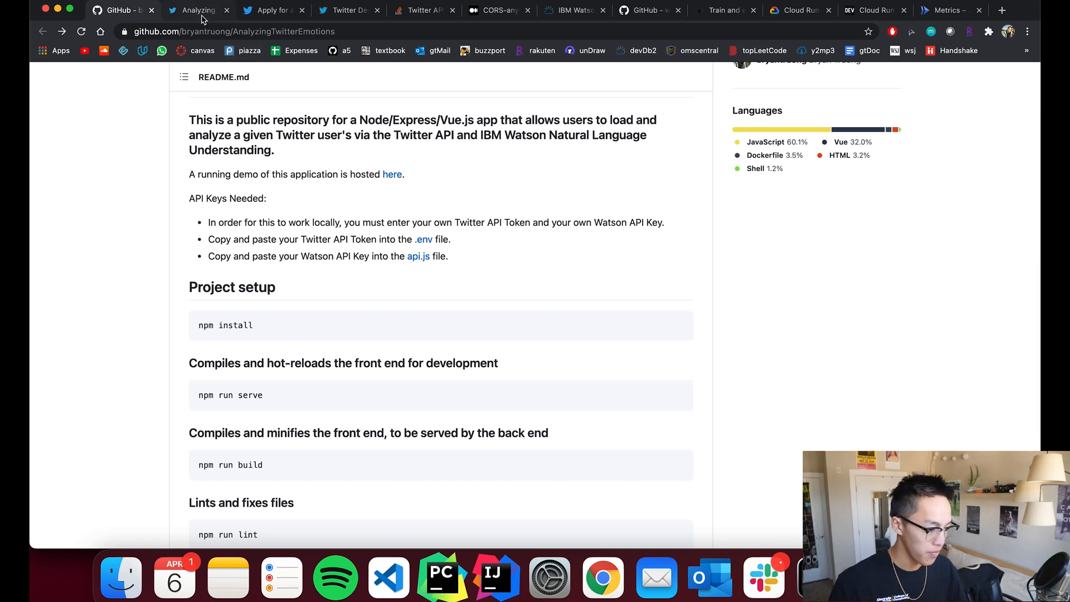
click(267, 10)
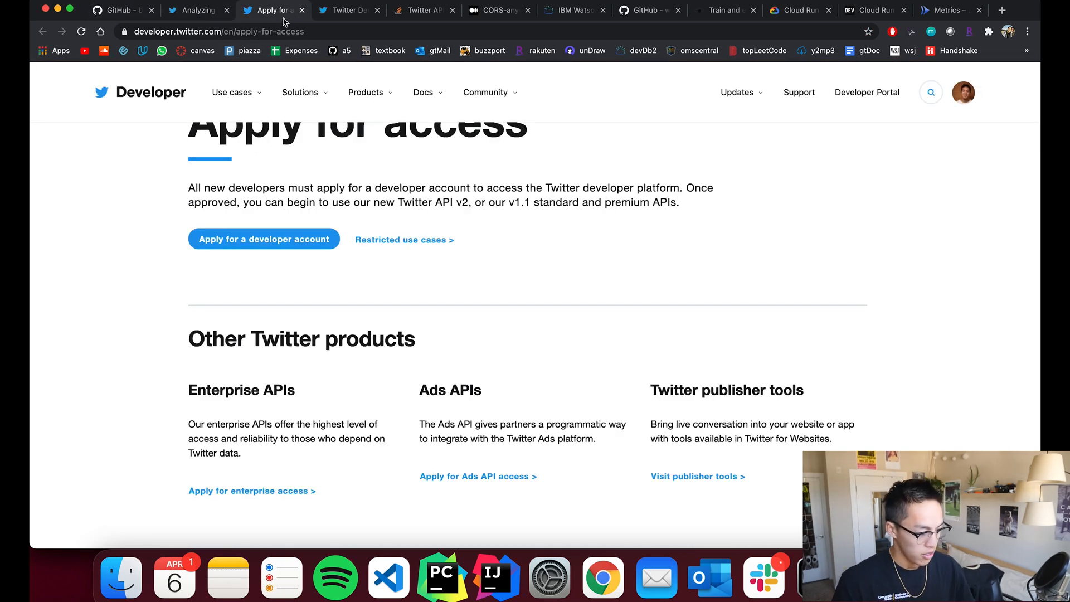
scroll(up, 3)
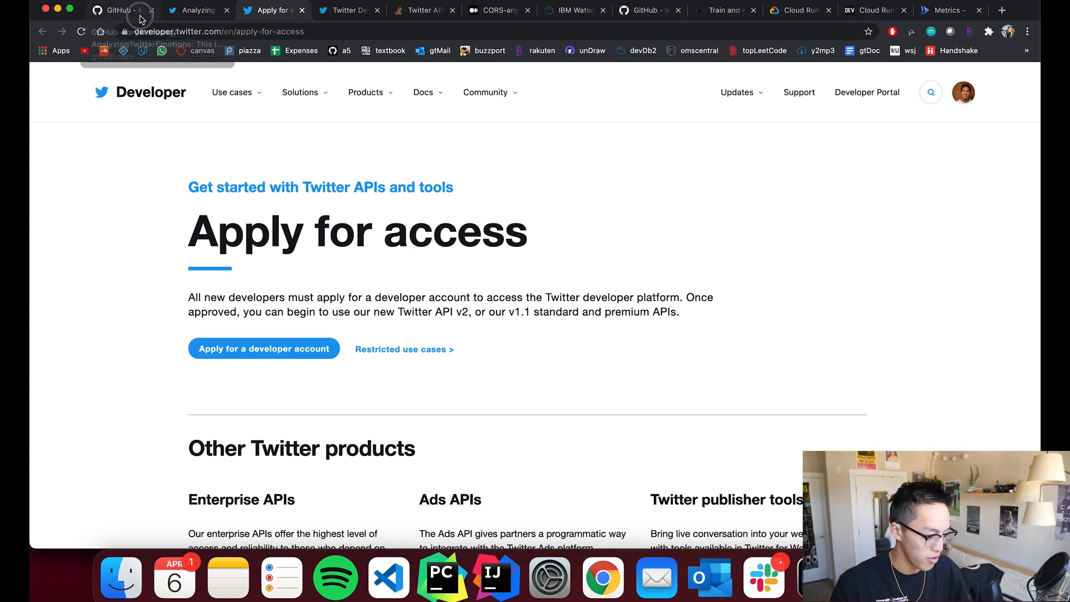
click(120, 10)
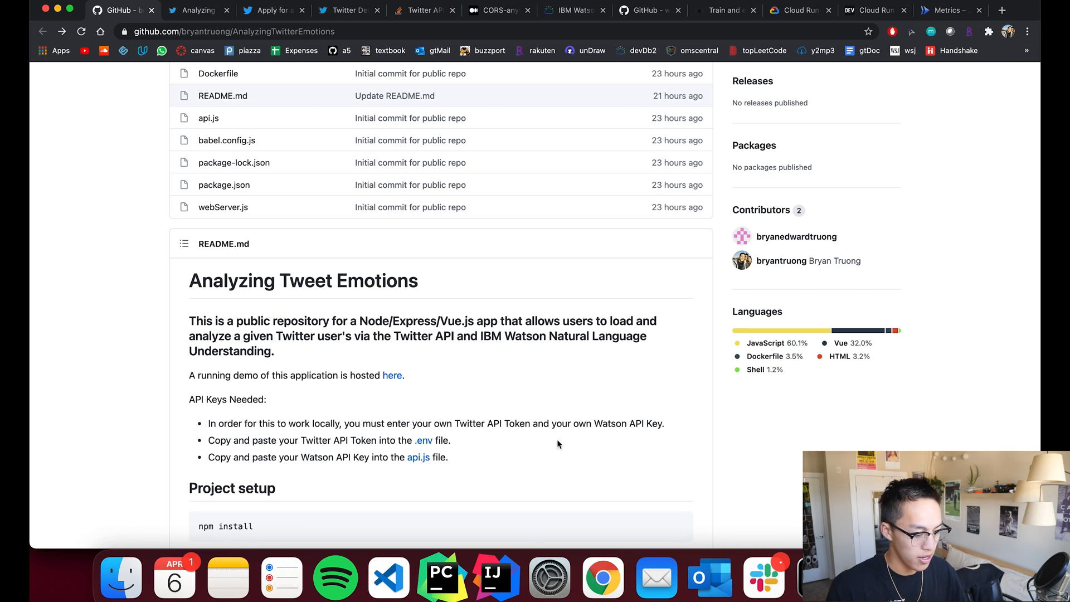
mouse_move(506, 434)
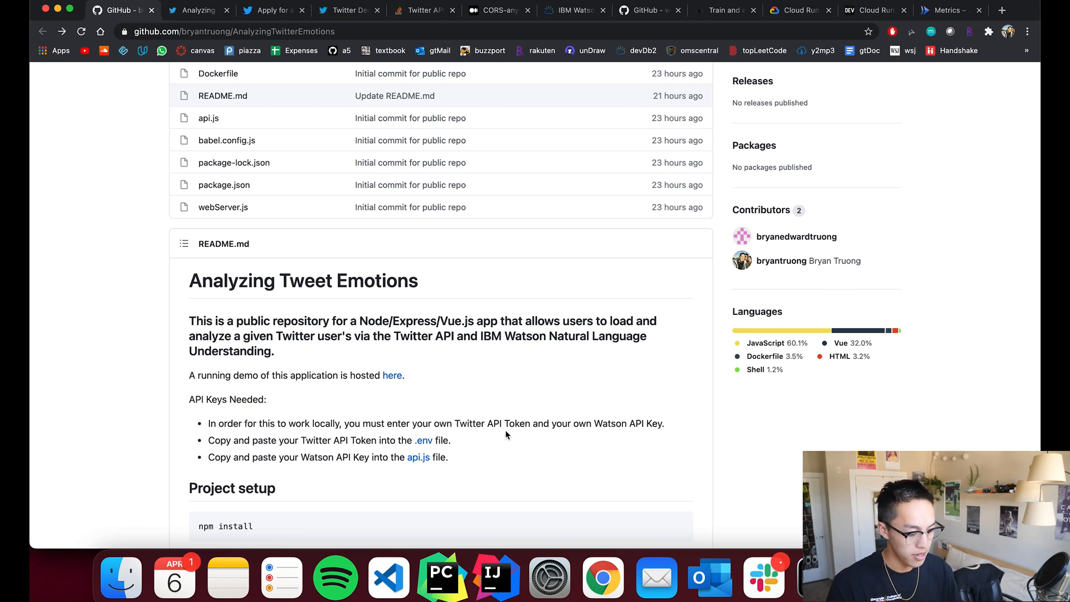
mouse_move(490, 436)
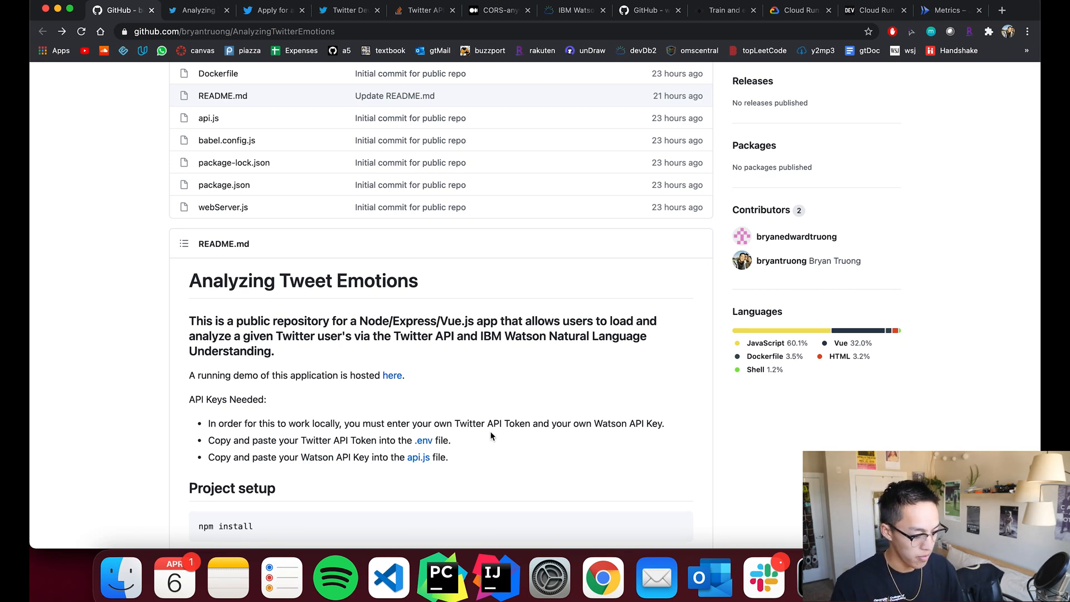
scroll(down, 3)
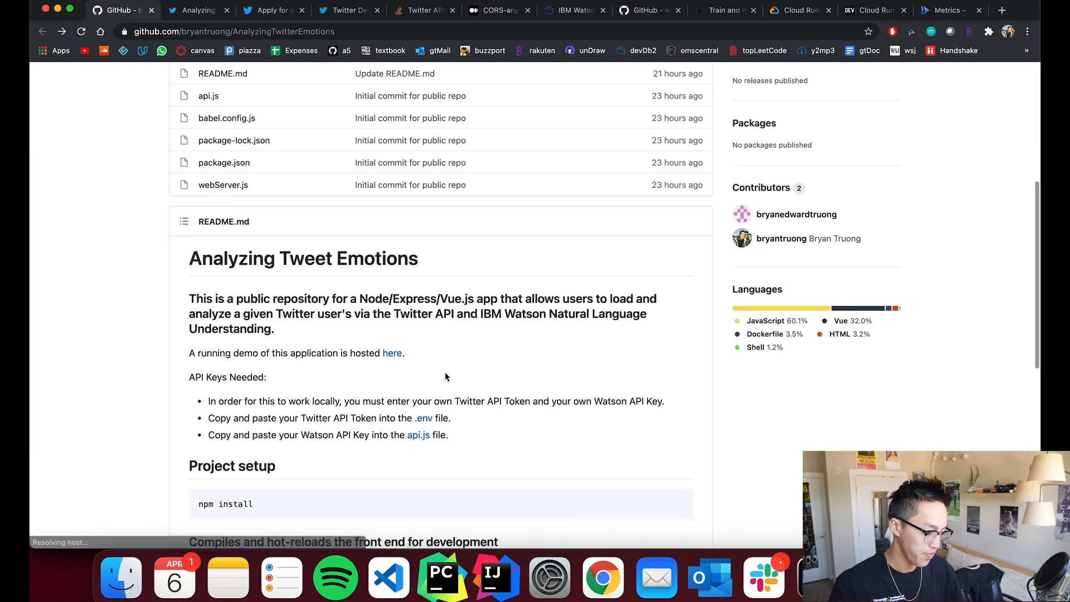
- Glance at api.js from the README, then switch to the live Analyzing Tweet Emotions app
click(417, 435)
text(TODO)
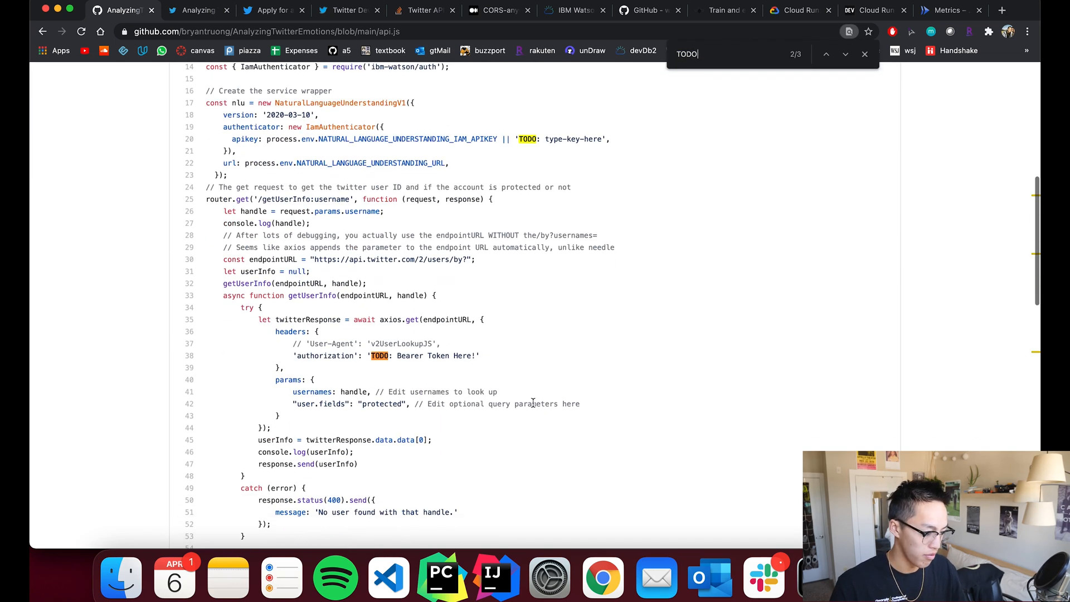
scroll(down, 3)
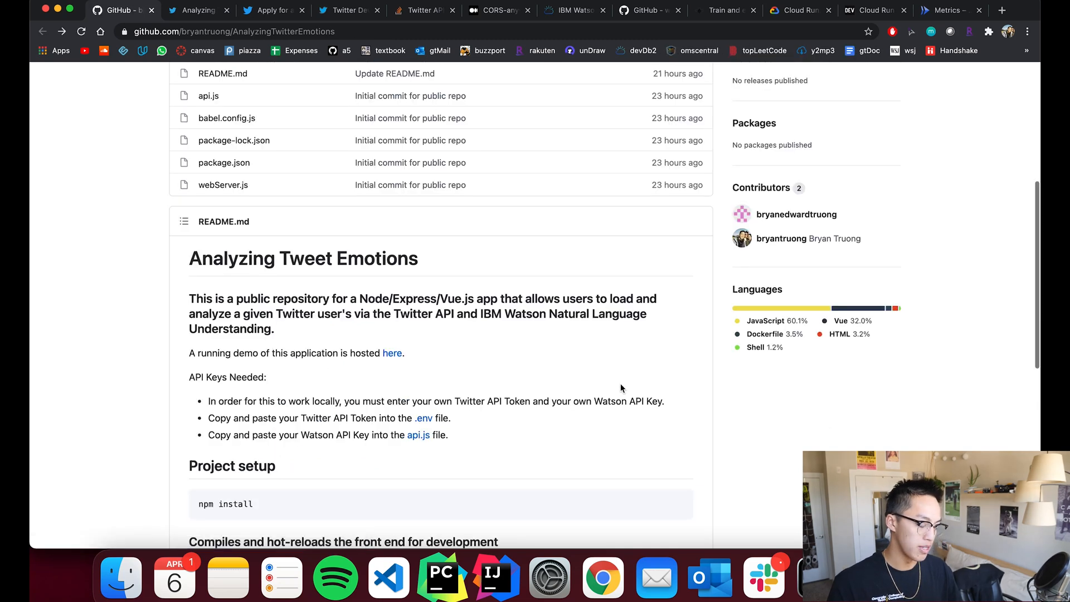
click(199, 10)
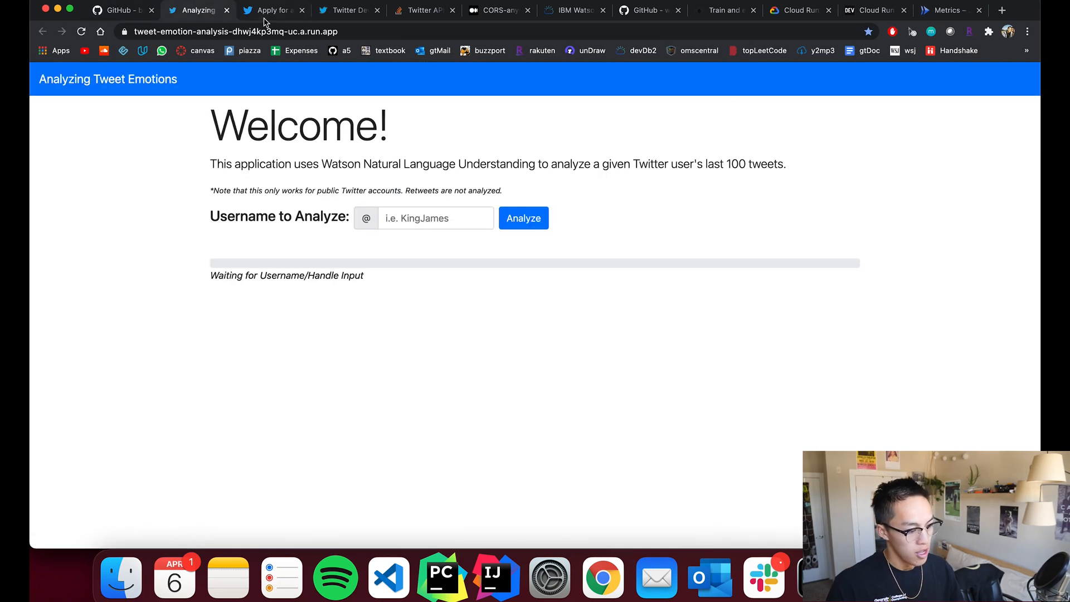
- Bring up Twitter Developer's Apply for access page and look through it
click(268, 10)
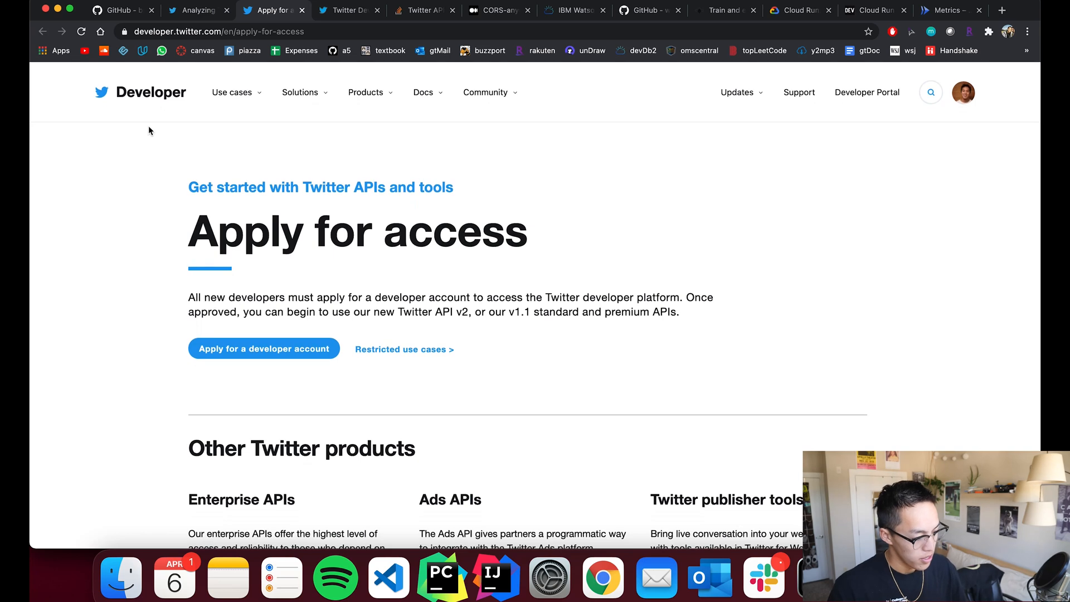
mouse_move(675, 372)
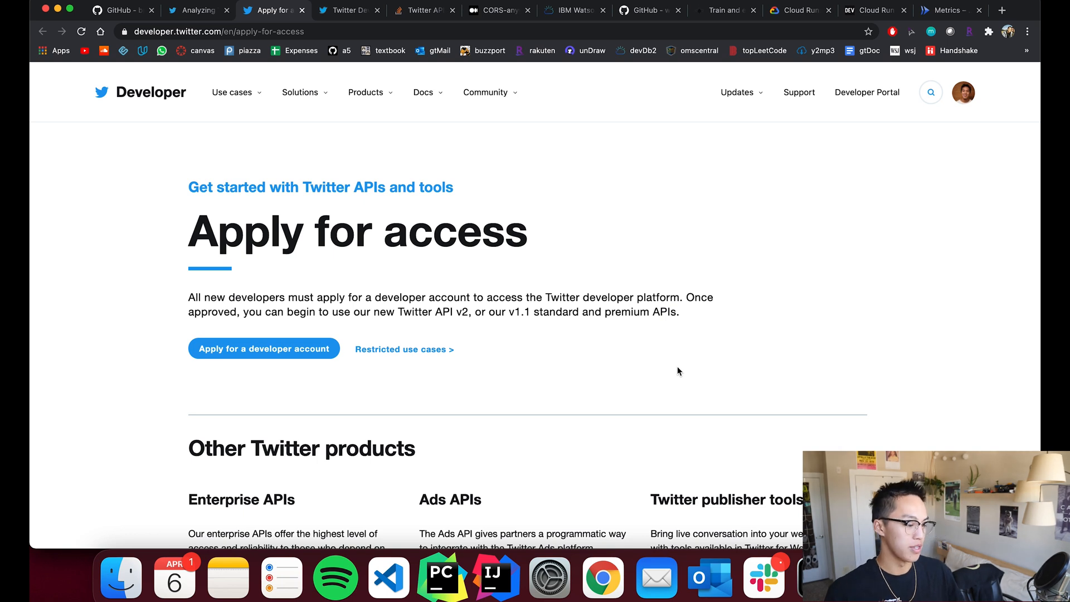
scroll(down, 3)
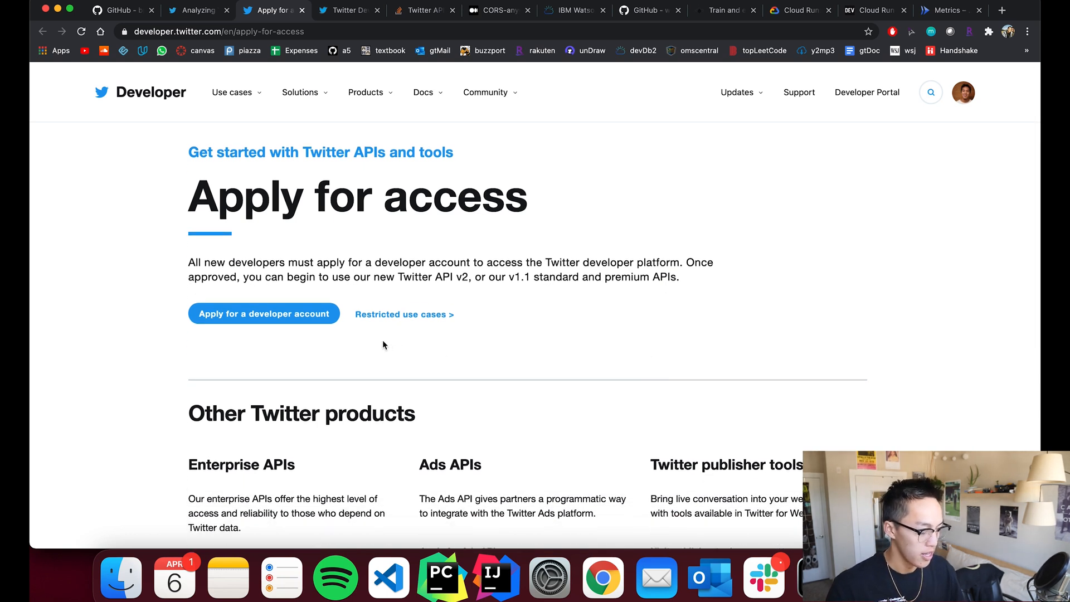
mouse_move(521, 330)
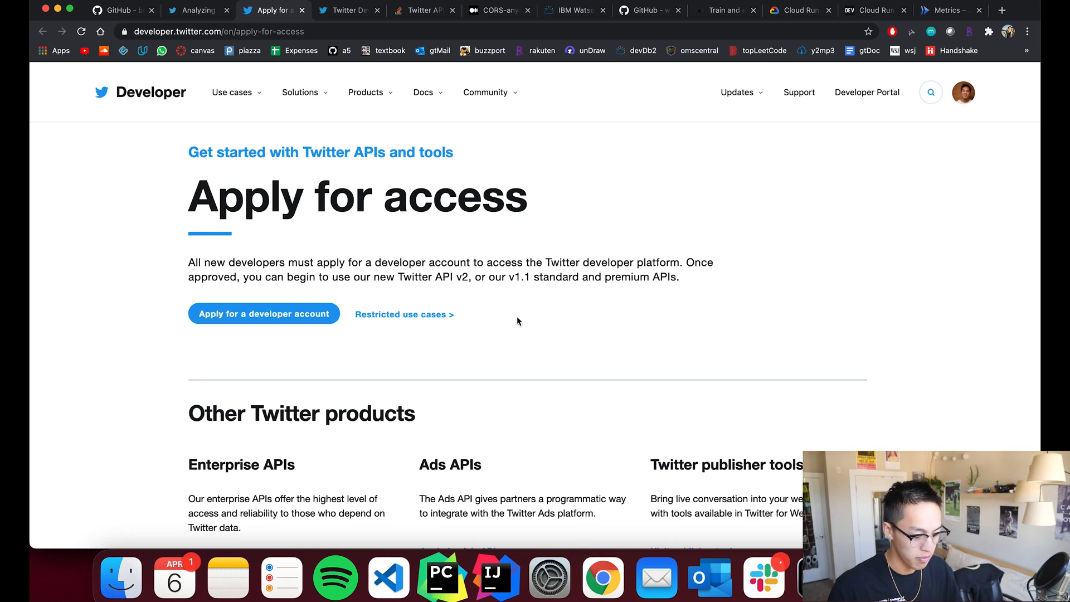
scroll(down, 3)
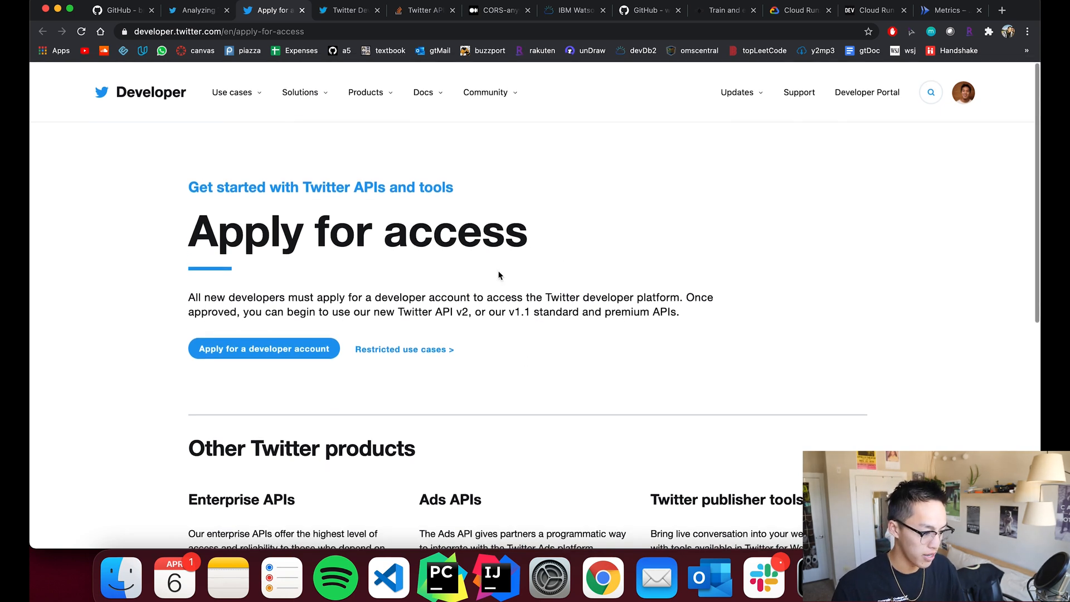
- View the twitter-emotions-api app's Keys and tokens in the Developer Portal, then return to the GitHub README
click(348, 10)
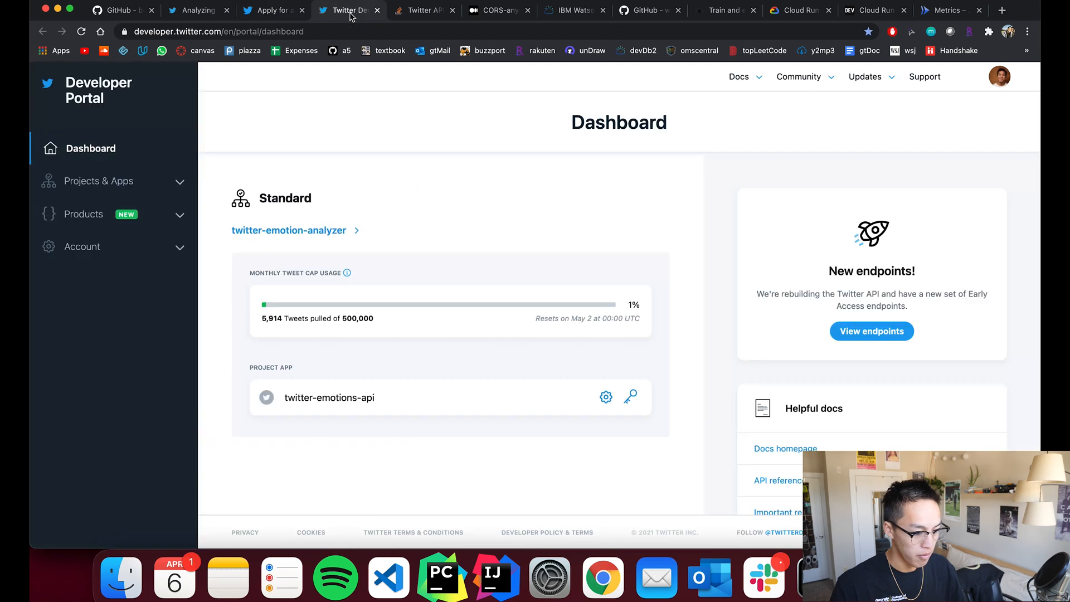
mouse_move(707, 332)
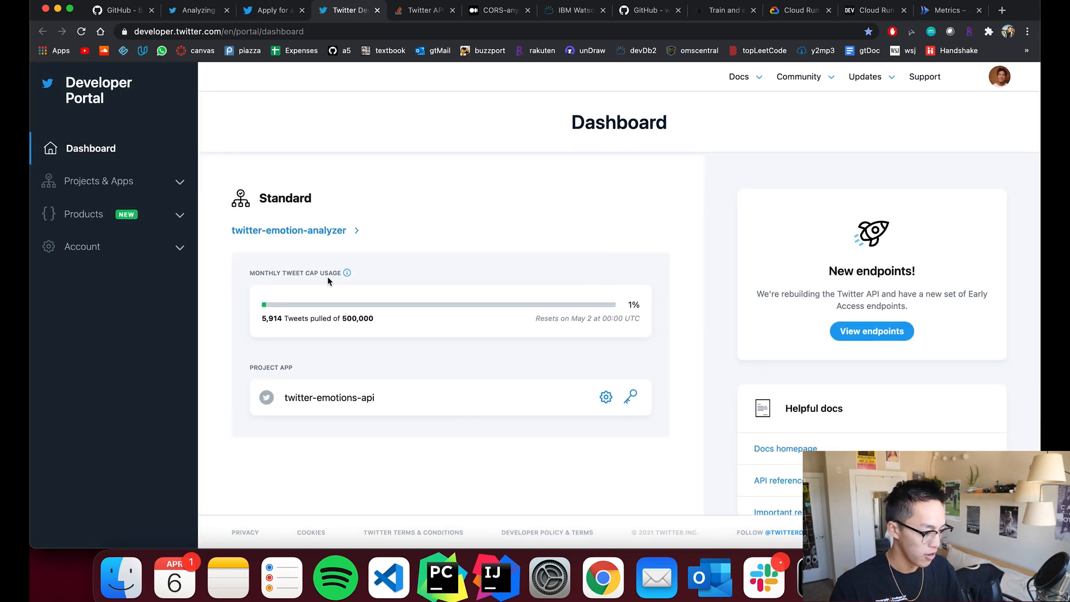
mouse_move(328, 379)
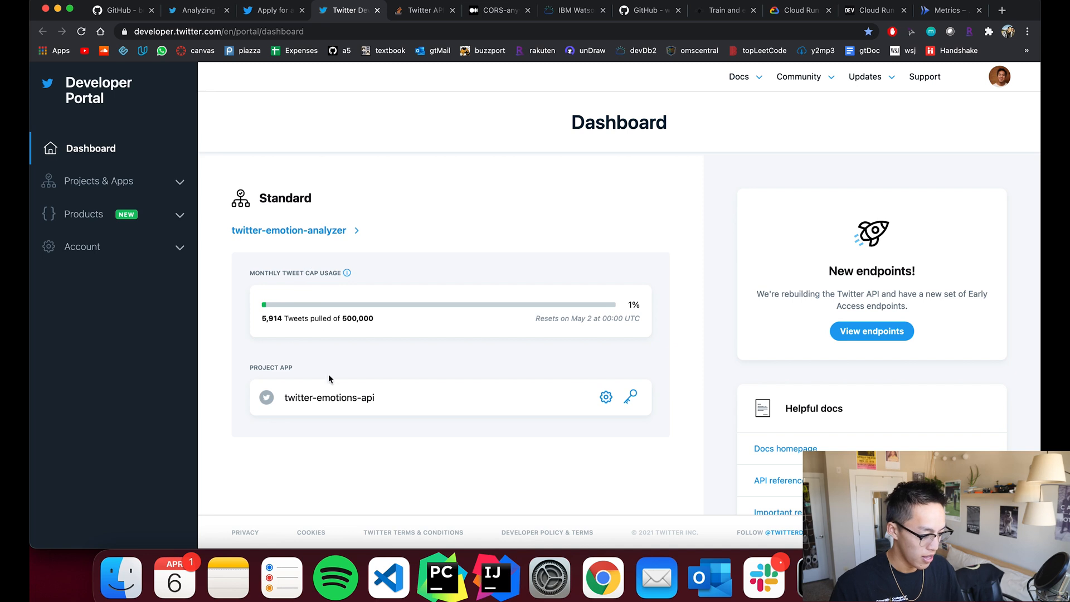
mouse_move(605, 397)
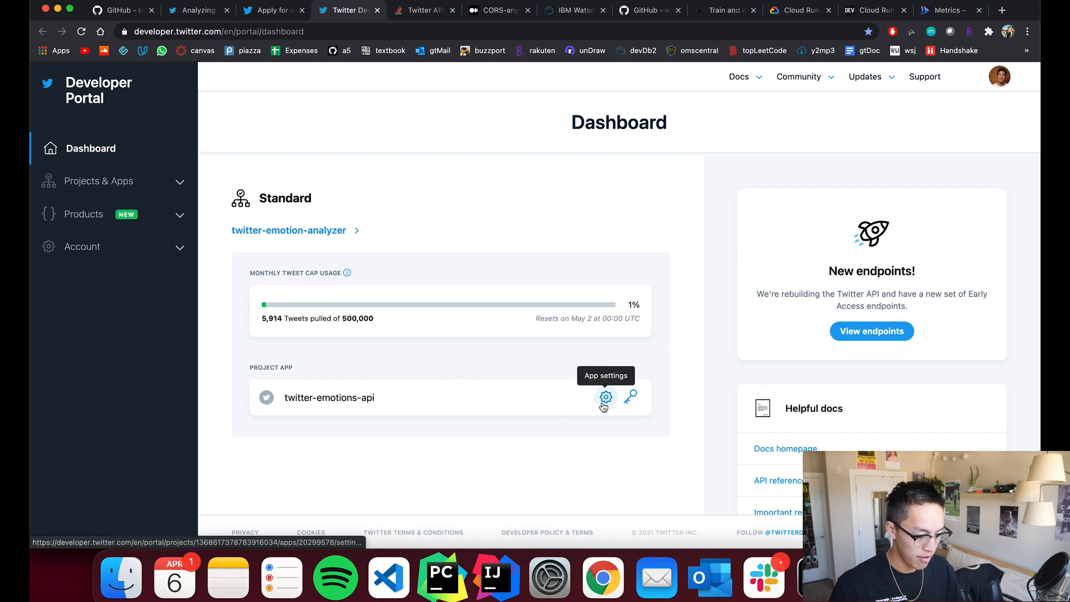
mouse_move(629, 396)
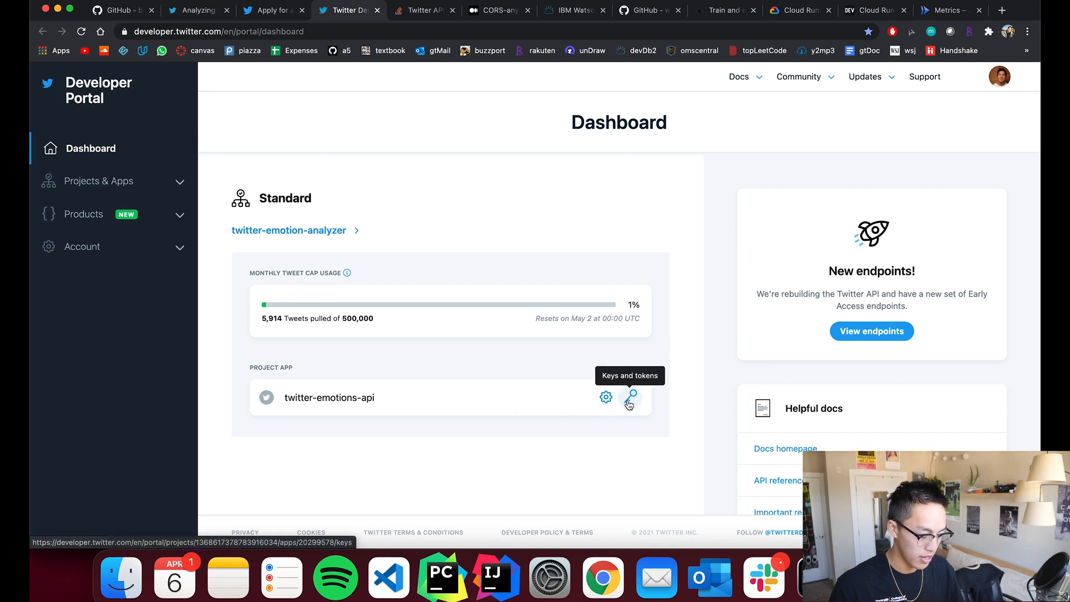
click(629, 397)
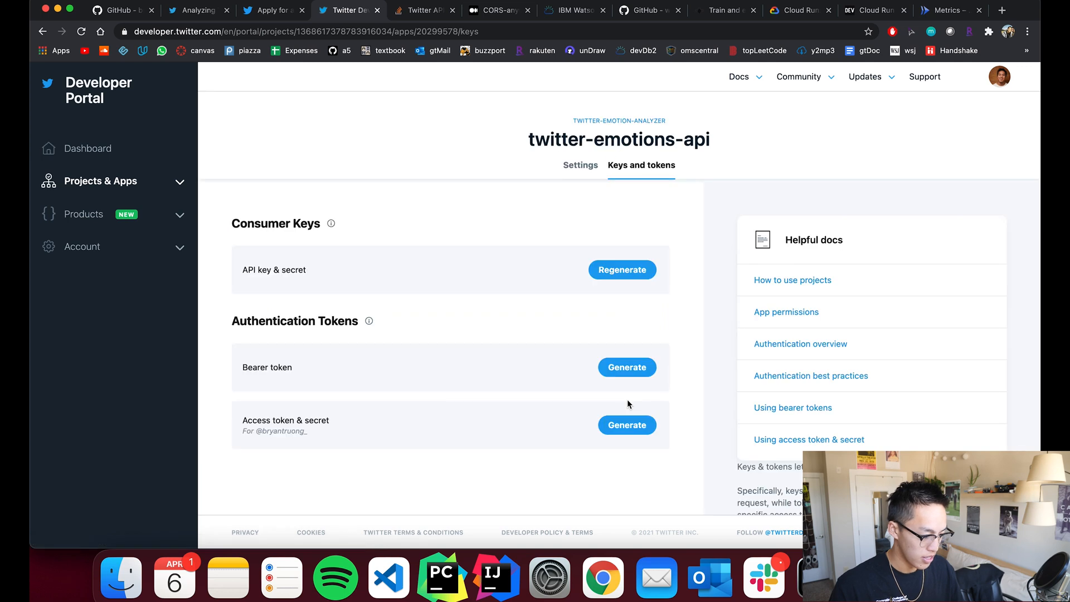
scroll(down, 3)
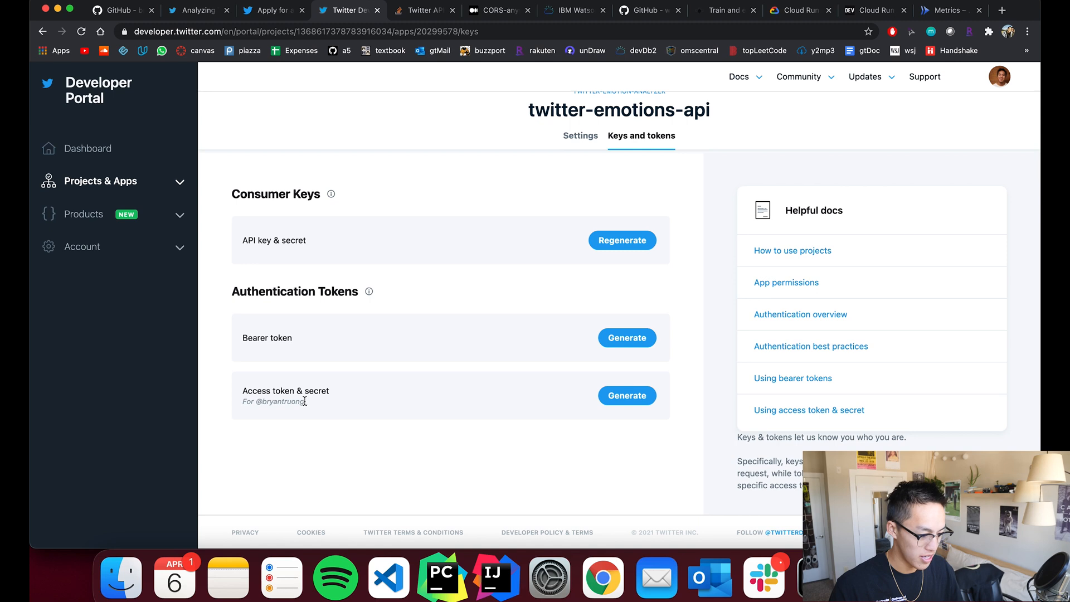
mouse_move(366, 413)
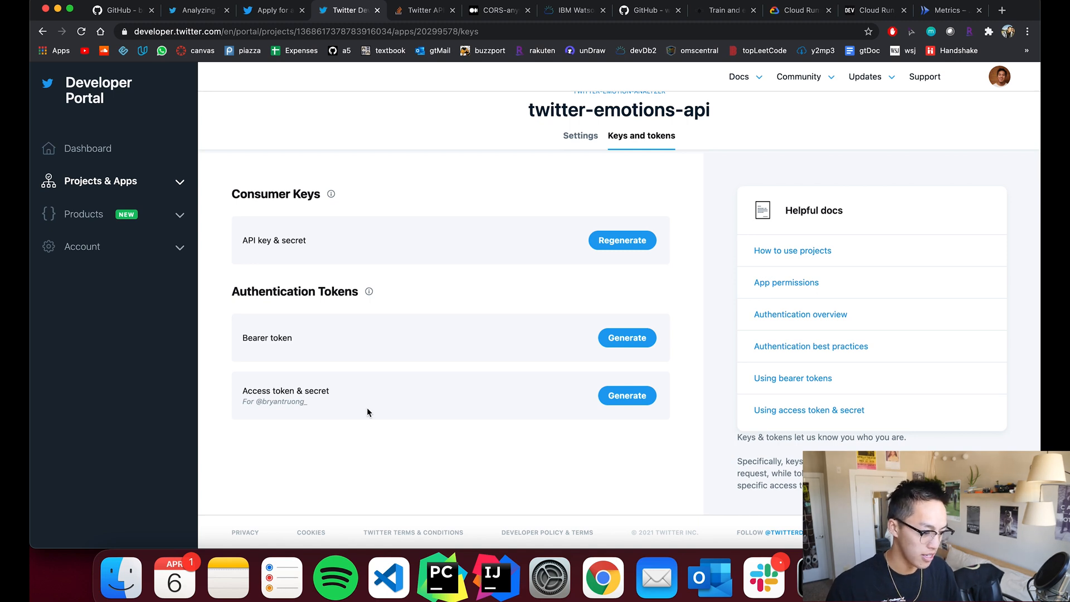
mouse_move(351, 403)
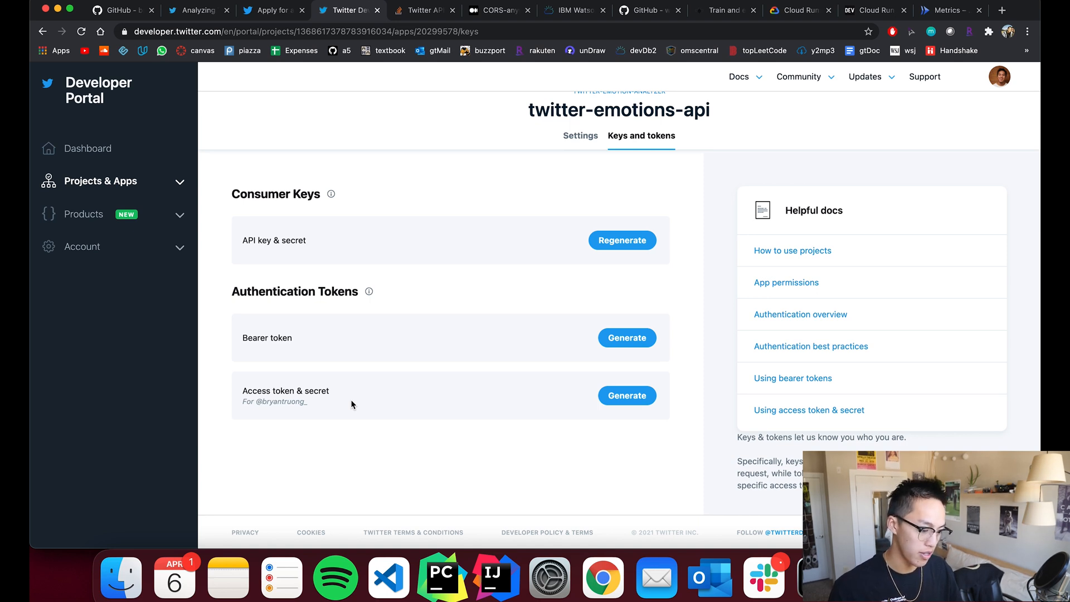
mouse_move(347, 392)
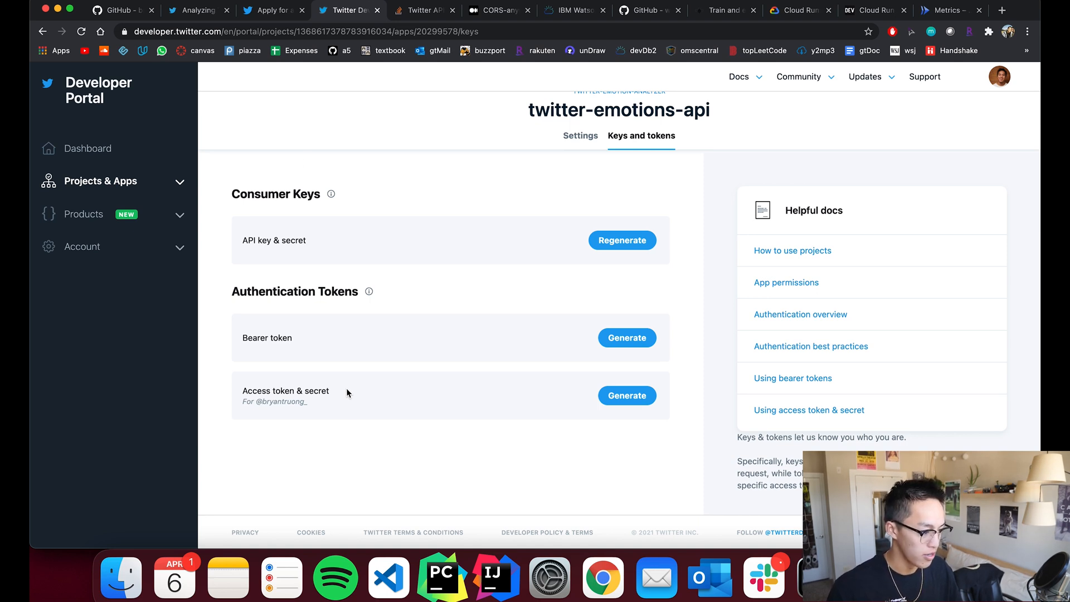
click(121, 10)
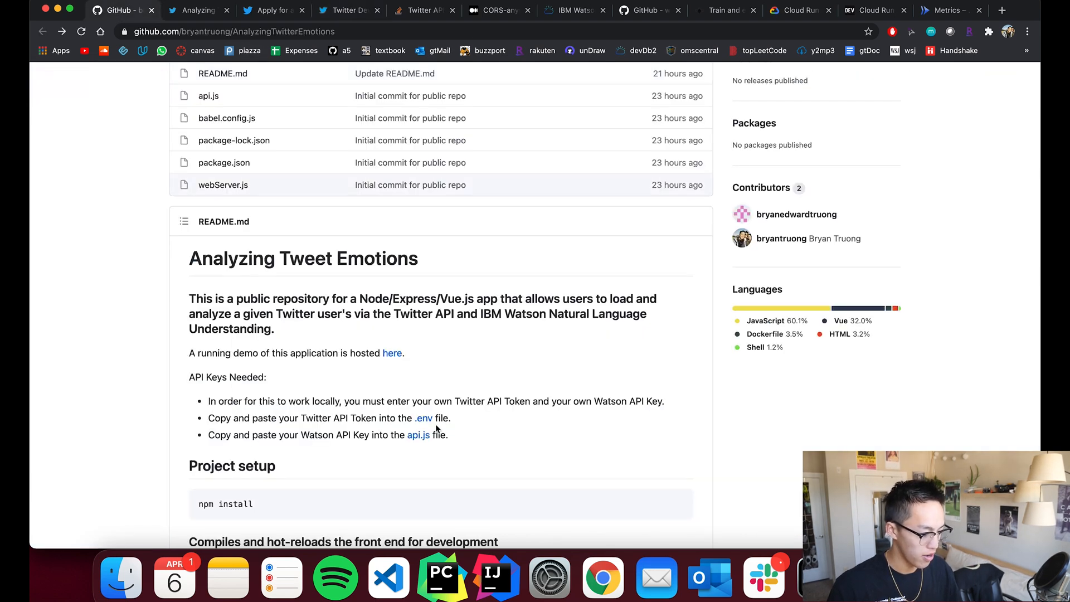
scroll(down, 3)
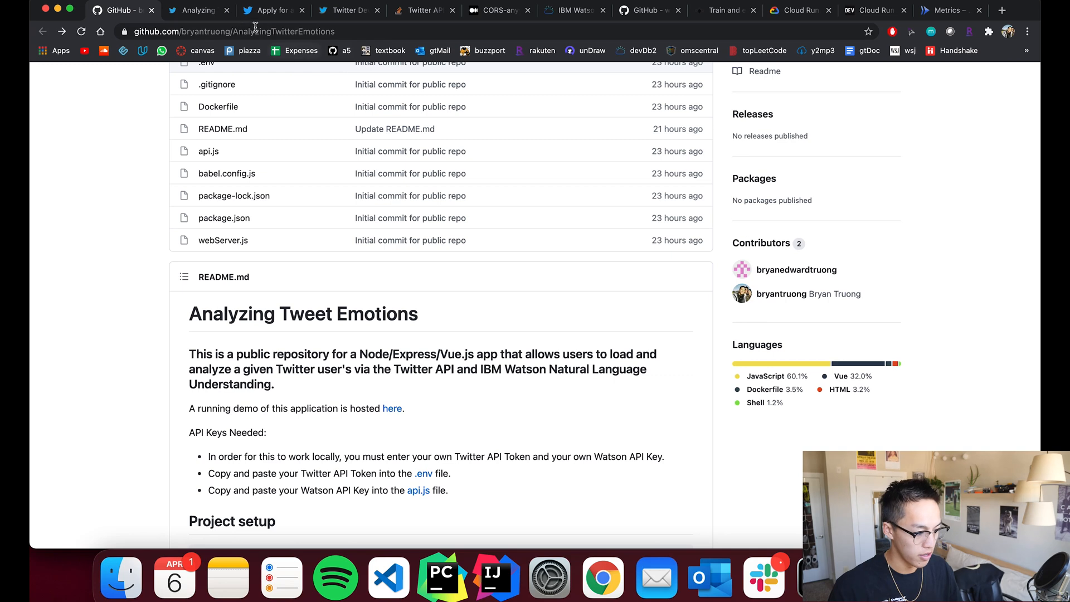
click(197, 10)
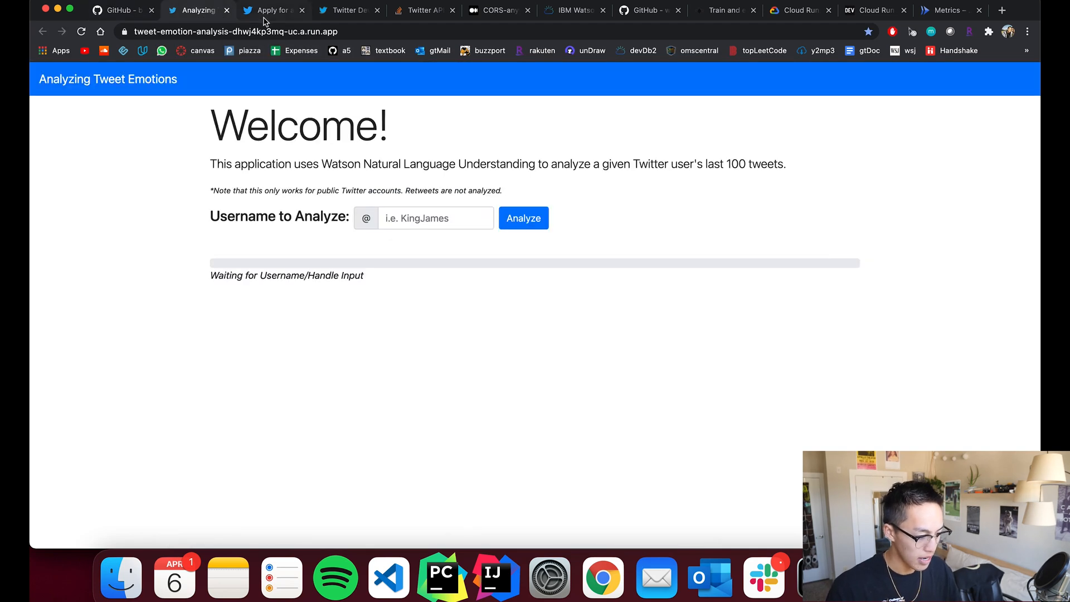
click(419, 10)
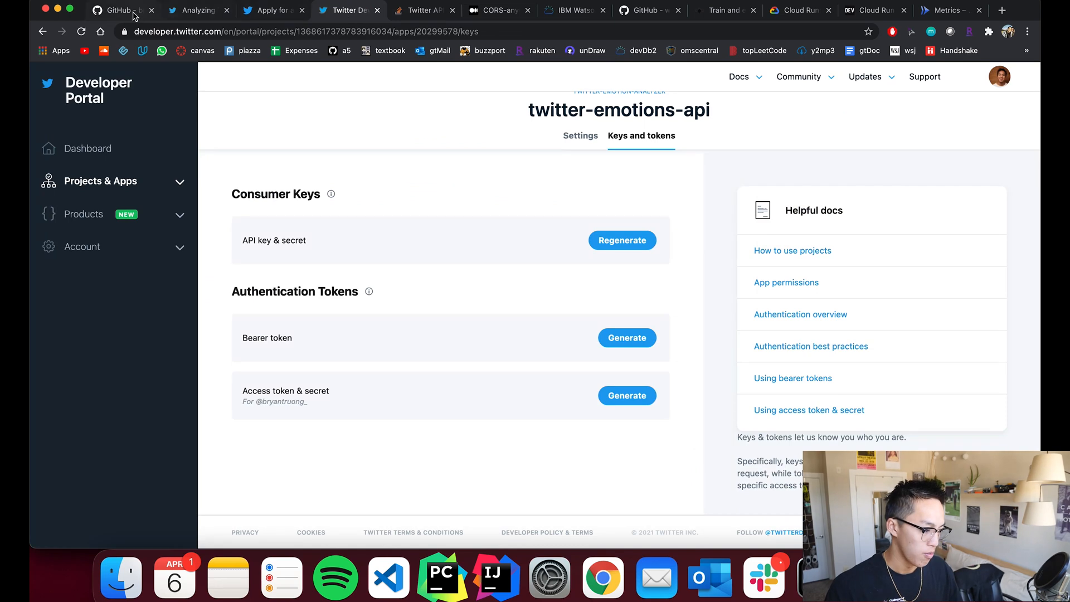
click(123, 10)
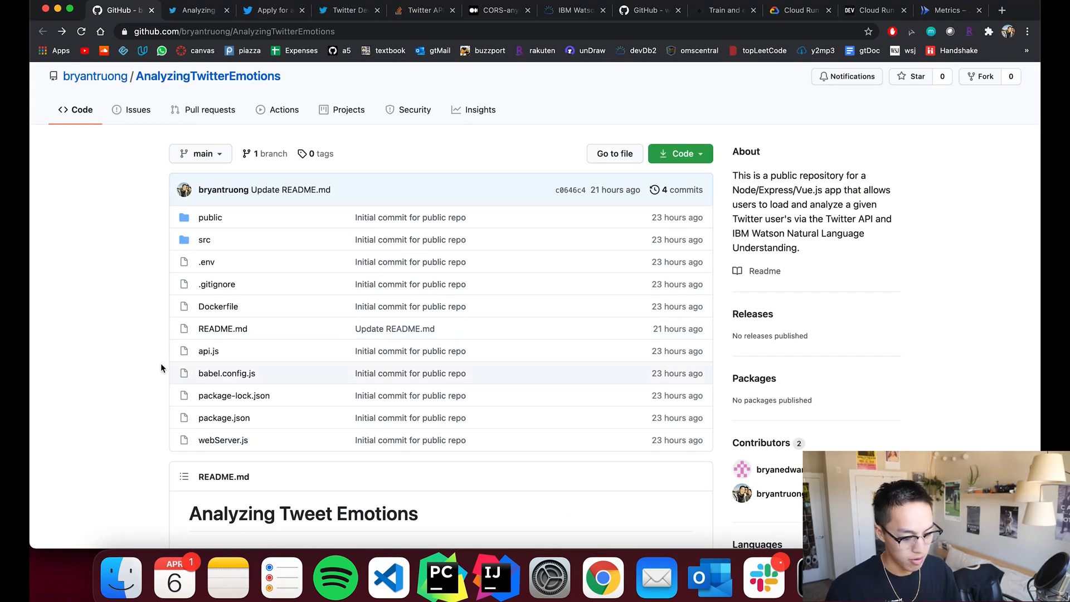
scroll(down, 3)
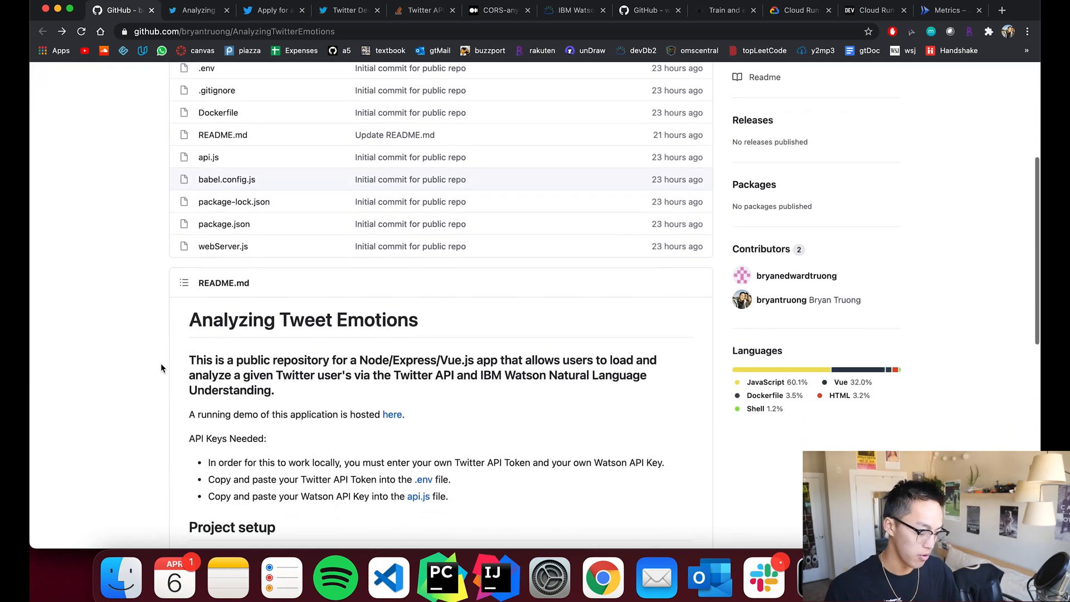
scroll(down, 3)
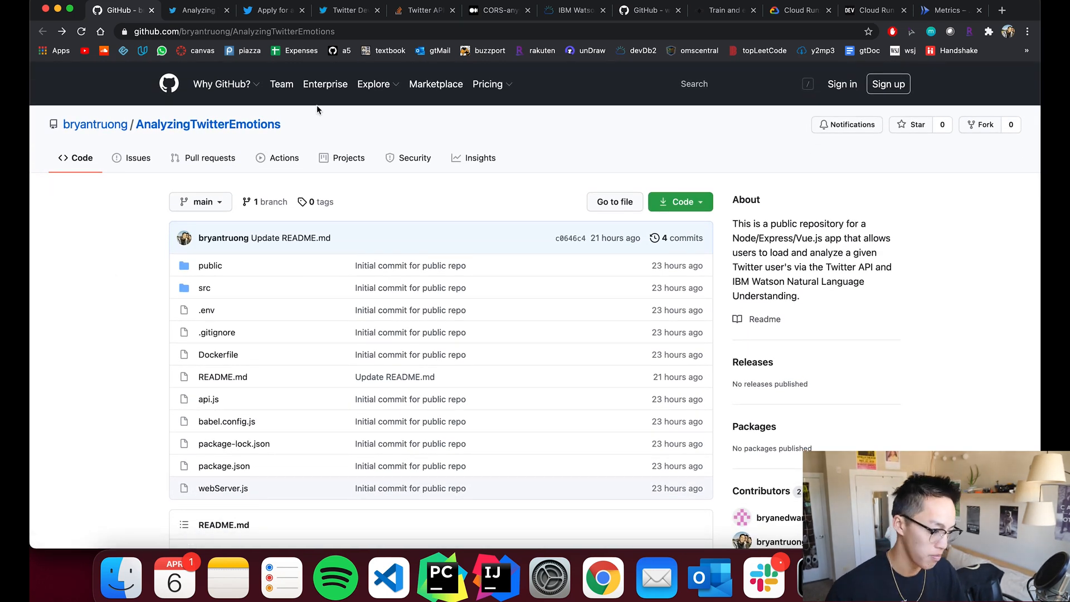
mouse_move(324, 84)
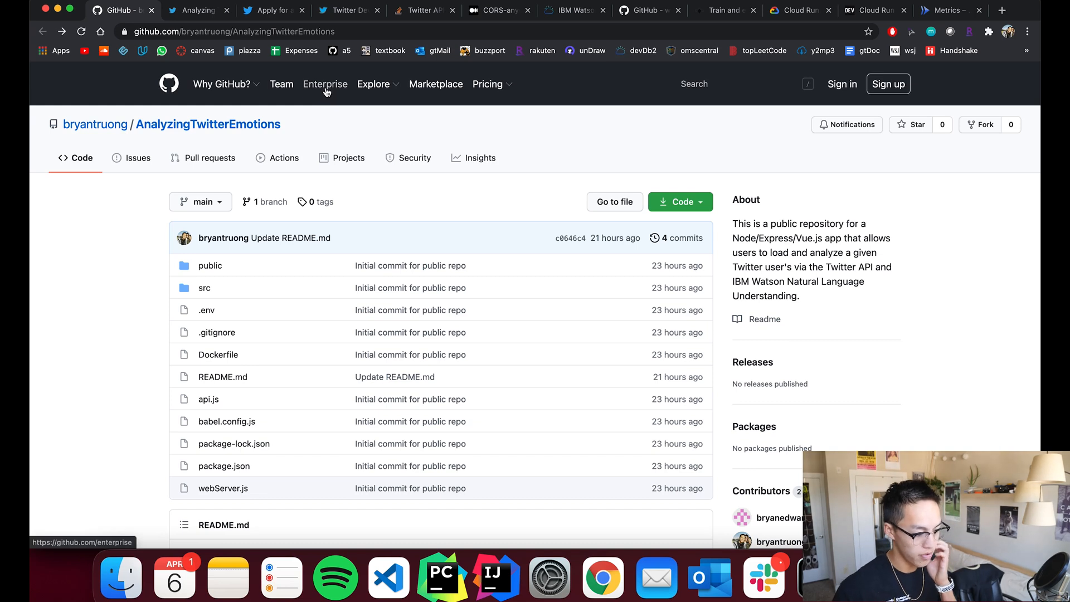
- Bring up the Stack Overflow question on Twitter API CORS preflight failures and read down through it
click(347, 10)
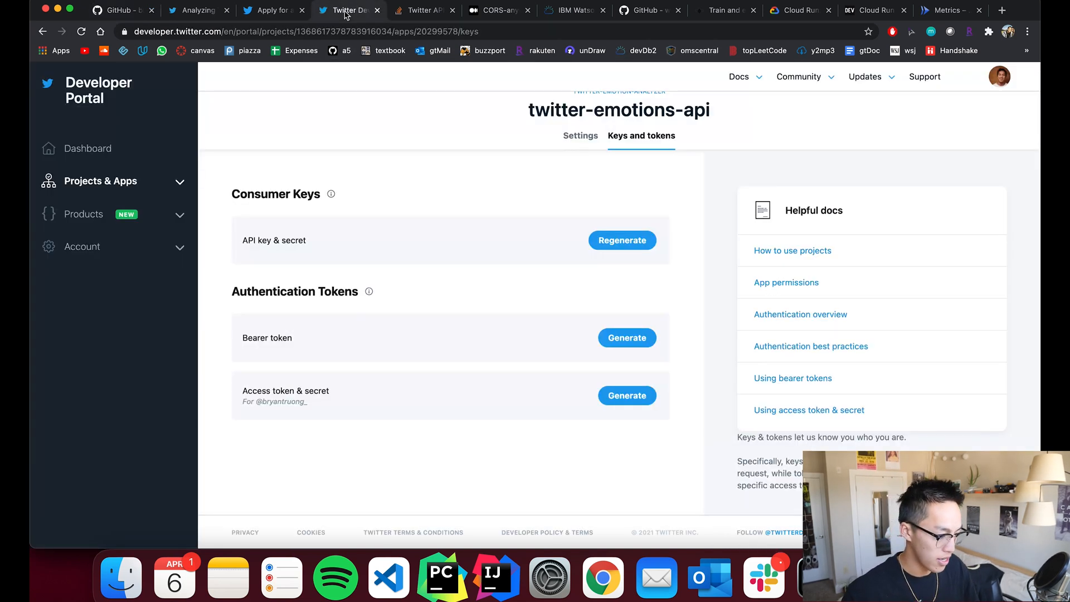
click(423, 10)
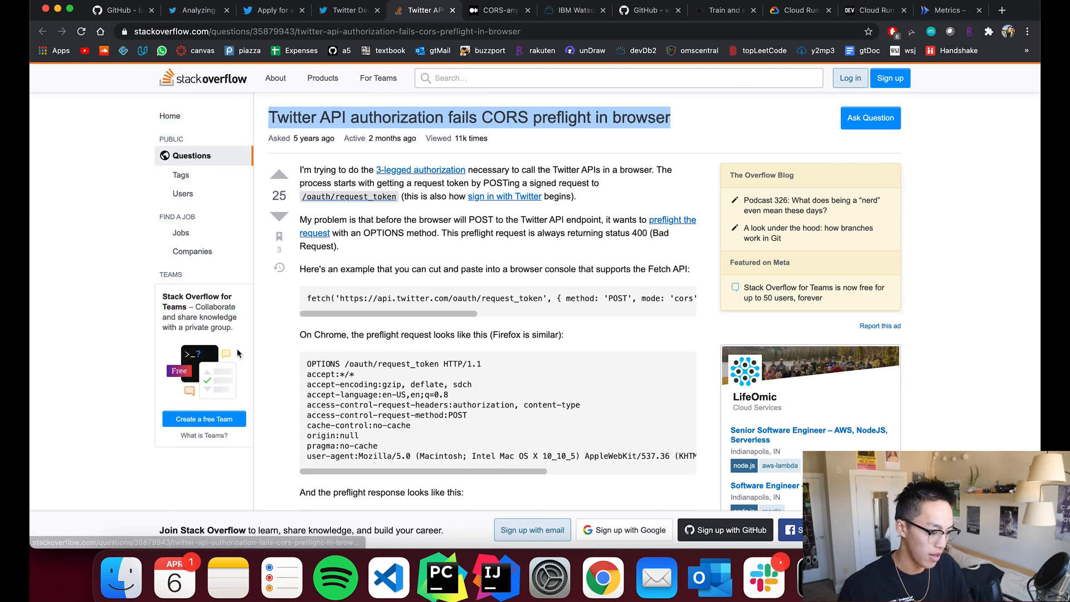
scroll(down, 3)
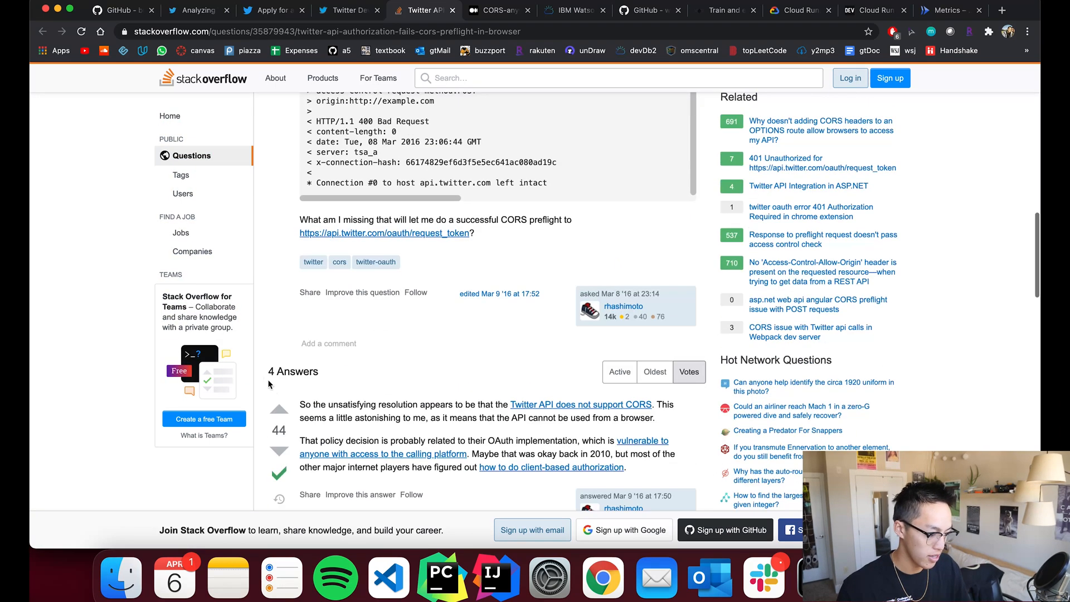
scroll(down, 3)
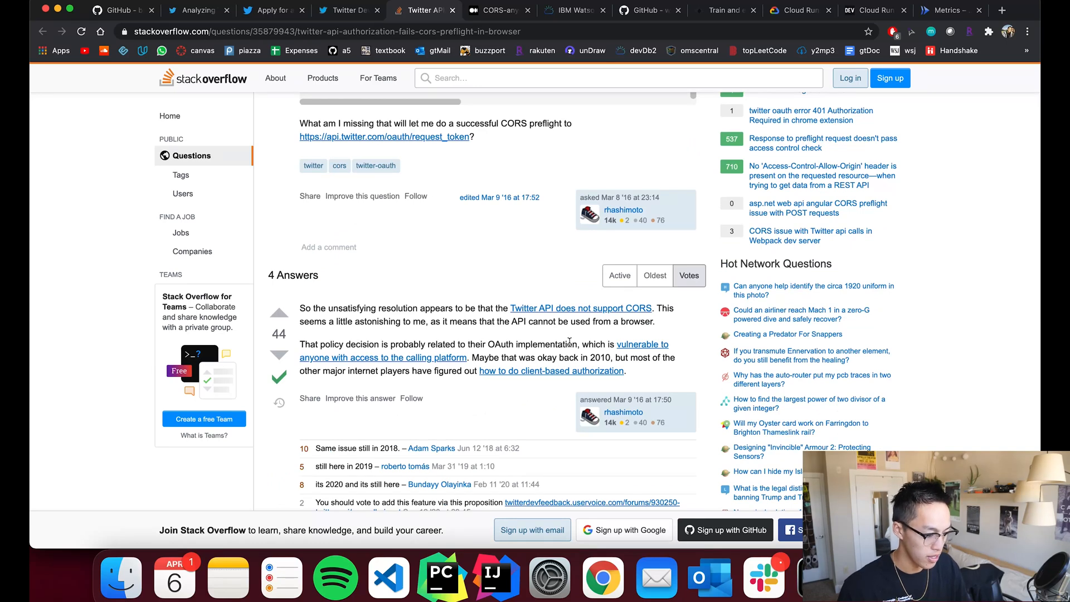
scroll(down, 3)
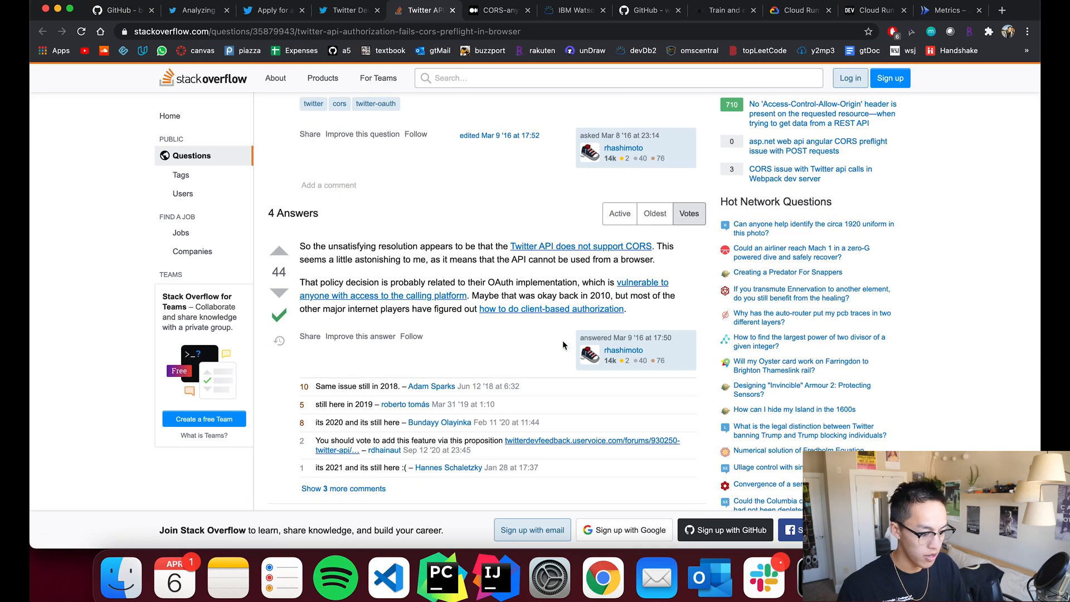
mouse_move(581, 408)
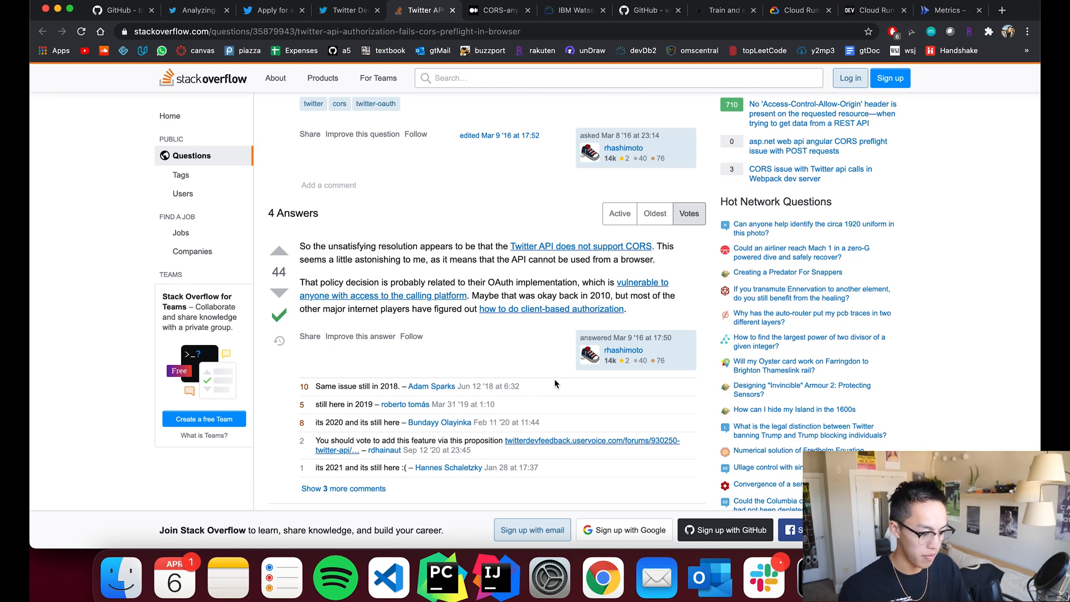
- Highlight part of the CORS proxy workaround answer and read the remaining answers
drag(423, 260, 654, 259)
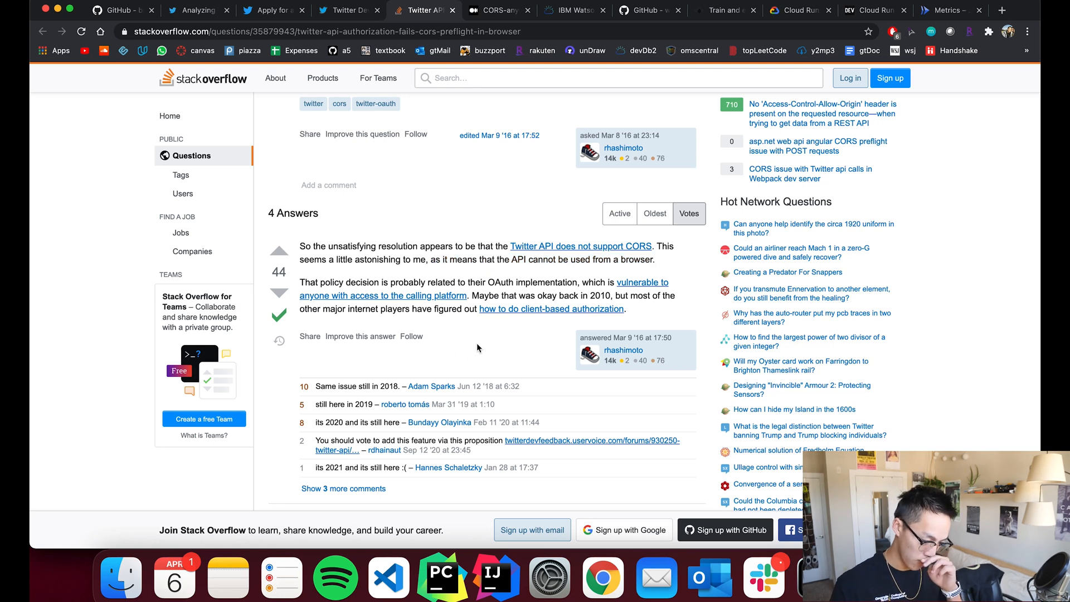
scroll(down, 3)
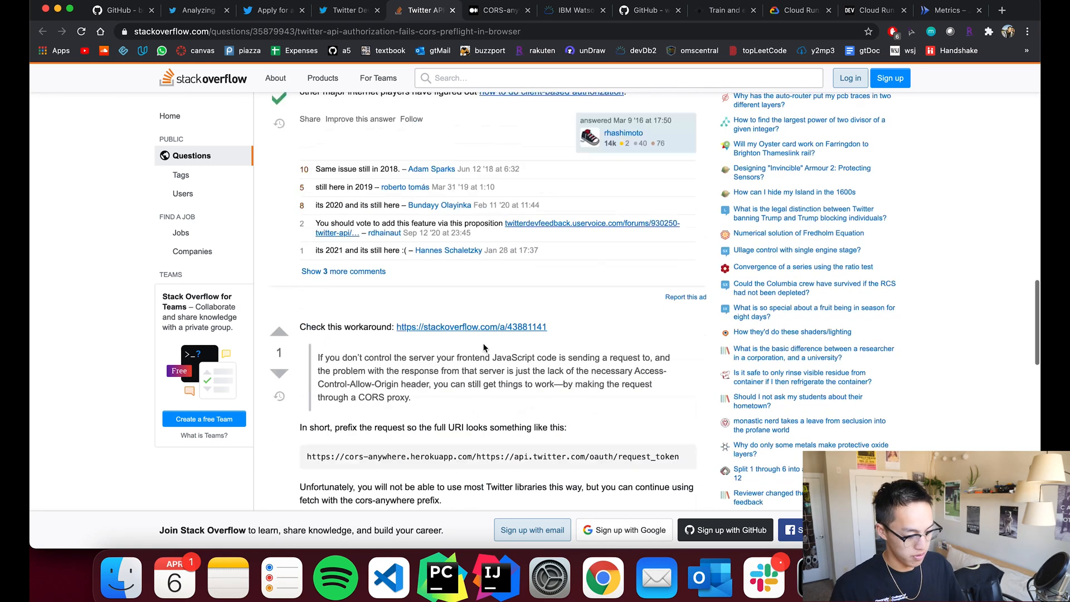
scroll(down, 3)
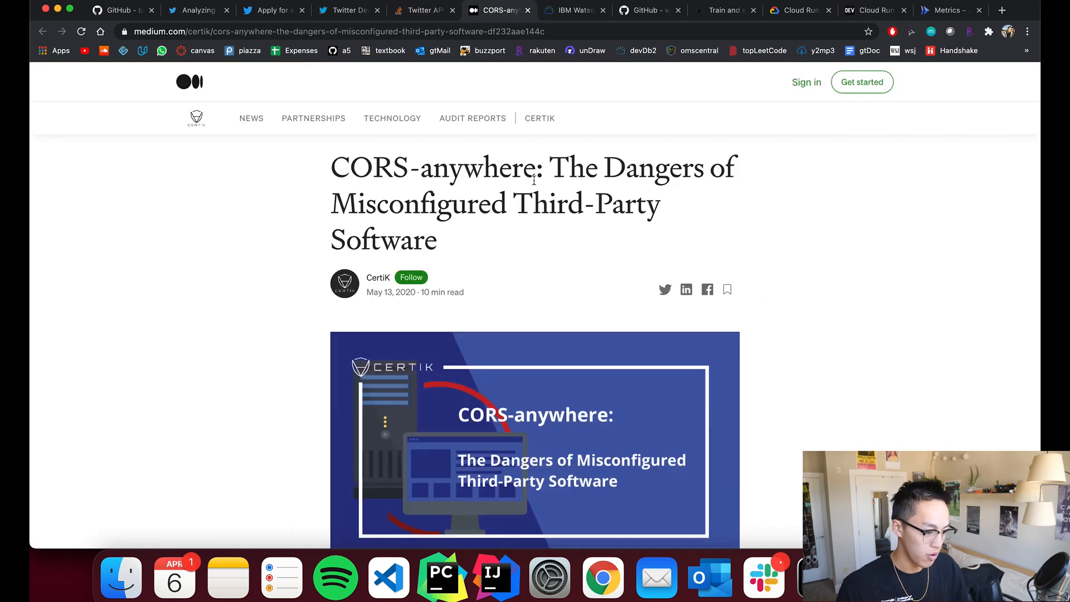
mouse_move(570, 244)
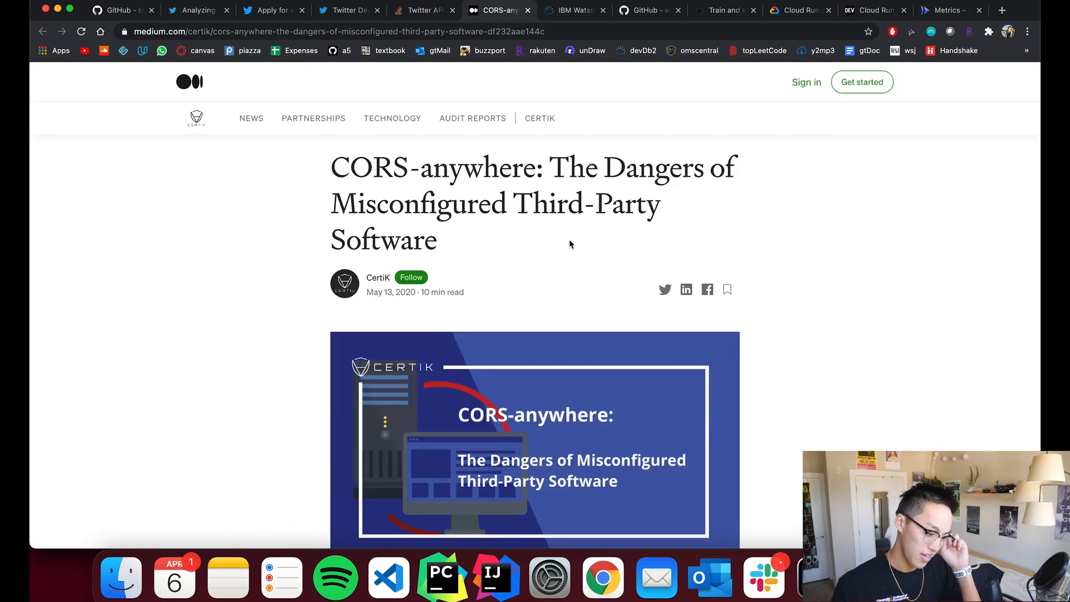
- Review the three CORS-anywhere risks (DoS, IP spoofing, SSRF), then return to the AnalyzingTwitterEmotions repository
scroll(down, 3)
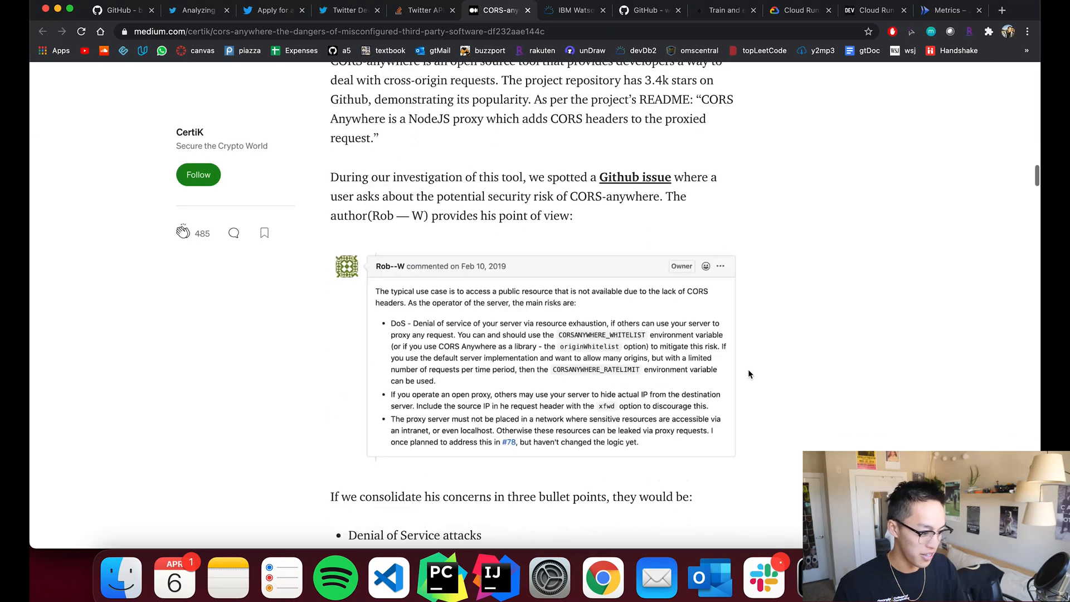
scroll(up, 3)
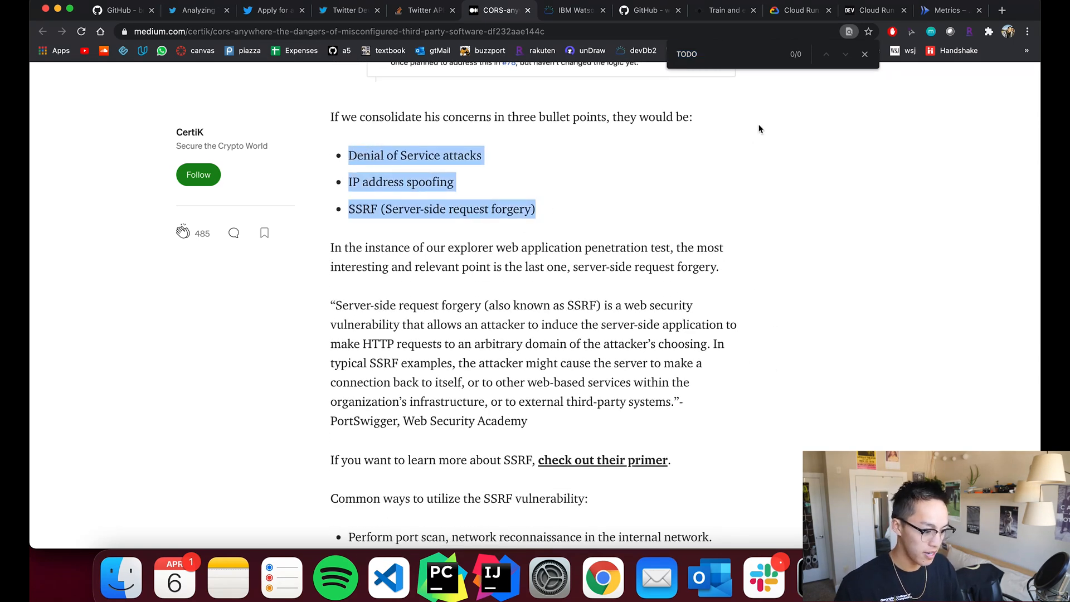
click(865, 54)
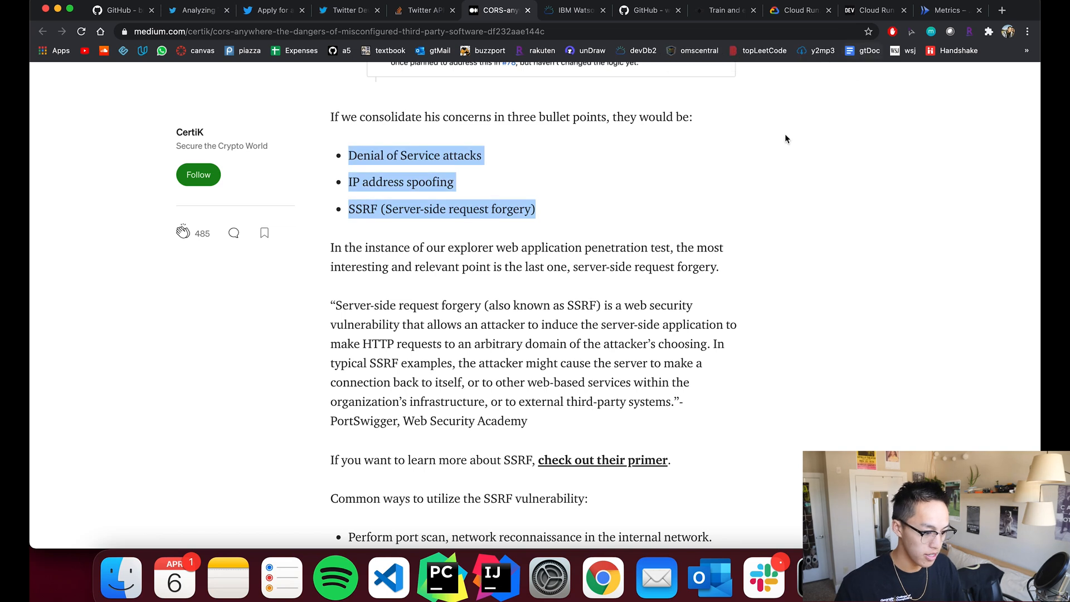
click(705, 172)
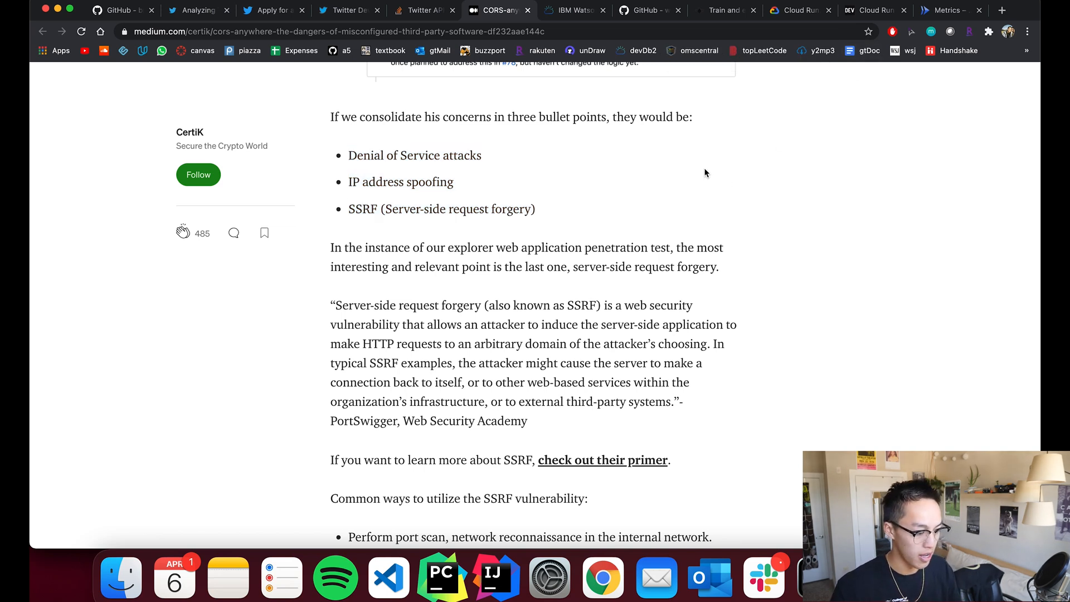
click(119, 10)
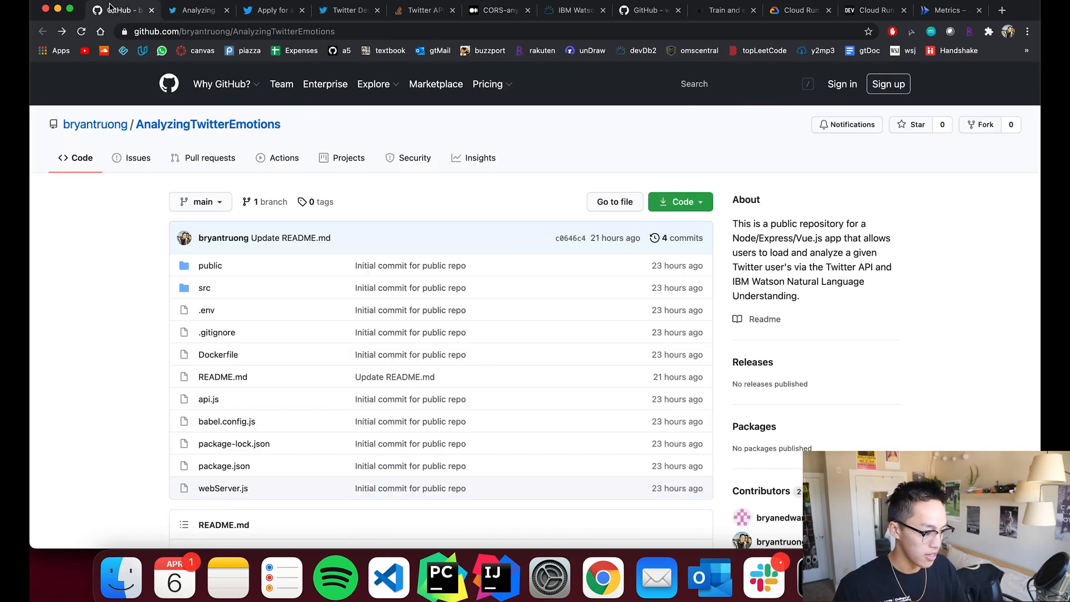
- Read api.js through its Twitter and Watson routes and bearer token placeholder, then return to the Stack Overflow question
scroll(down, 3)
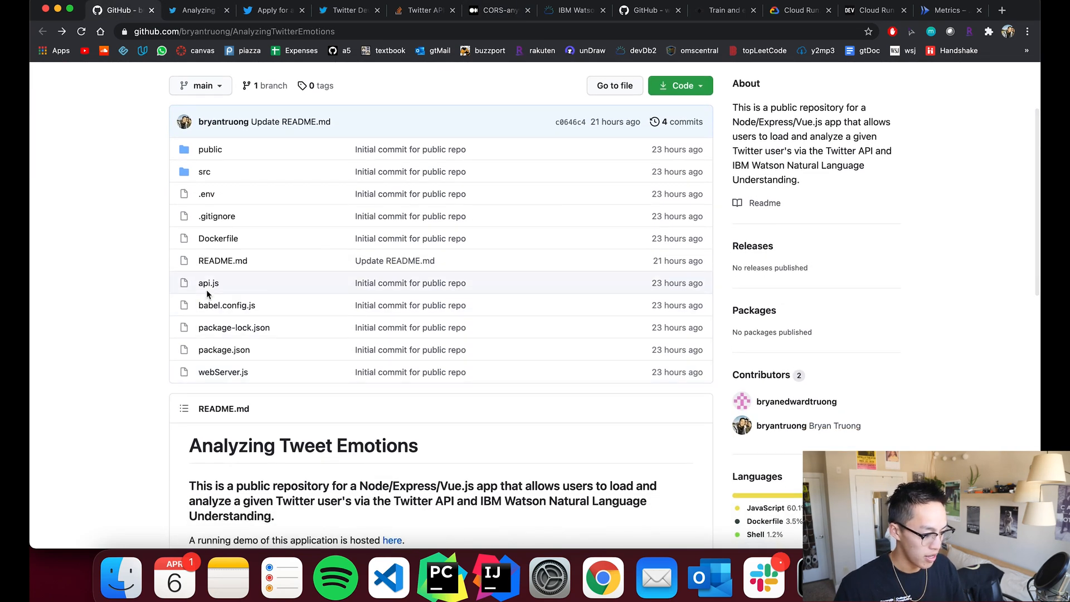
click(209, 282)
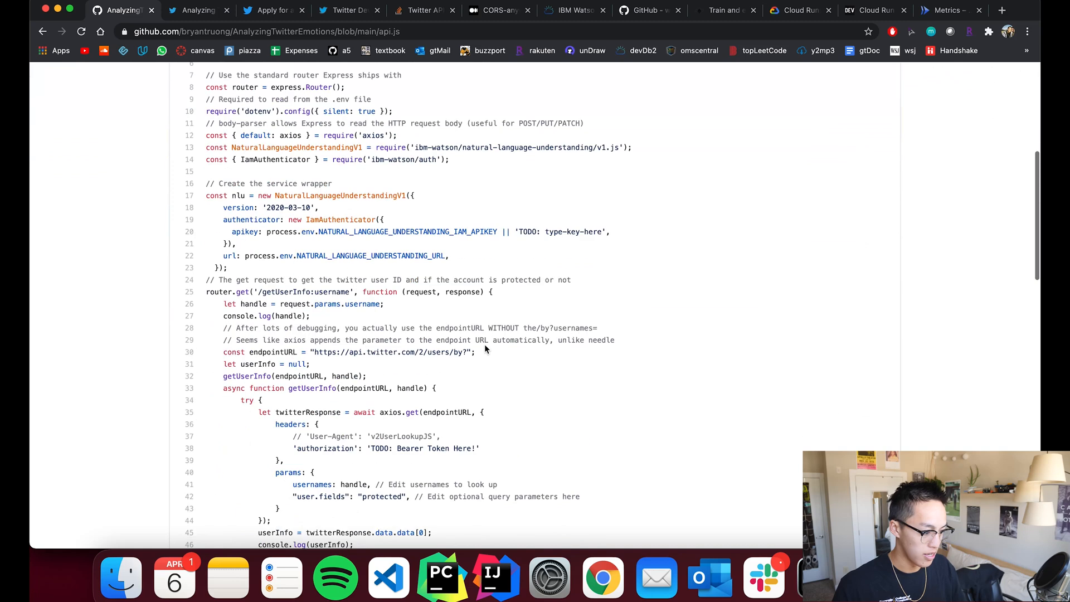
scroll(down, 3)
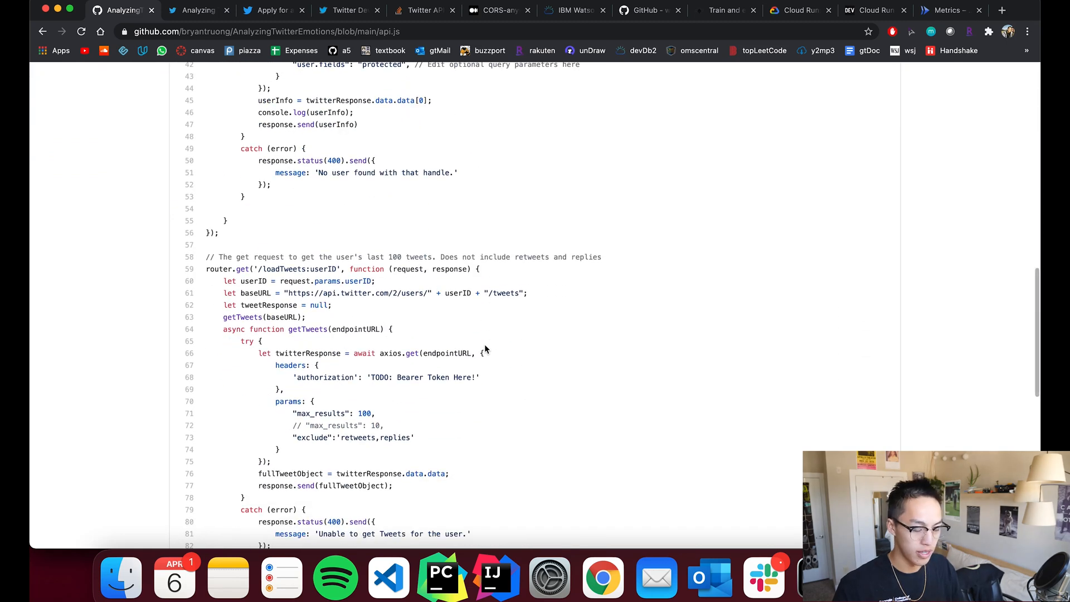
scroll(down, 3)
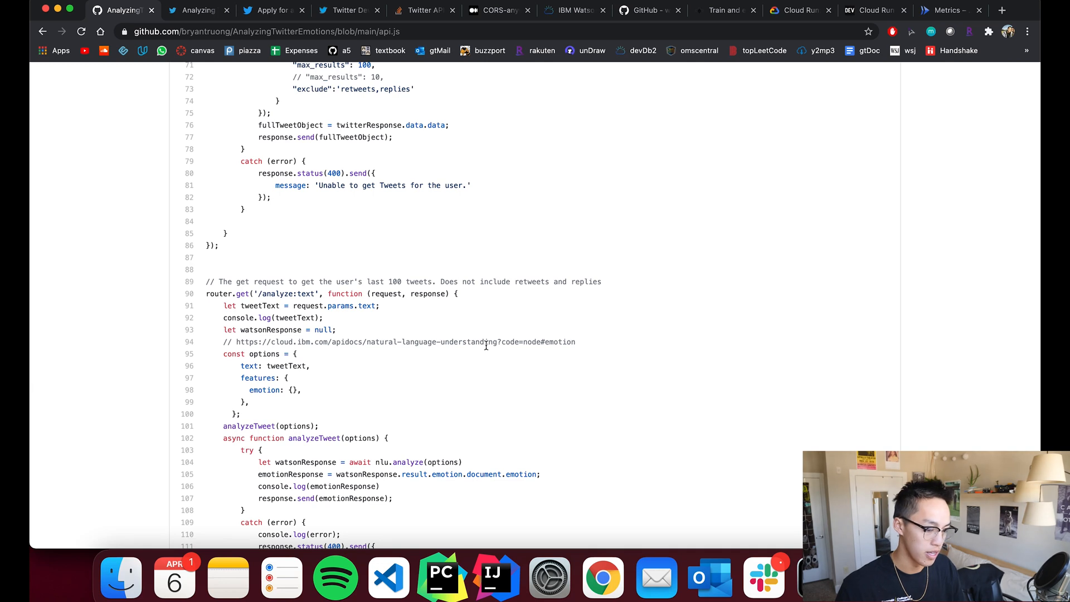
mouse_move(488, 345)
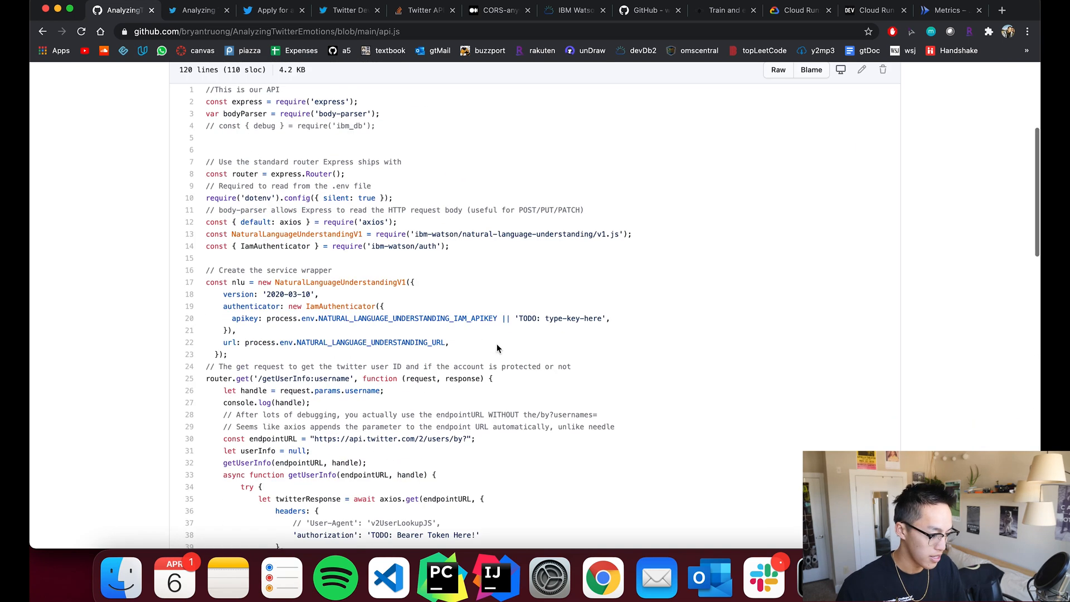
scroll(down, 3)
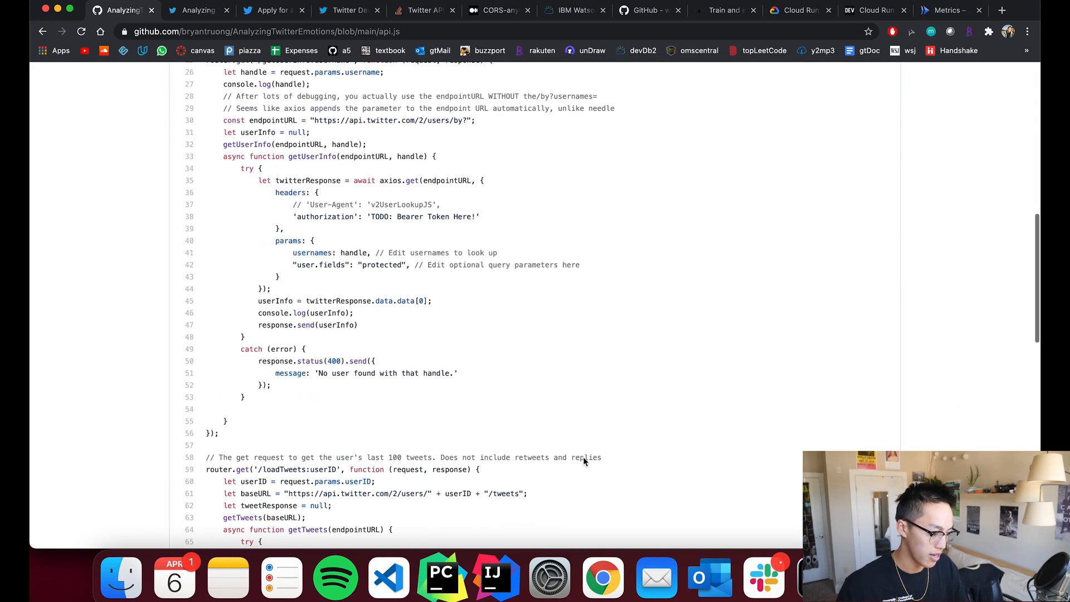
scroll(down, 3)
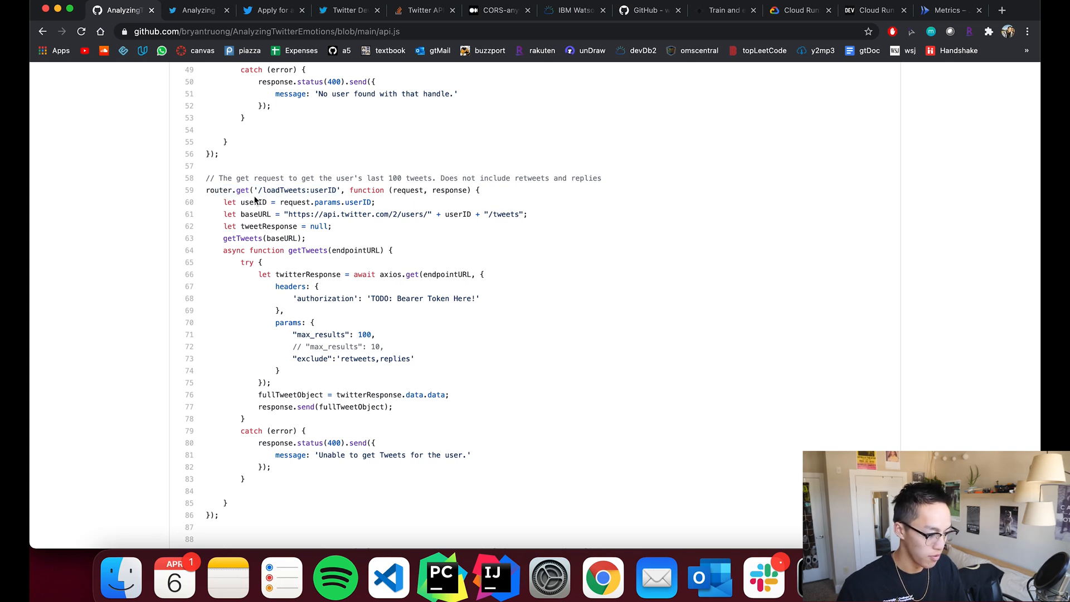
mouse_move(331, 274)
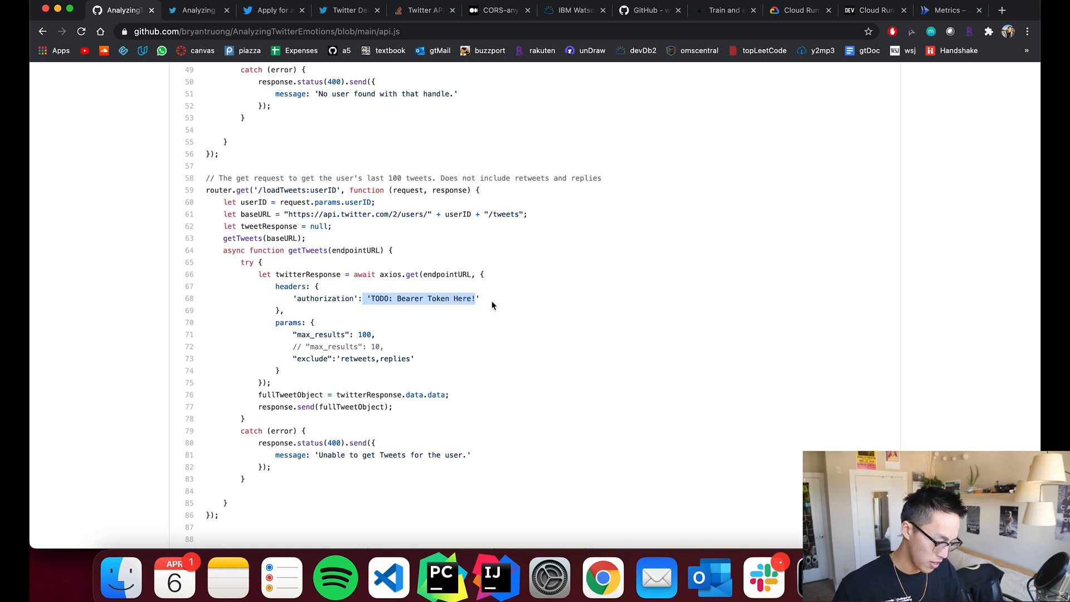
mouse_move(485, 301)
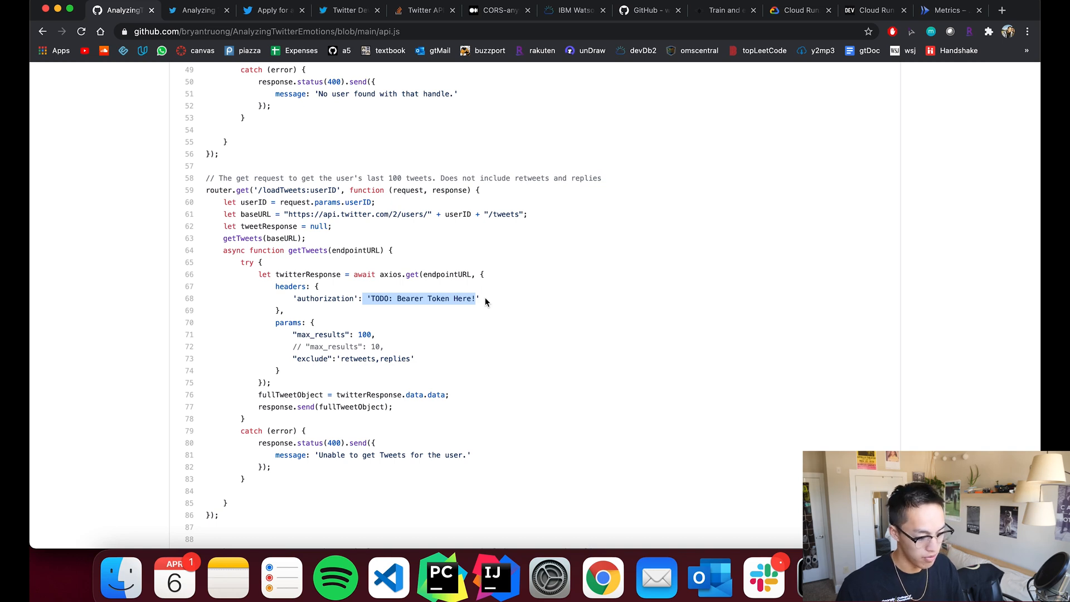
mouse_move(303, 441)
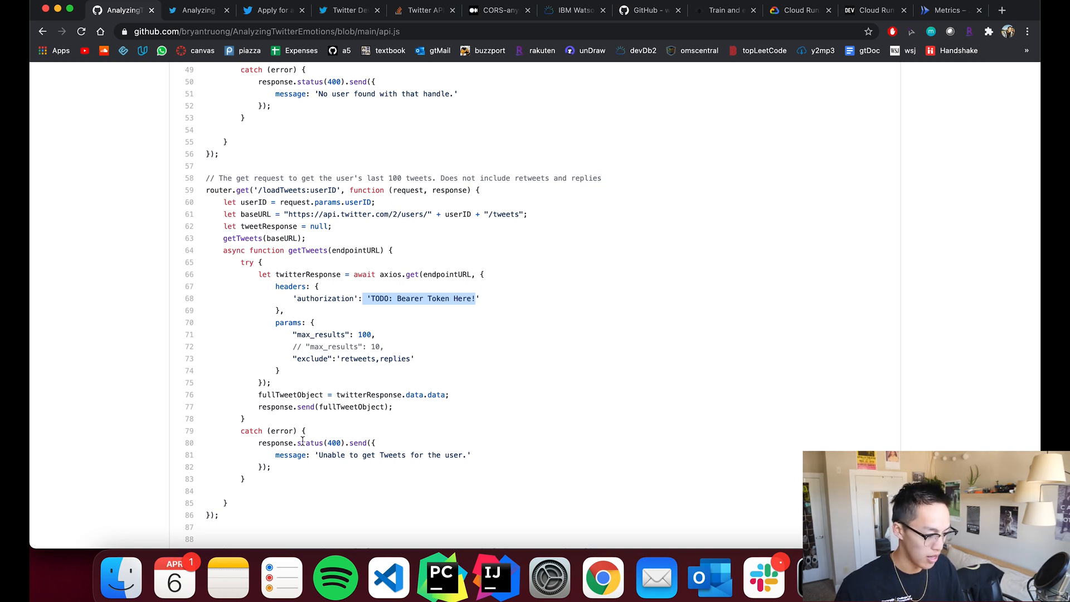
mouse_move(314, 382)
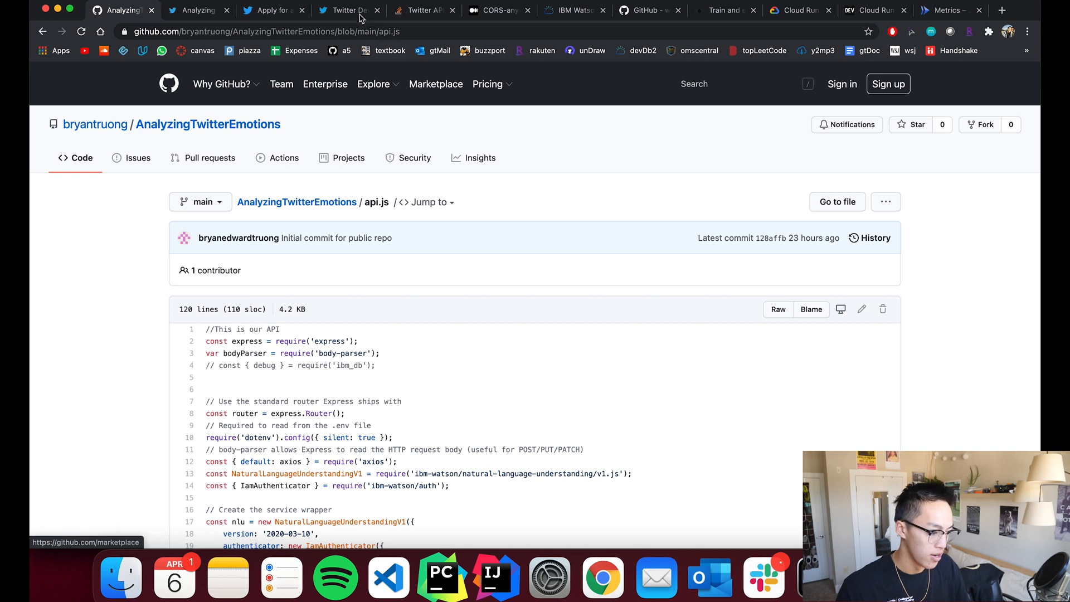
click(417, 10)
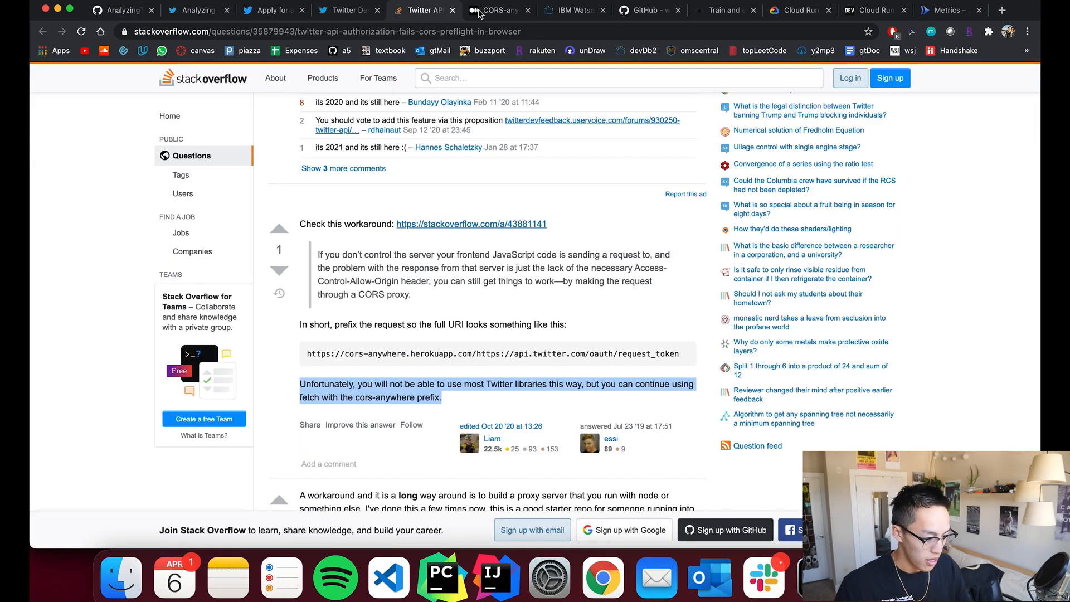
- Revisit the Medium CORS-anywhere article, then show the Watson Natural Language Understanding Lite plan page
click(497, 10)
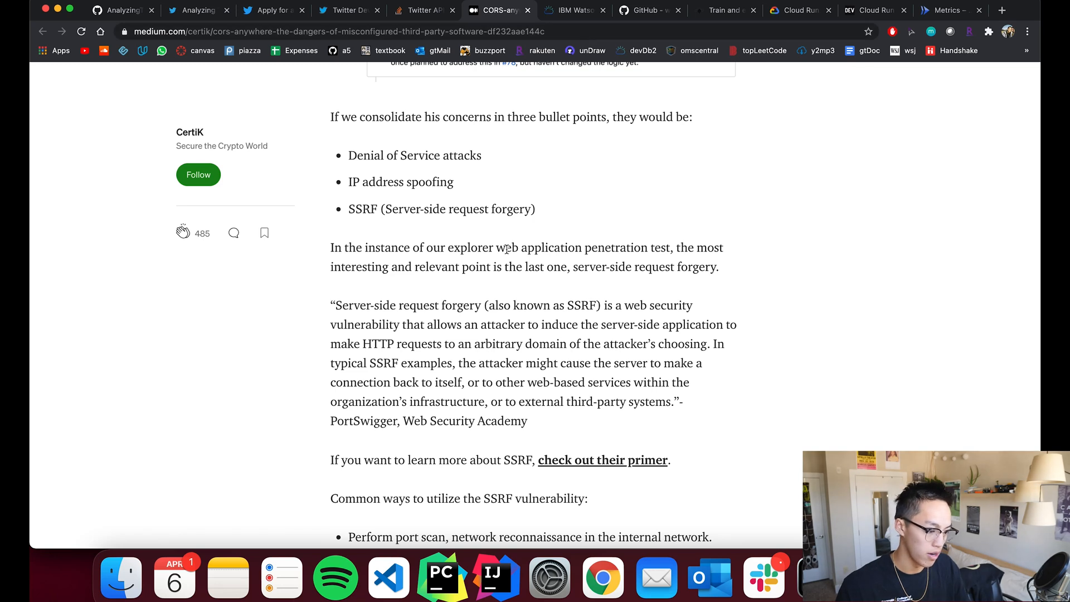
mouse_move(505, 248)
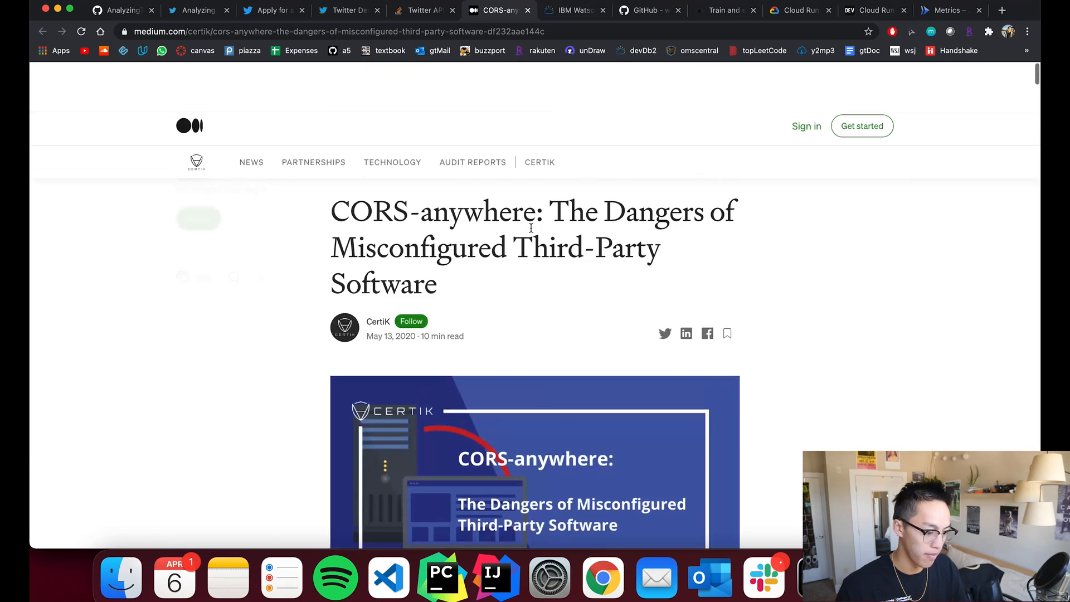
click(539, 10)
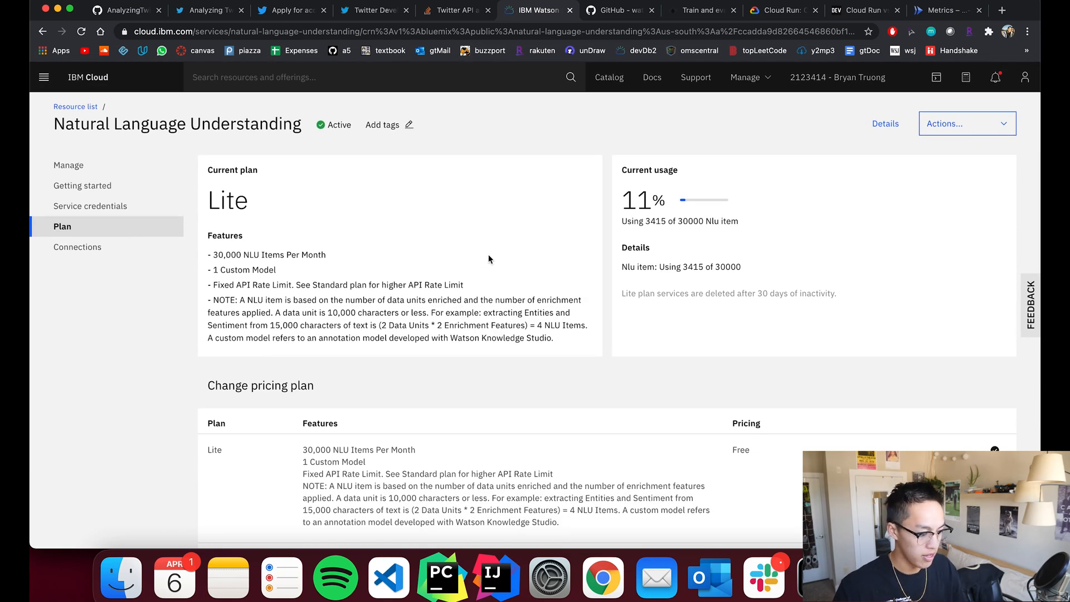
mouse_move(546, 200)
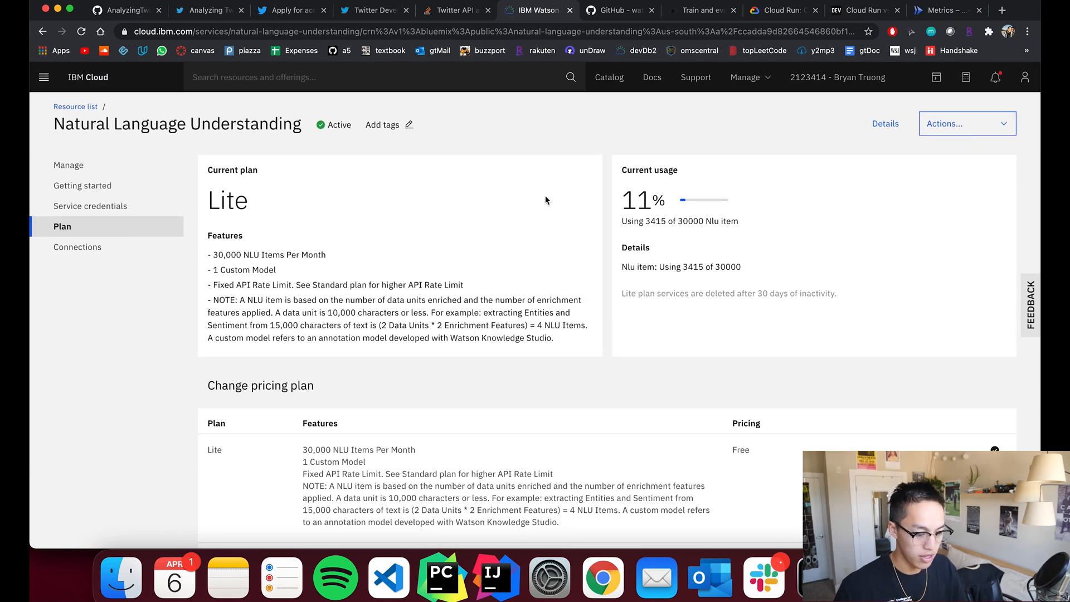
mouse_move(851, 133)
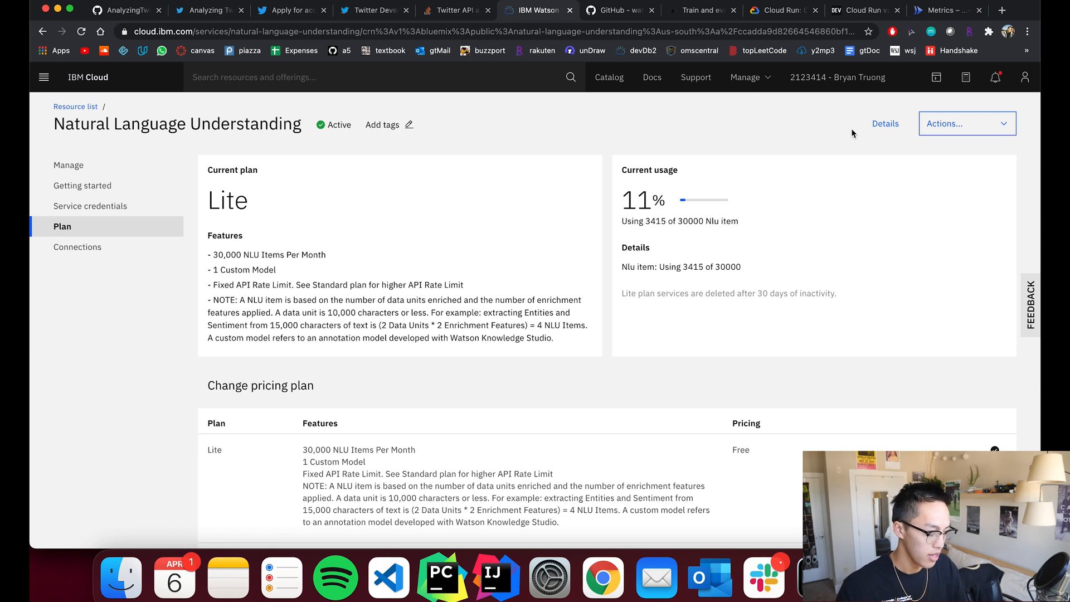
mouse_move(854, 113)
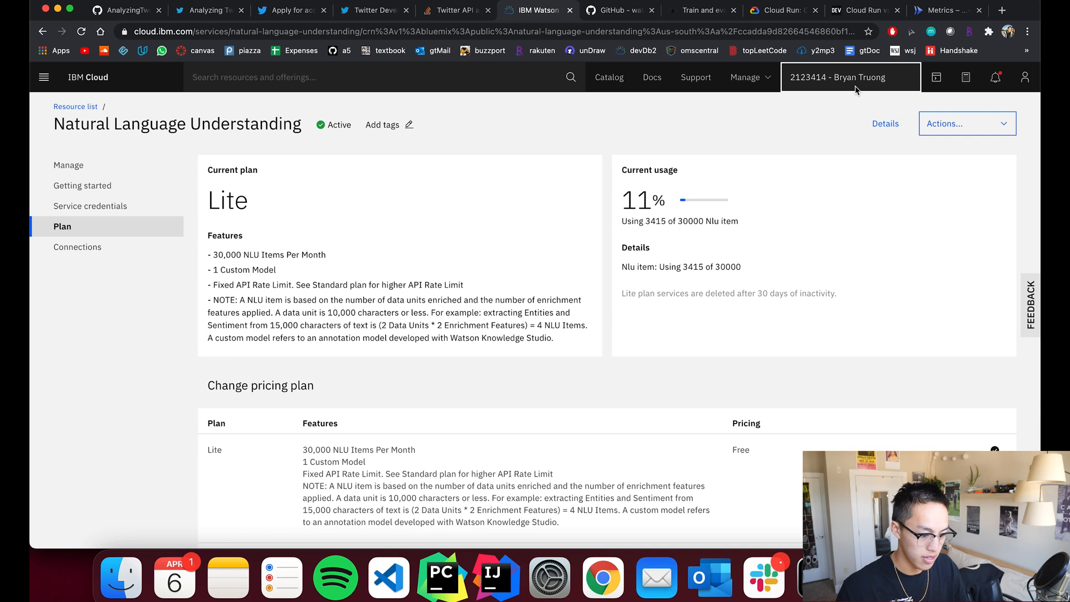
mouse_move(1024, 77)
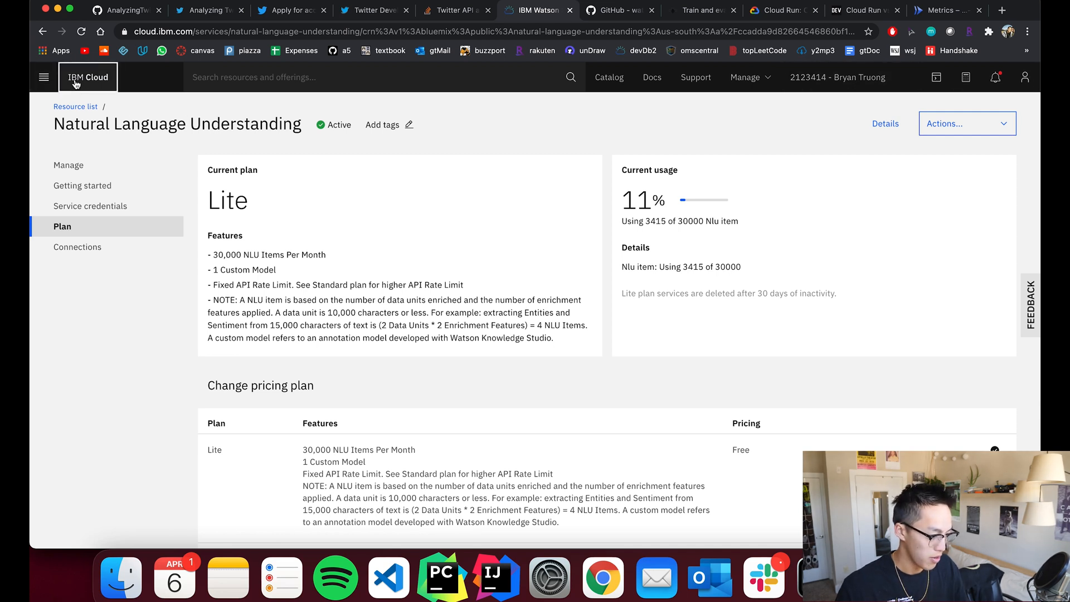
- Go to the IBM Cloud dashboard home via the IBM Cloud logo
click(87, 77)
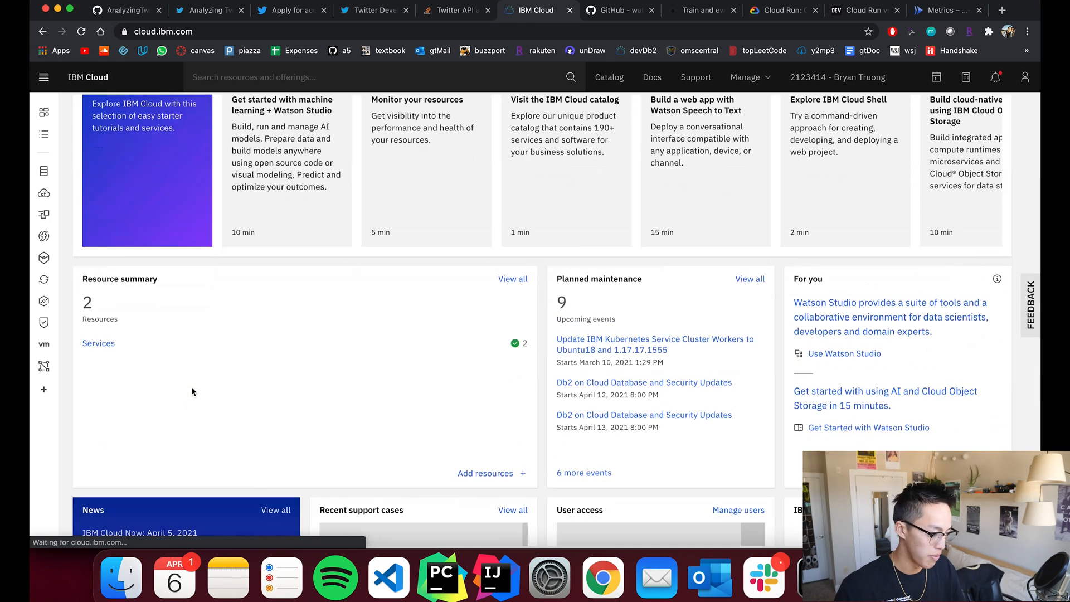
- From the resource summary's services list, open the Natural Language Understanding Manage page with its credentials
click(98, 343)
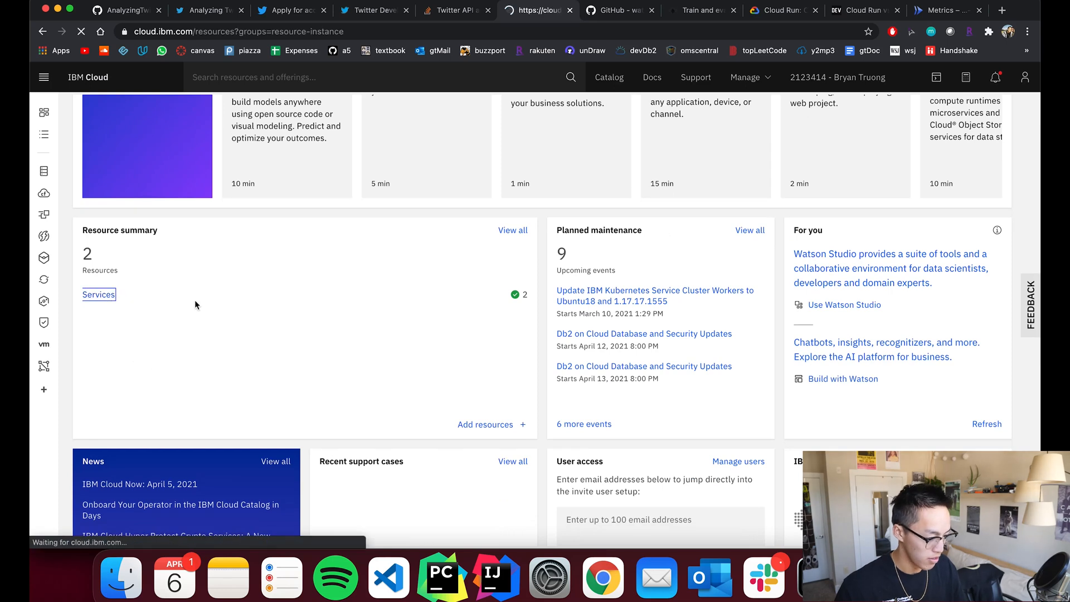
click(99, 295)
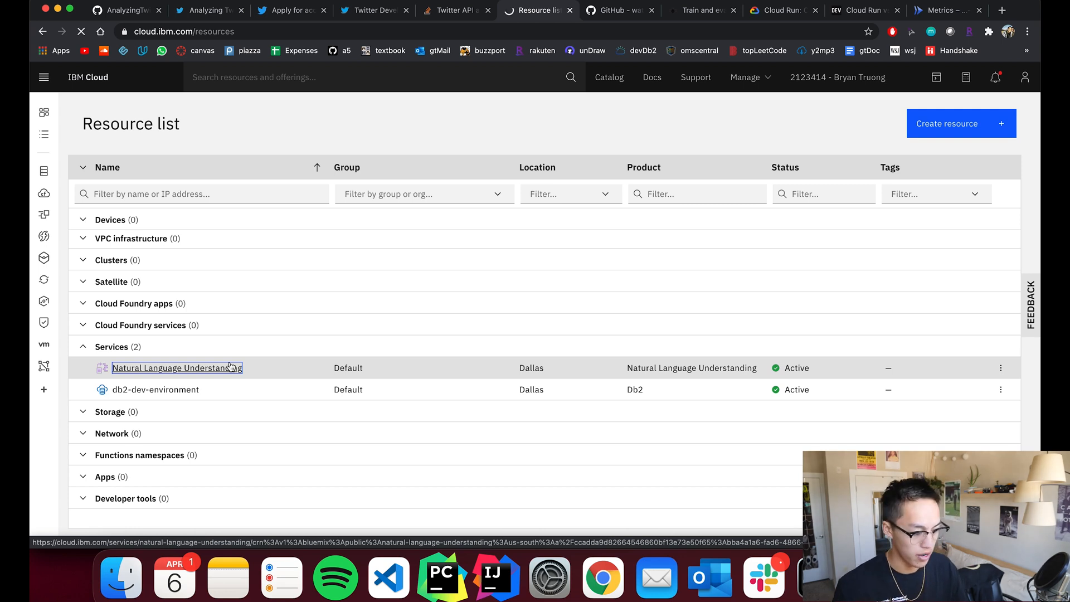
click(177, 368)
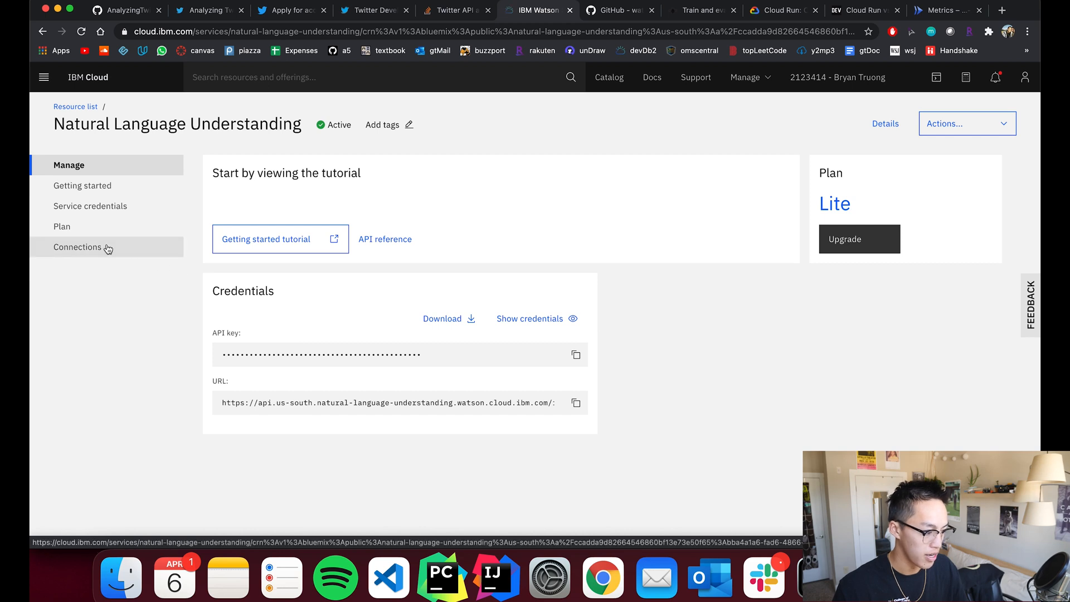
mouse_move(89, 234)
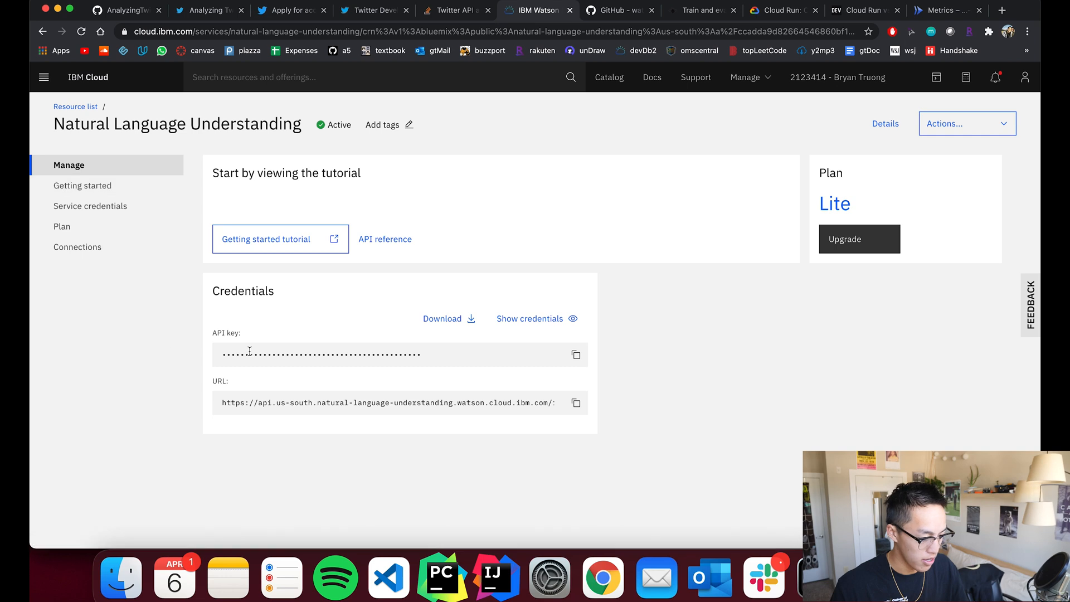
mouse_move(502, 397)
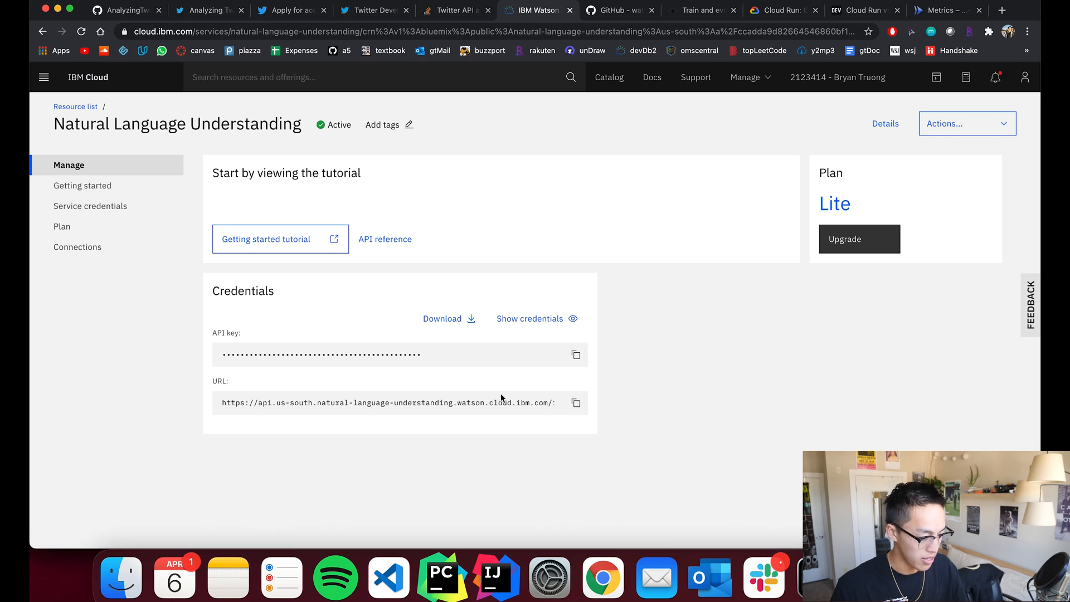
- Copy the Natural Language Understanding API key and glance through the repository, article and node-sdk tabs
click(575, 354)
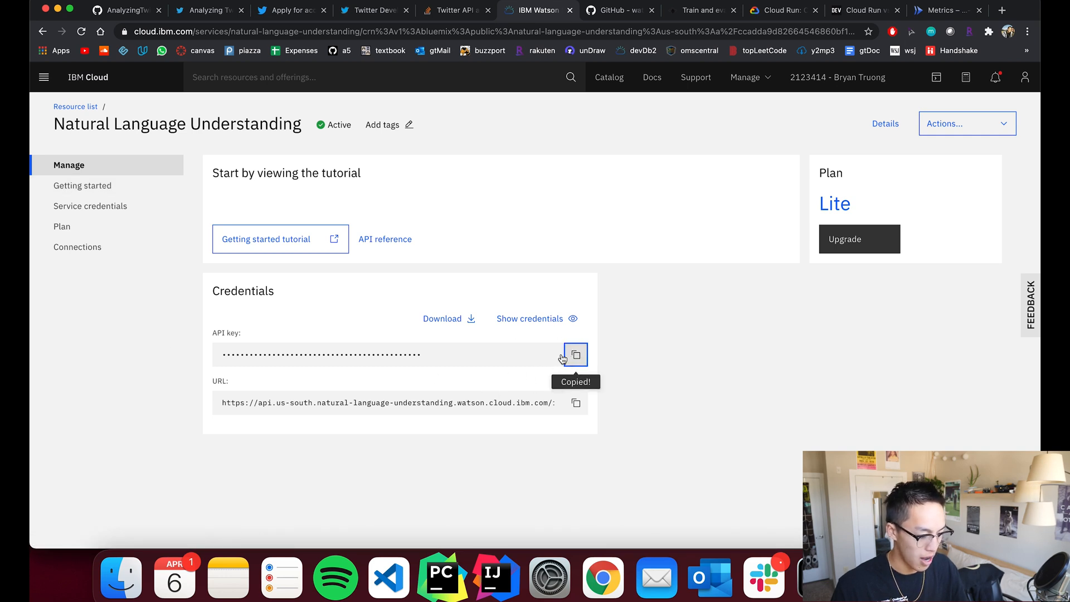
click(126, 10)
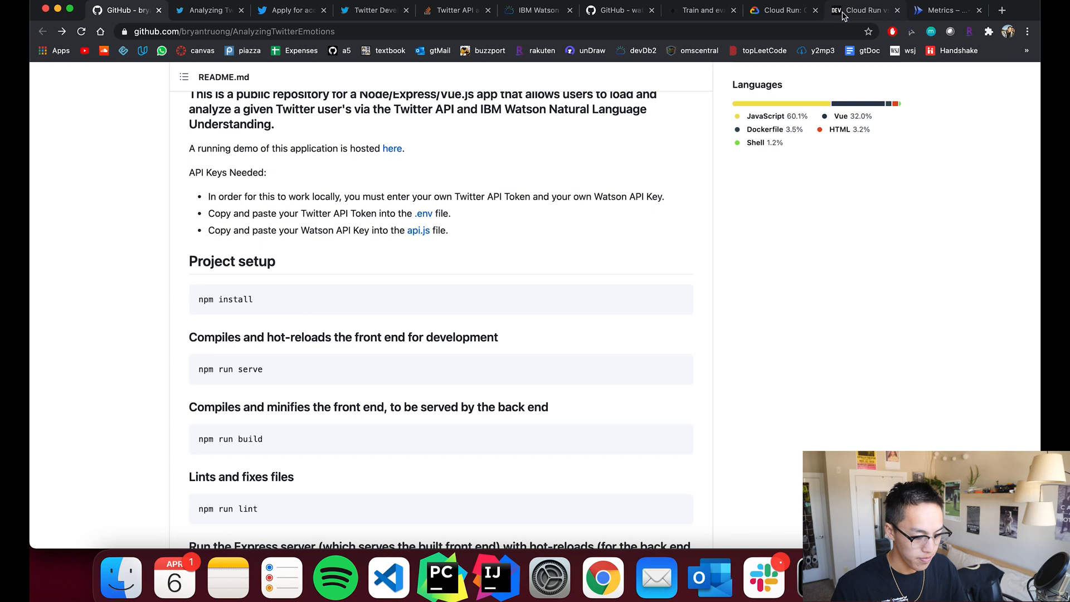
click(697, 10)
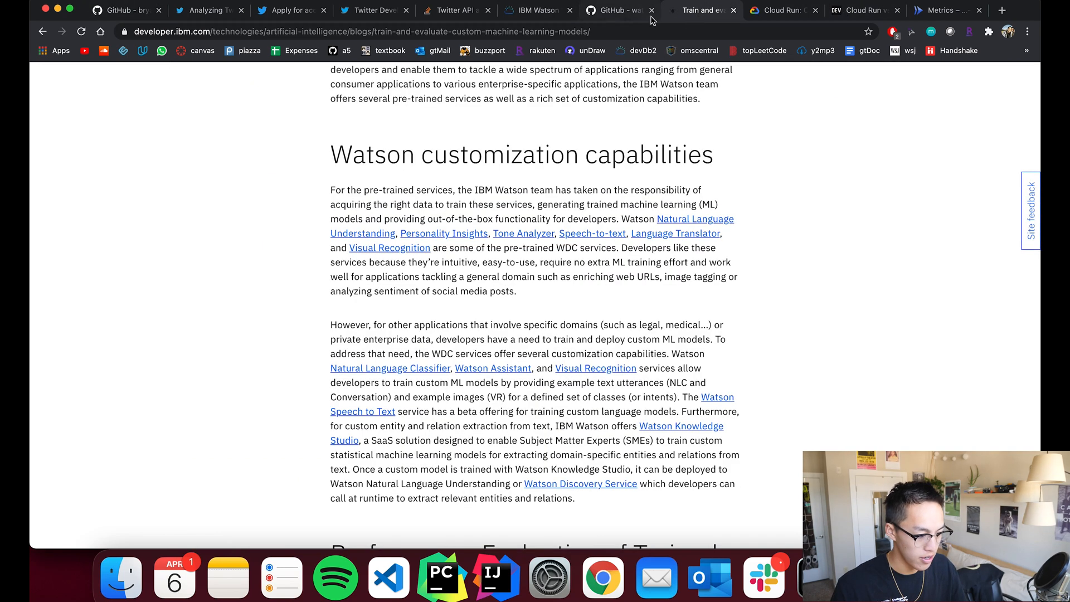
click(613, 10)
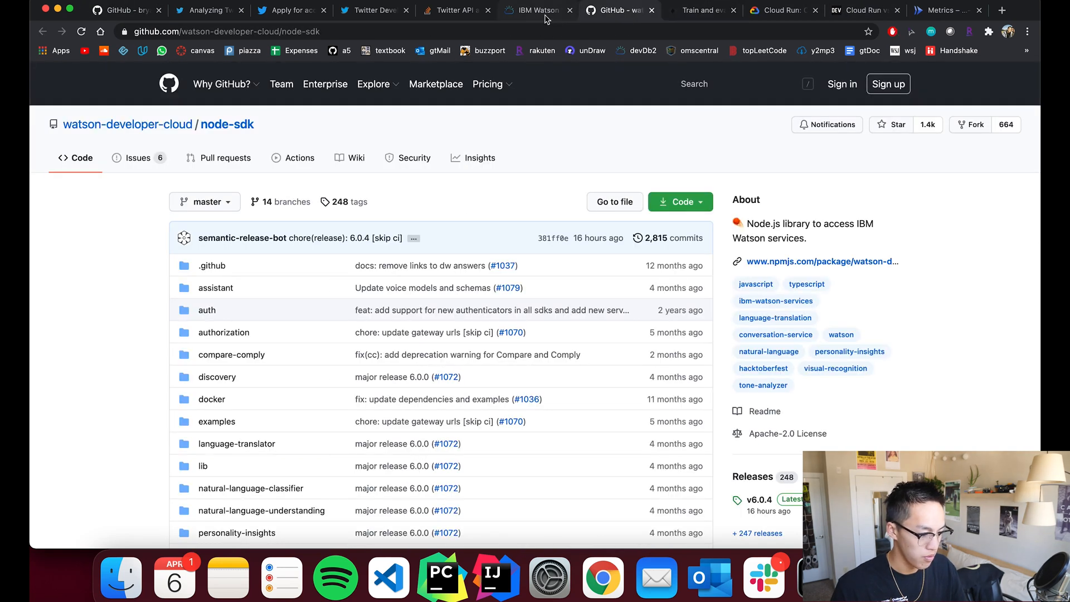
click(536, 10)
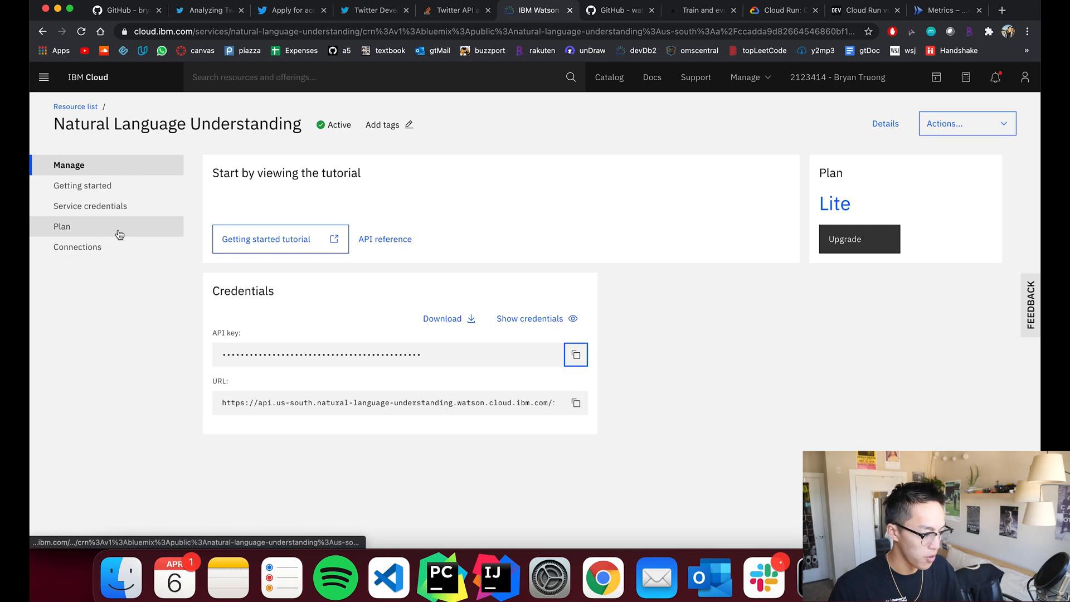
- Review the Lite plan's usage and pricing tiers, then show the Watson node-sdk repository
click(62, 227)
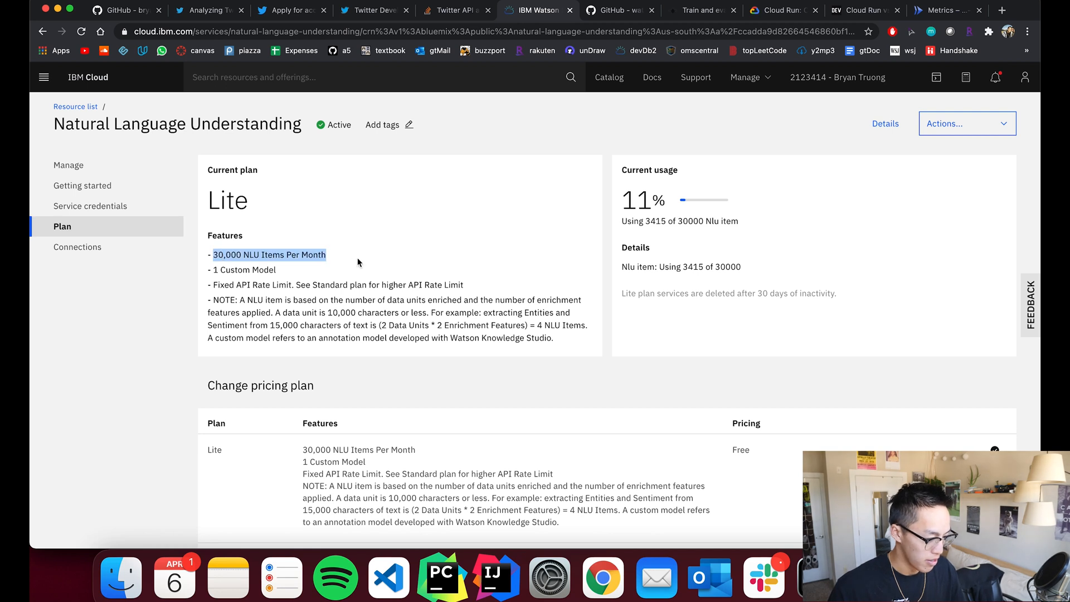
click(357, 263)
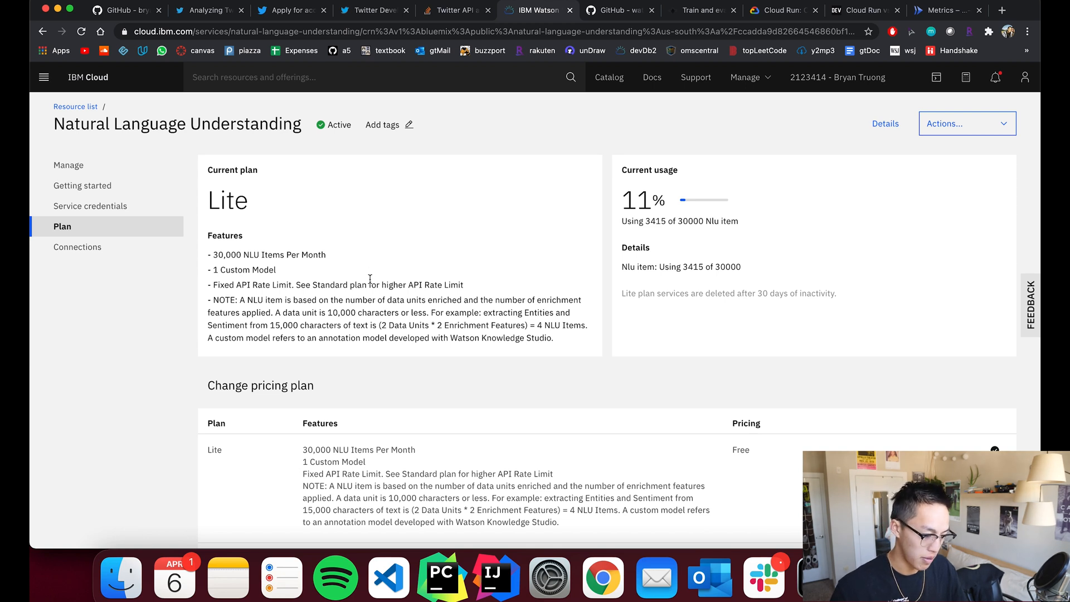
scroll(down, 3)
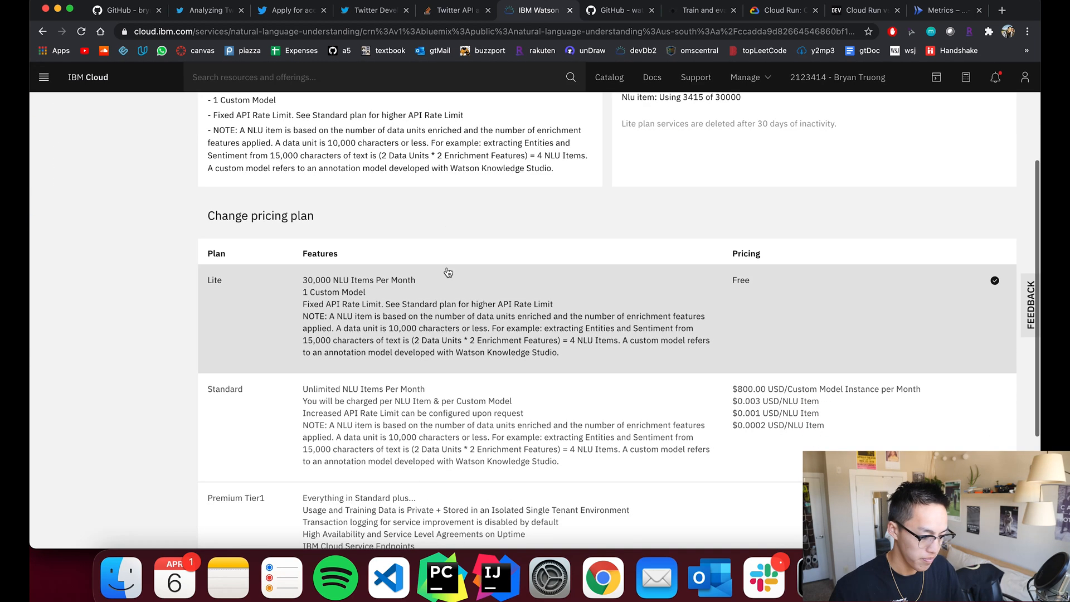
mouse_move(311, 298)
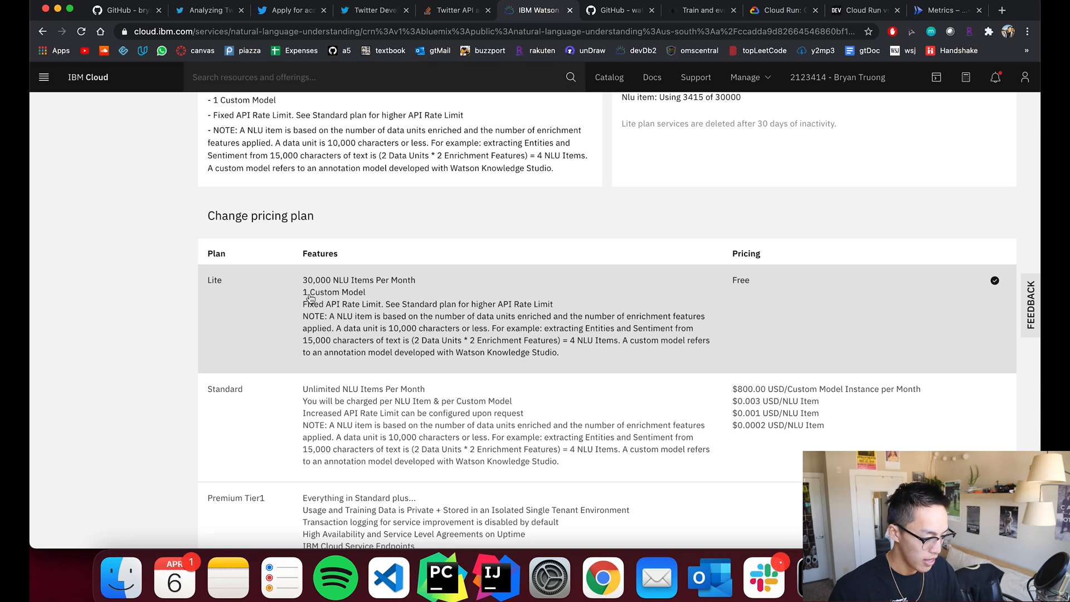
scroll(down, 3)
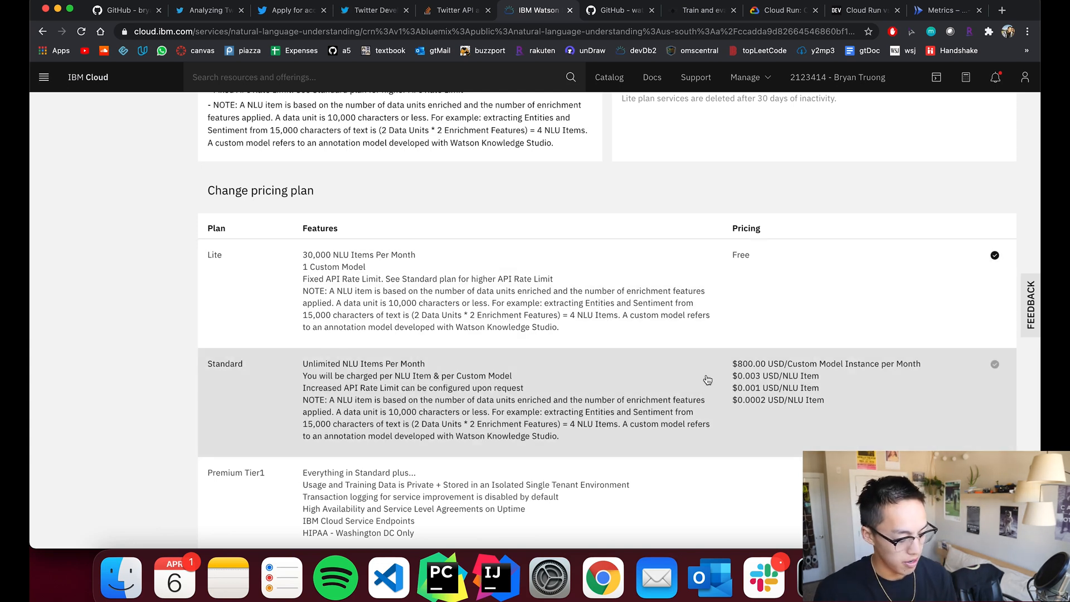
mouse_move(650, 343)
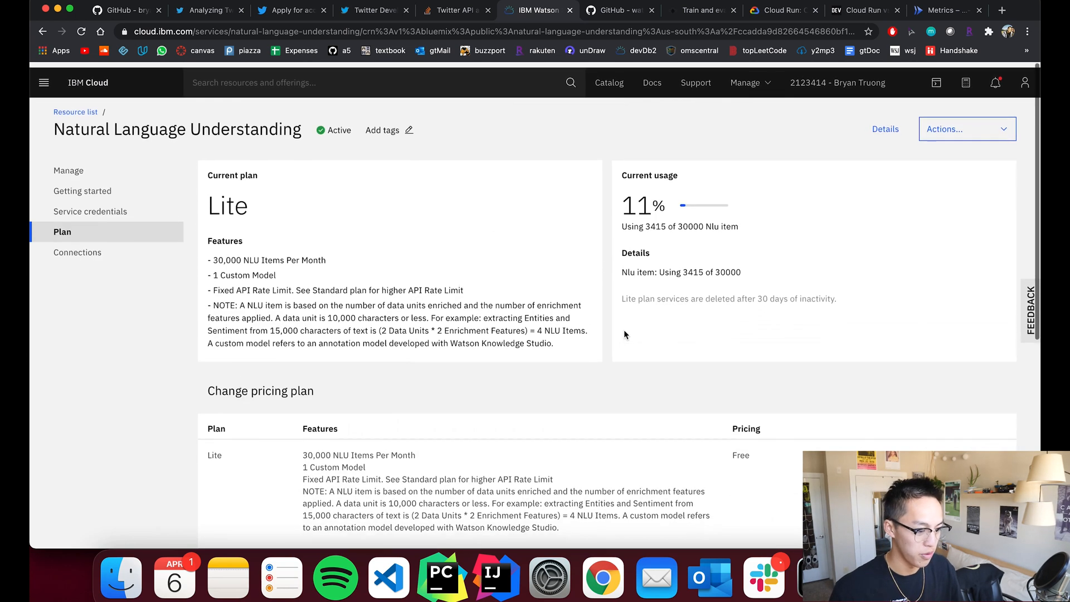
click(615, 10)
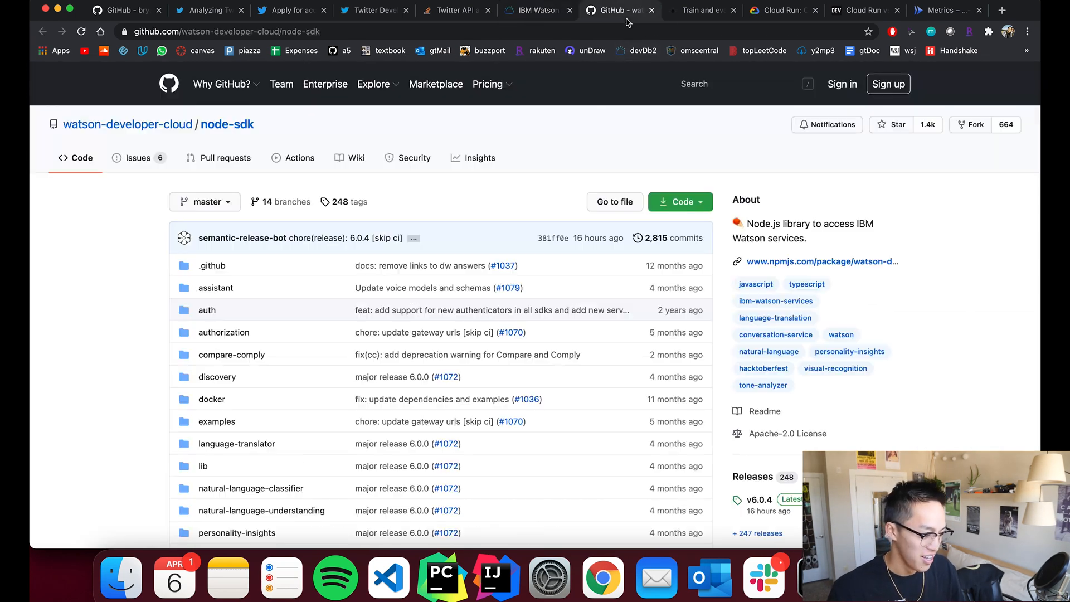
- Read the node-sdk README down to Installation, briefly showing the Watson customization article
scroll(down, 3)
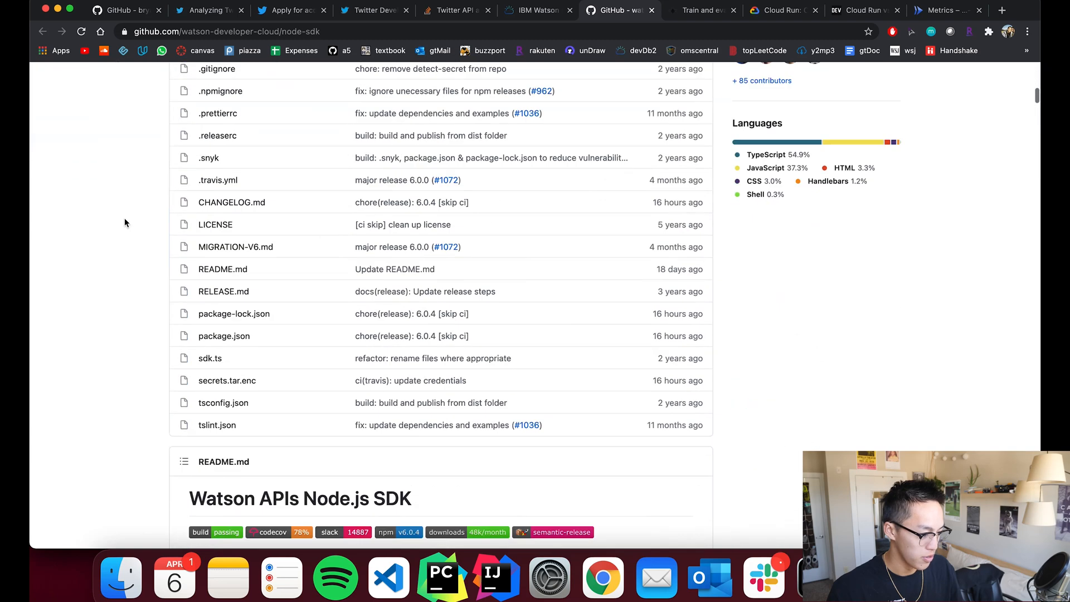
scroll(down, 3)
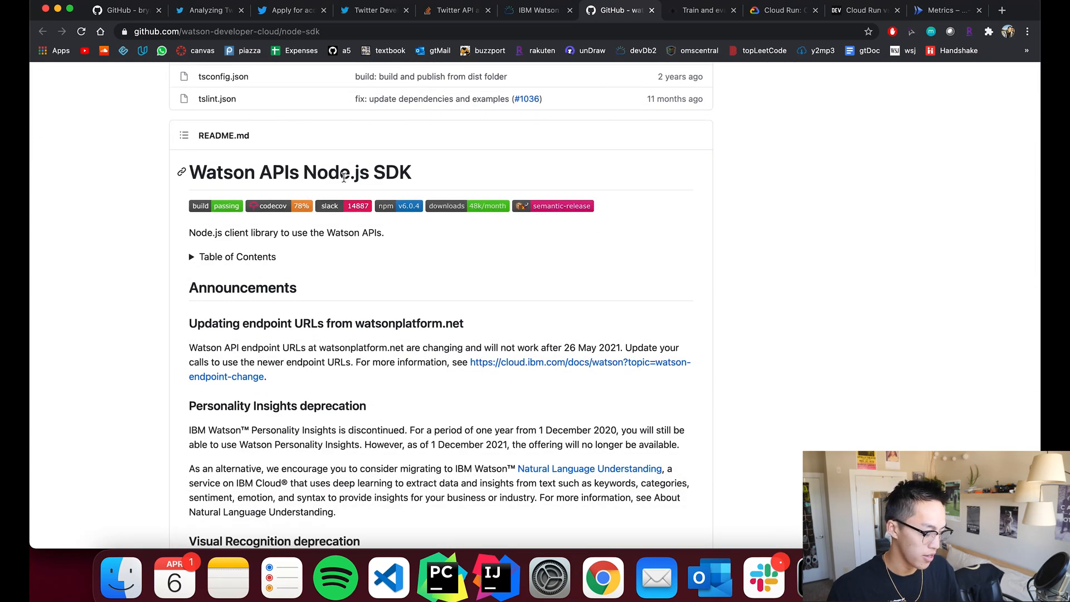
scroll(down, 3)
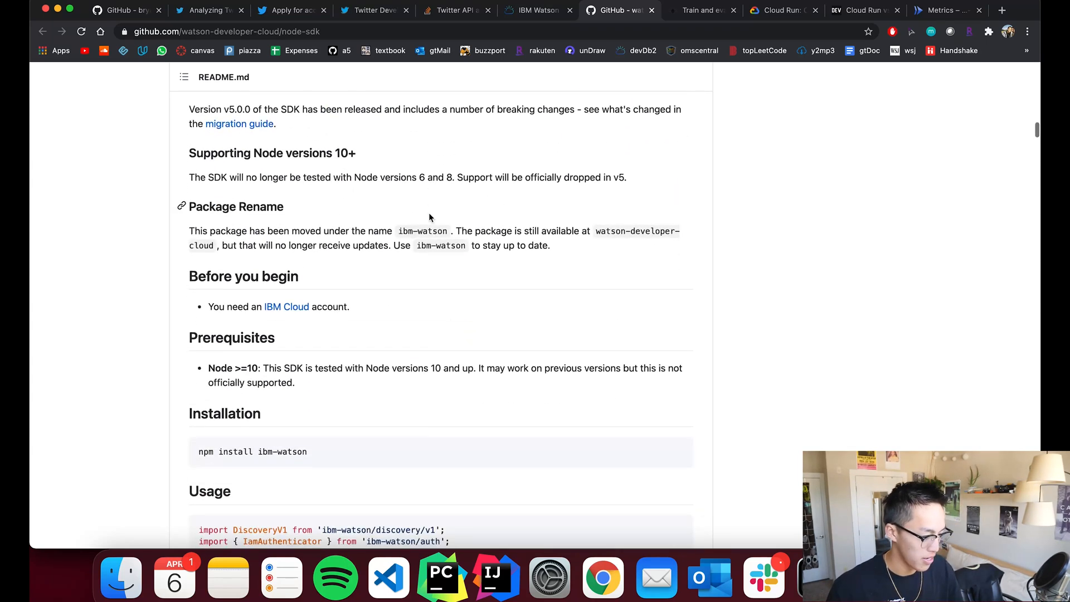
scroll(down, 3)
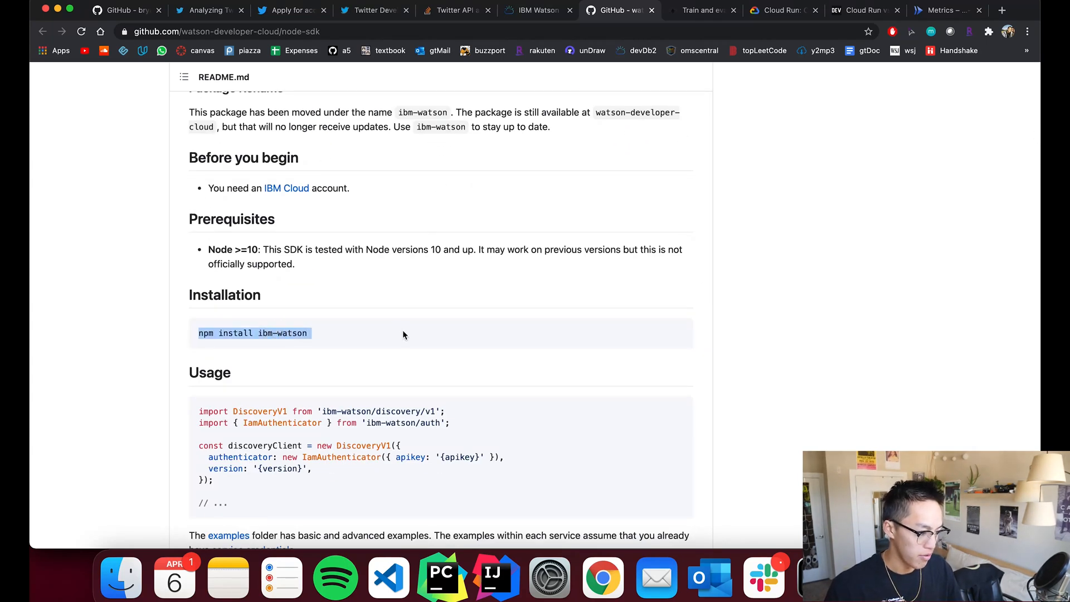
mouse_move(144, 62)
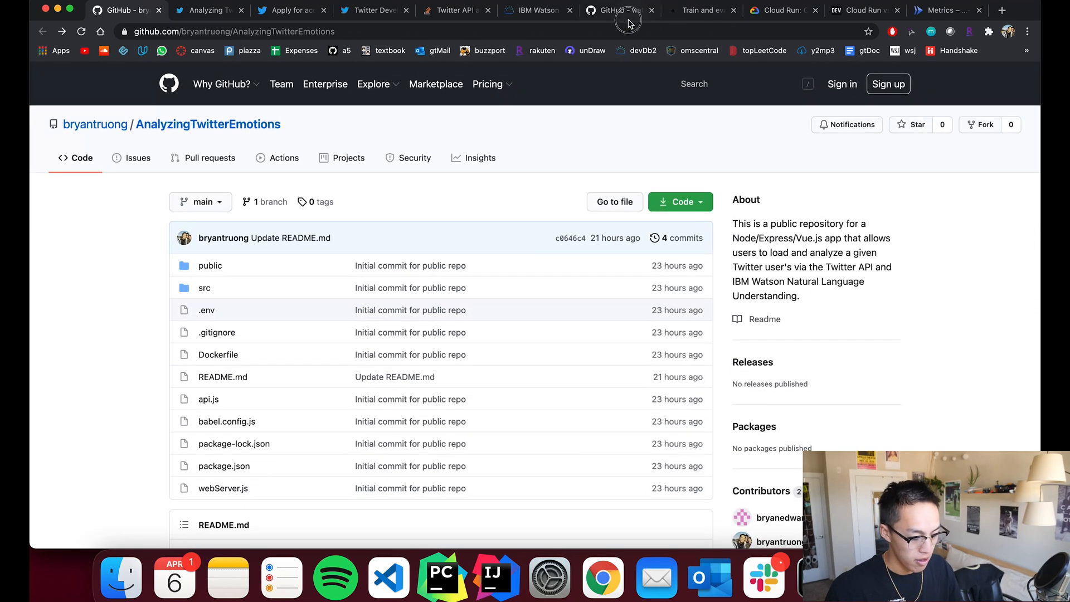
click(699, 10)
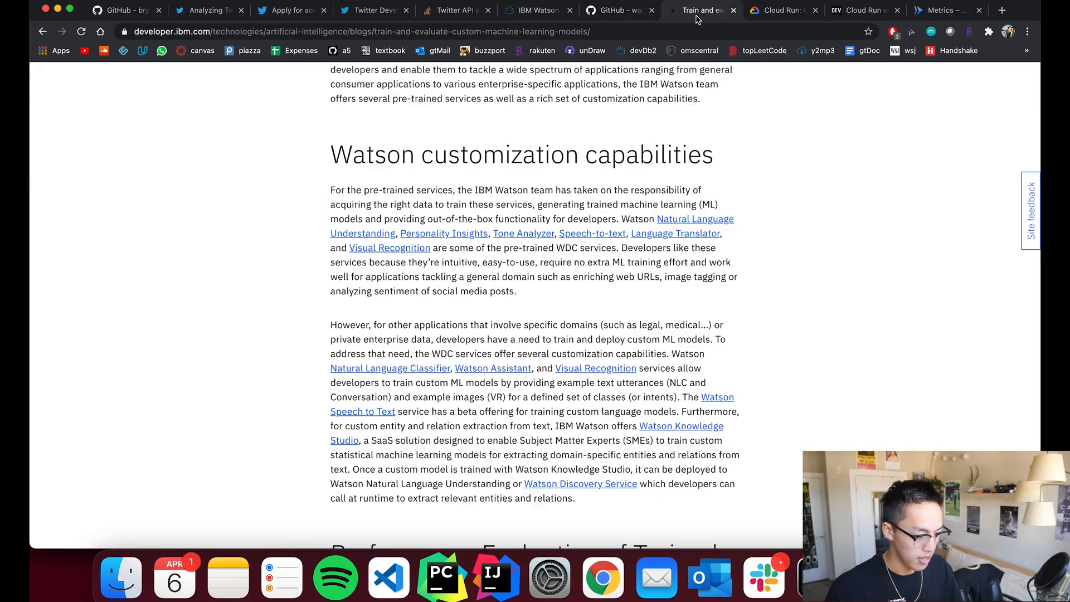
- Read the README's npm install and usage examples, then return to the Watson customization article
click(618, 10)
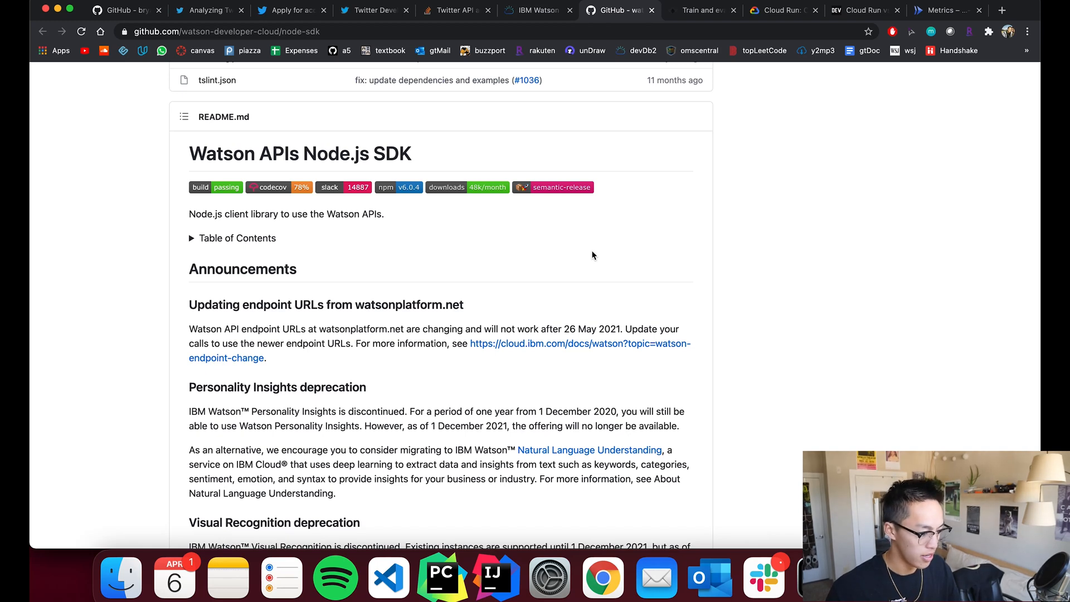
mouse_move(369, 178)
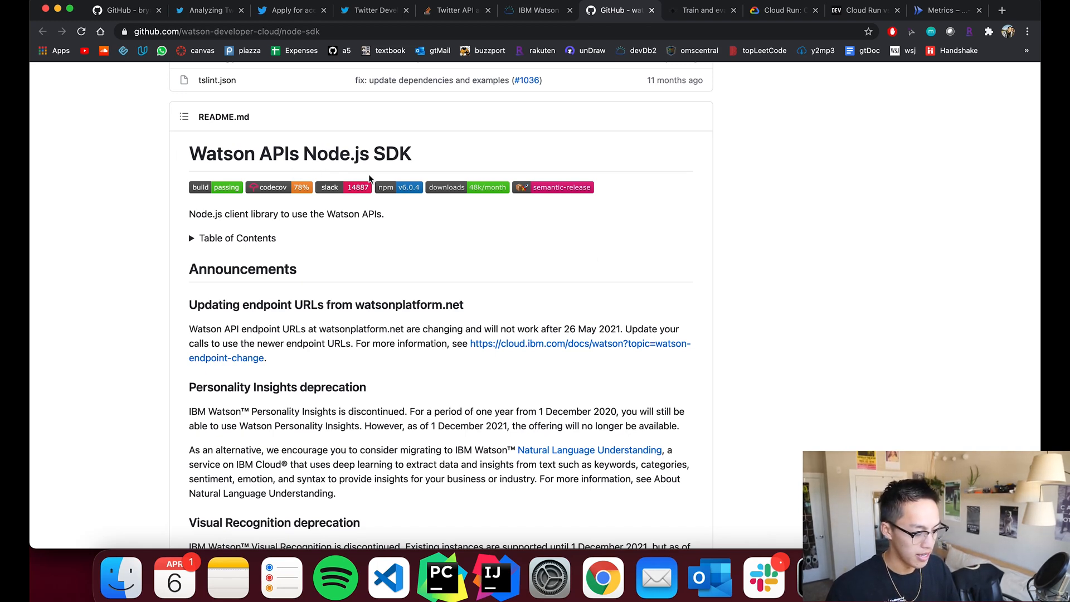
scroll(down, 3)
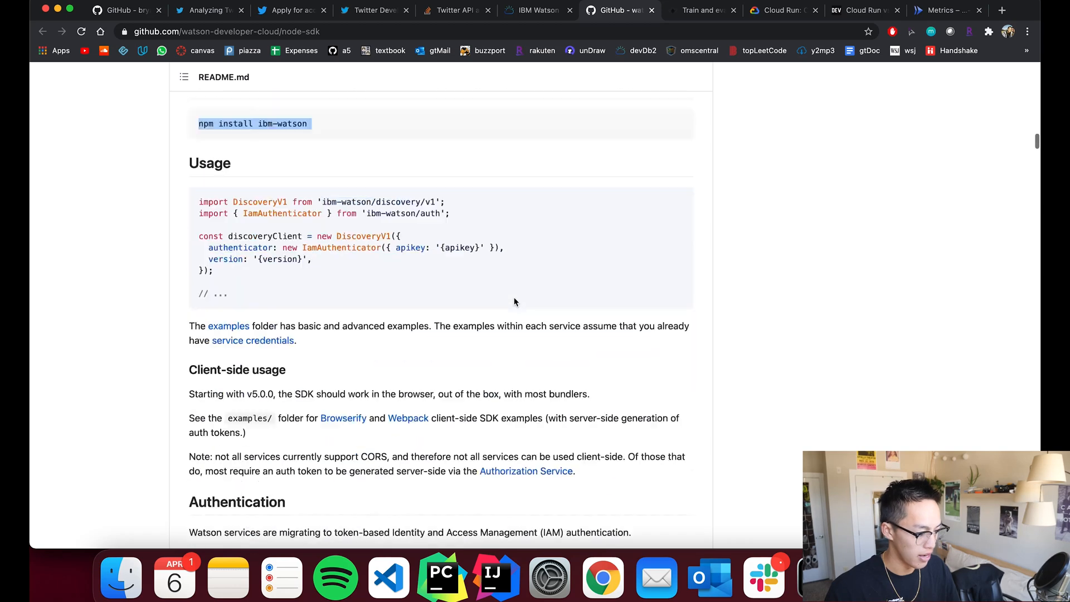
scroll(down, 3)
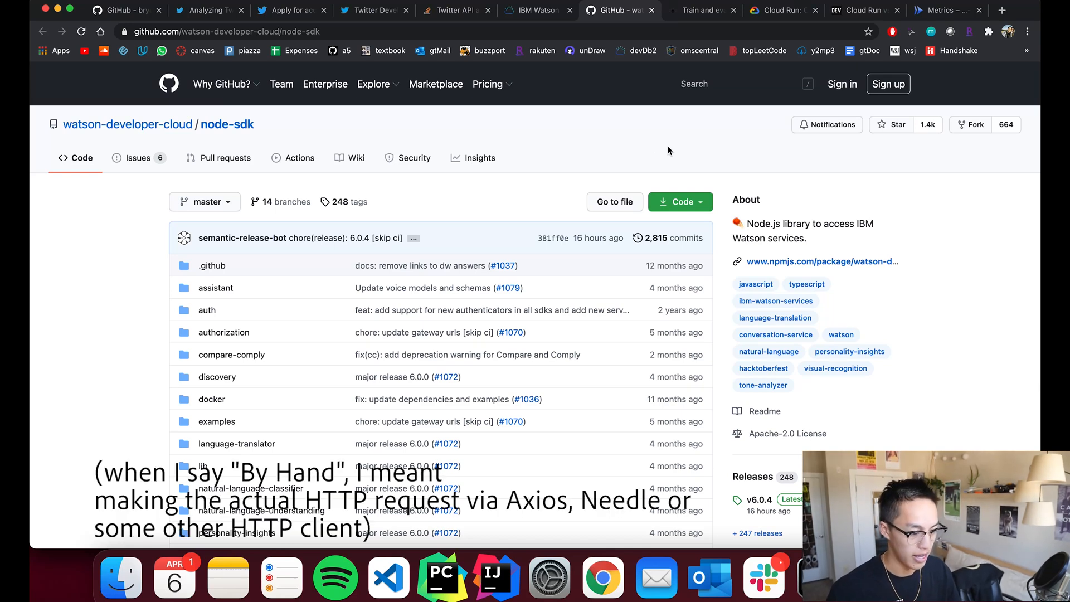
click(672, 10)
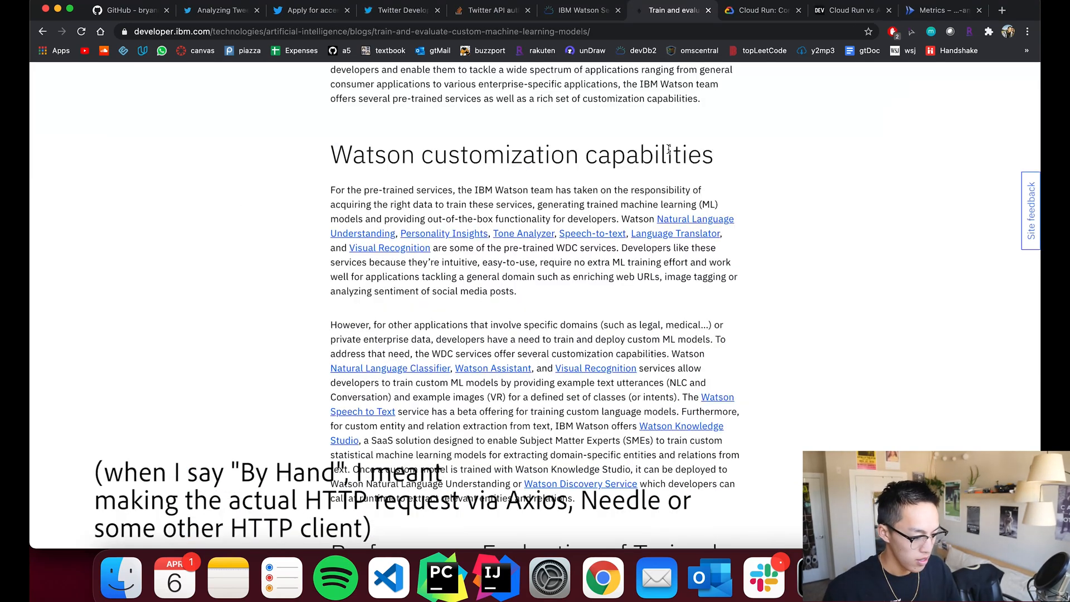
mouse_move(622, 215)
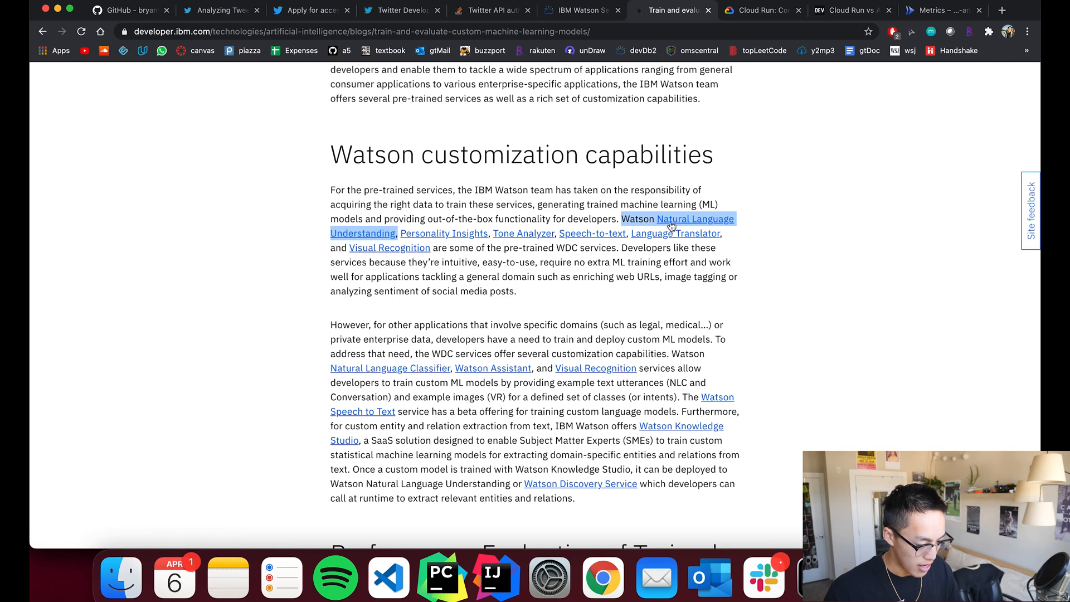
mouse_move(429, 221)
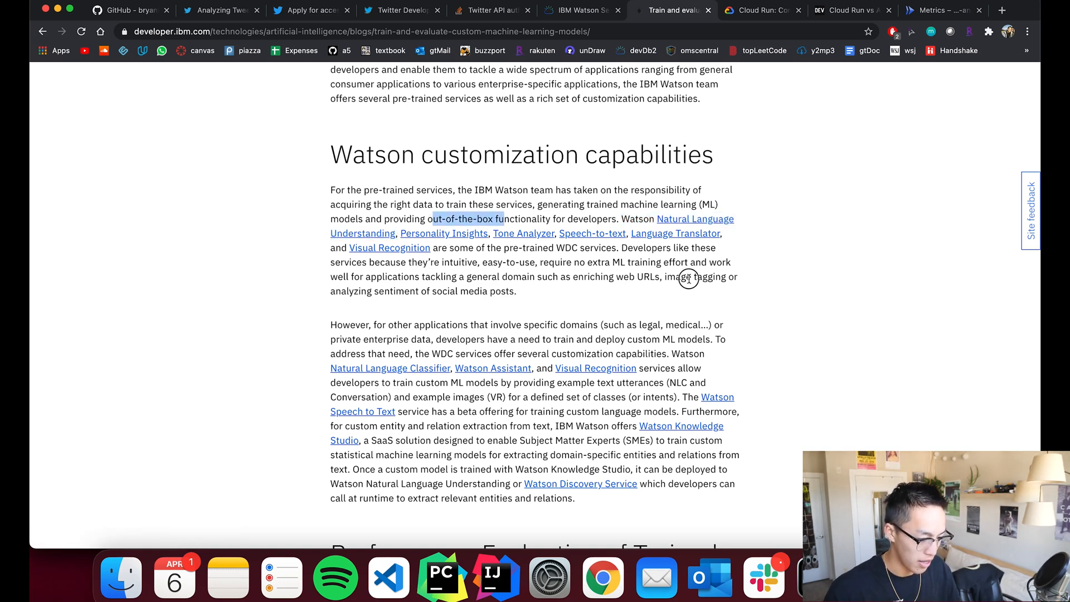
- Read the pre-trained services paragraph, then show the Google Cloud Run product overview page
click(679, 273)
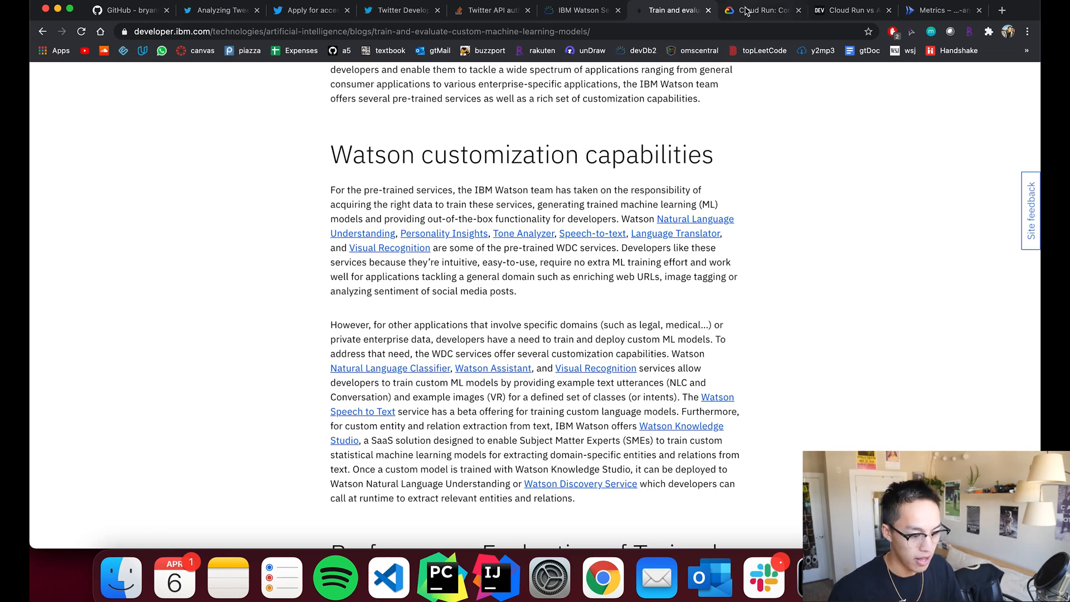
click(755, 10)
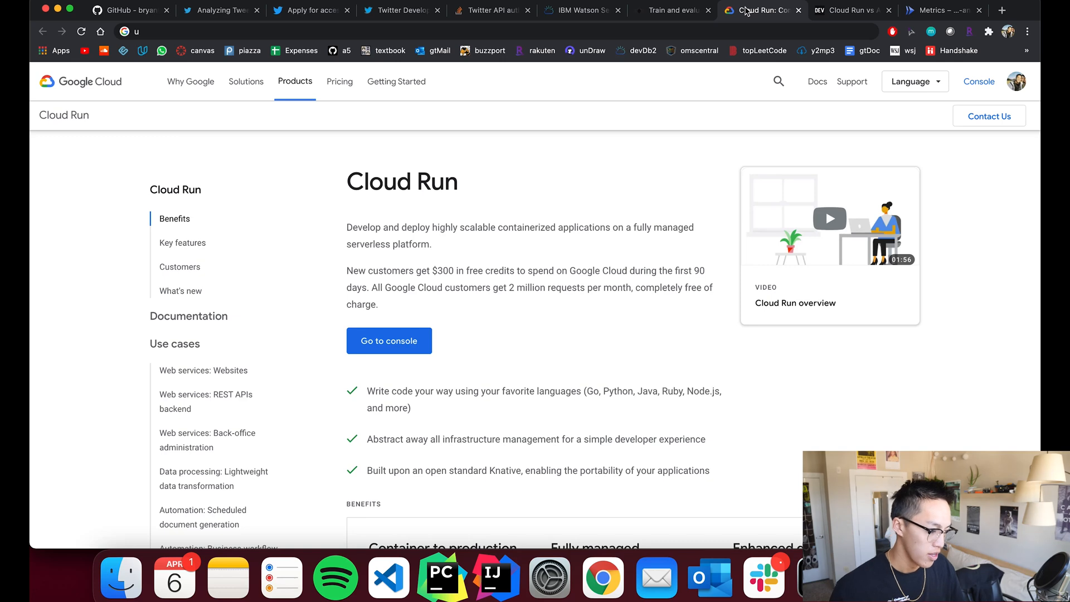
mouse_move(650, 323)
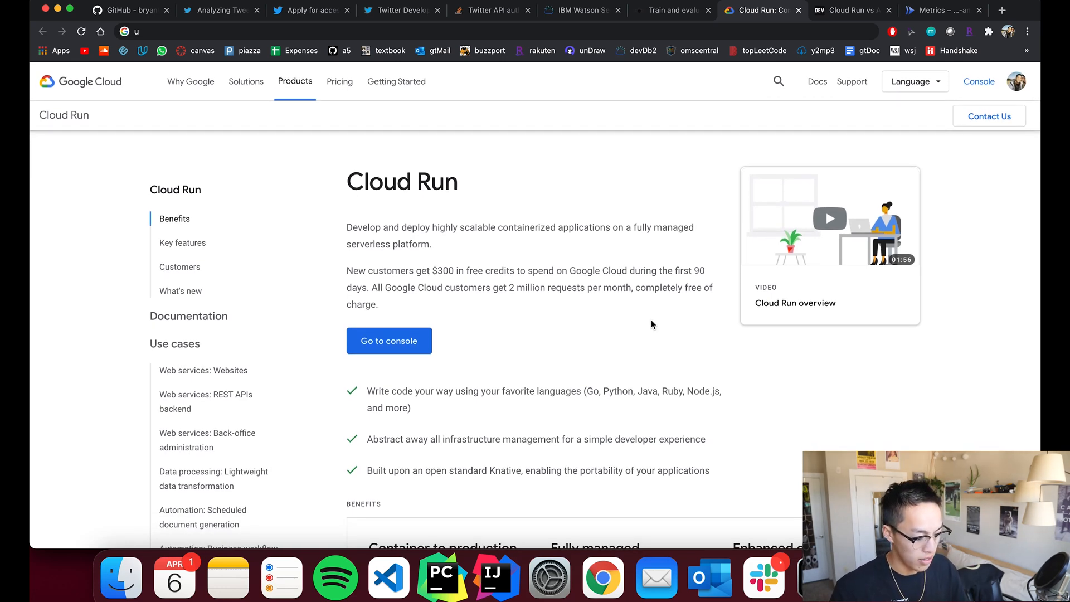
mouse_move(571, 300)
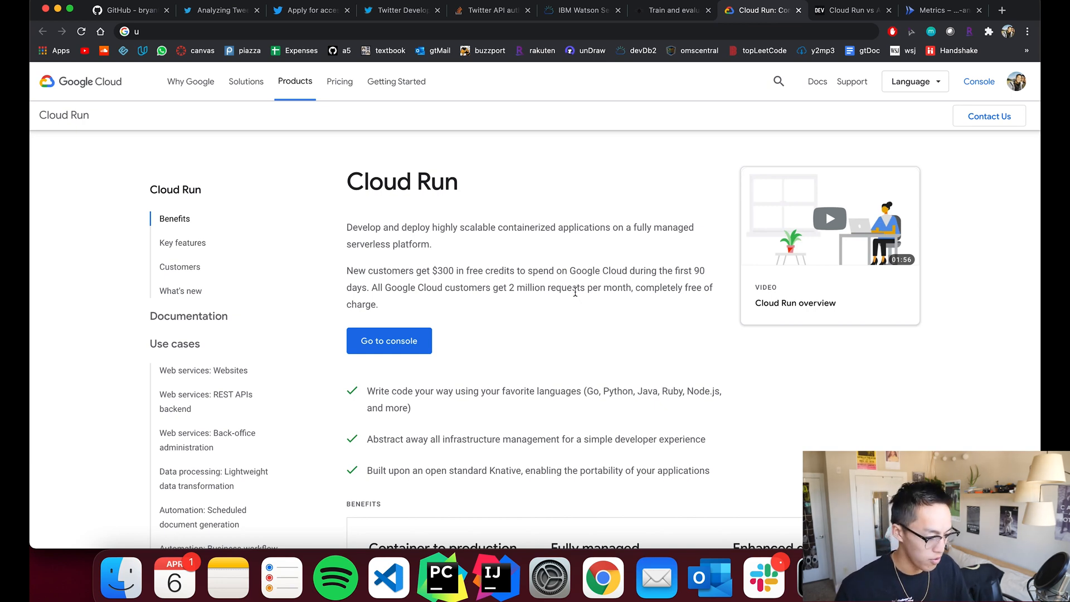
mouse_move(433, 248)
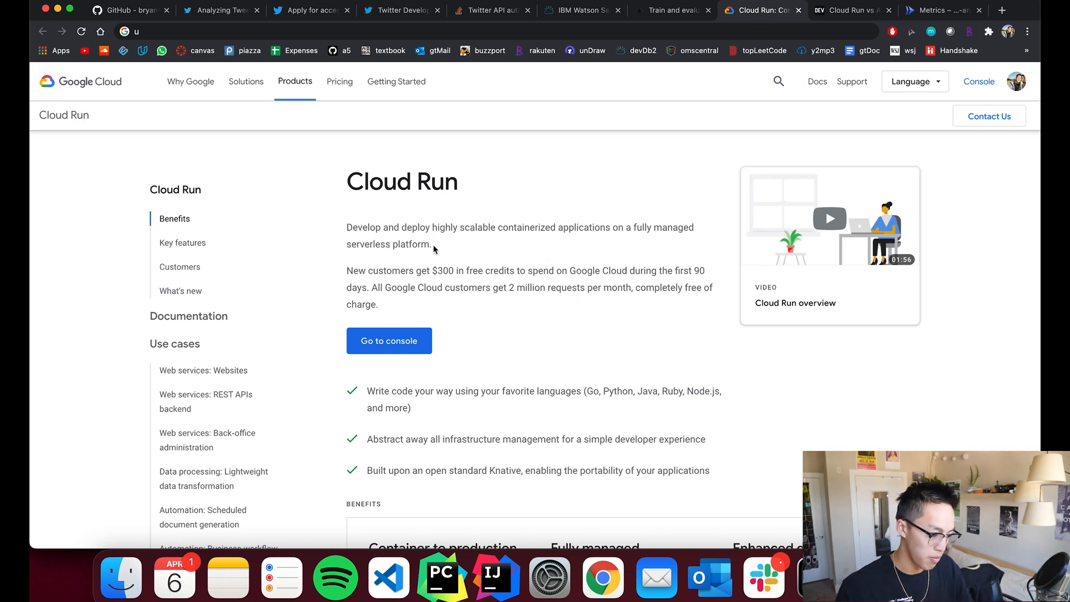
- Highlight the containerized-applications sentence, read Cloud Run's benefits, then show the Cloud Run vs App Engine DEV article
drag(401, 227, 430, 244)
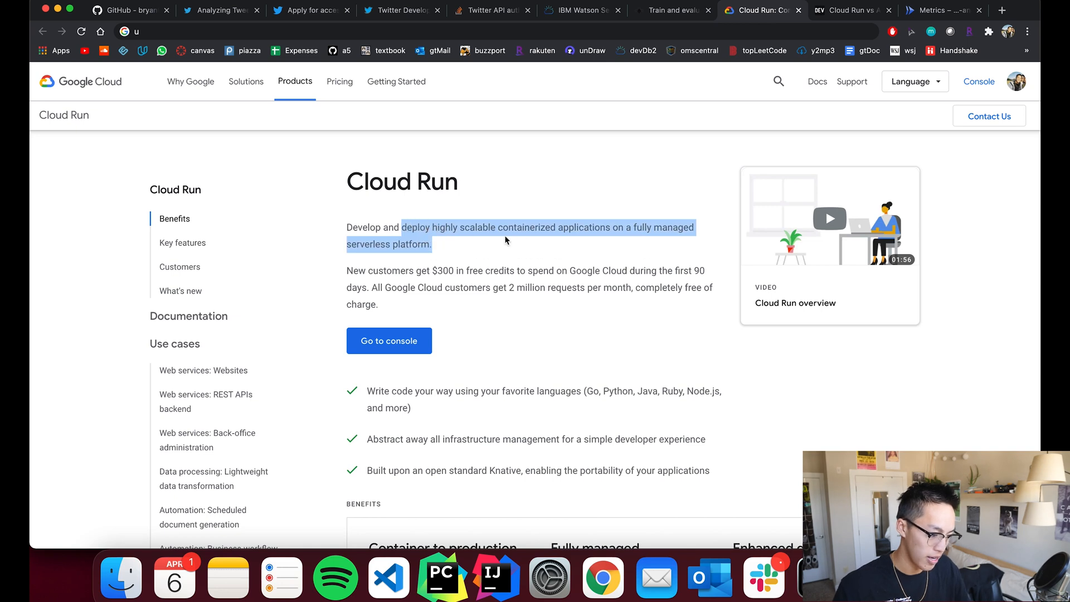
scroll(down, 3)
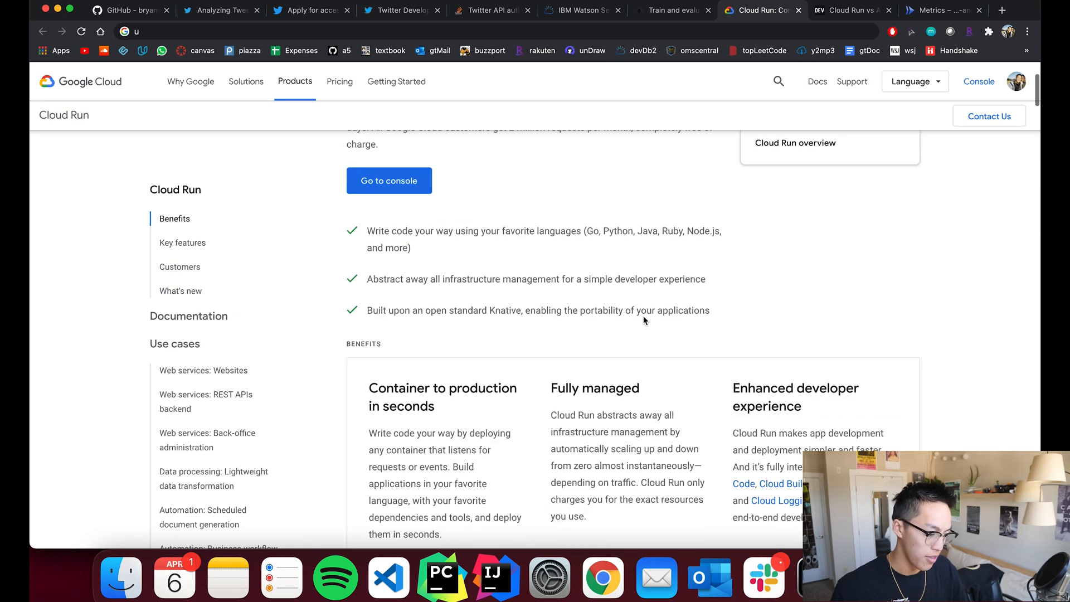
scroll(down, 3)
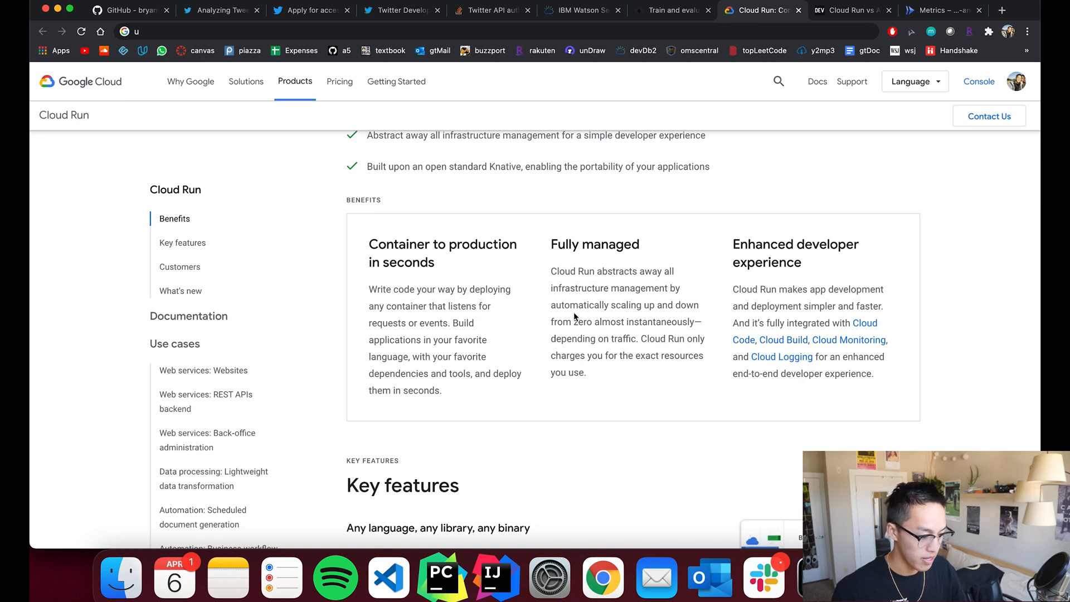
mouse_move(388, 184)
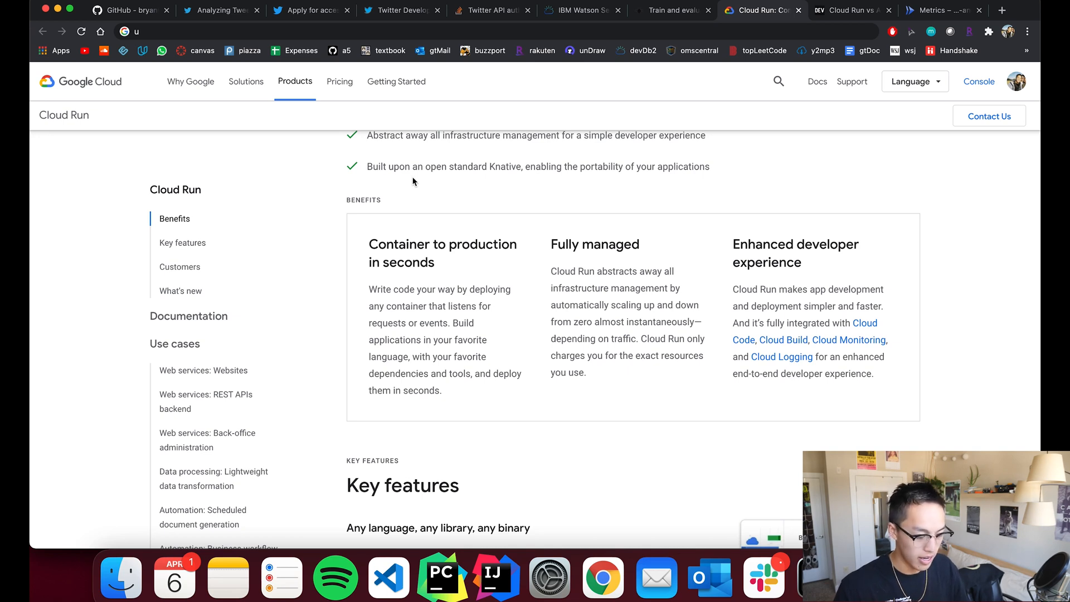
mouse_move(539, 265)
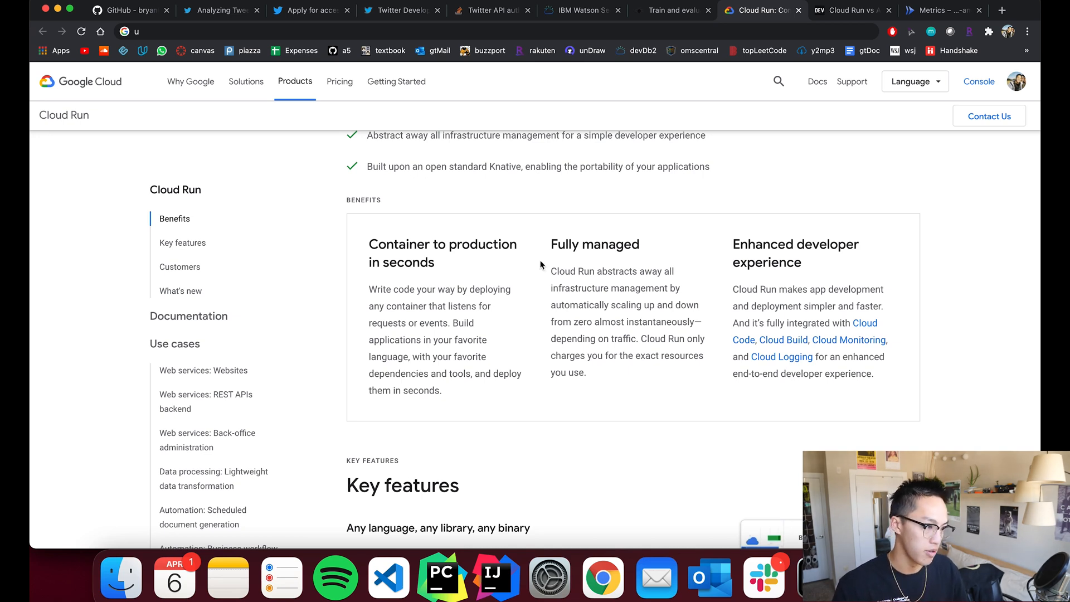
mouse_move(567, 284)
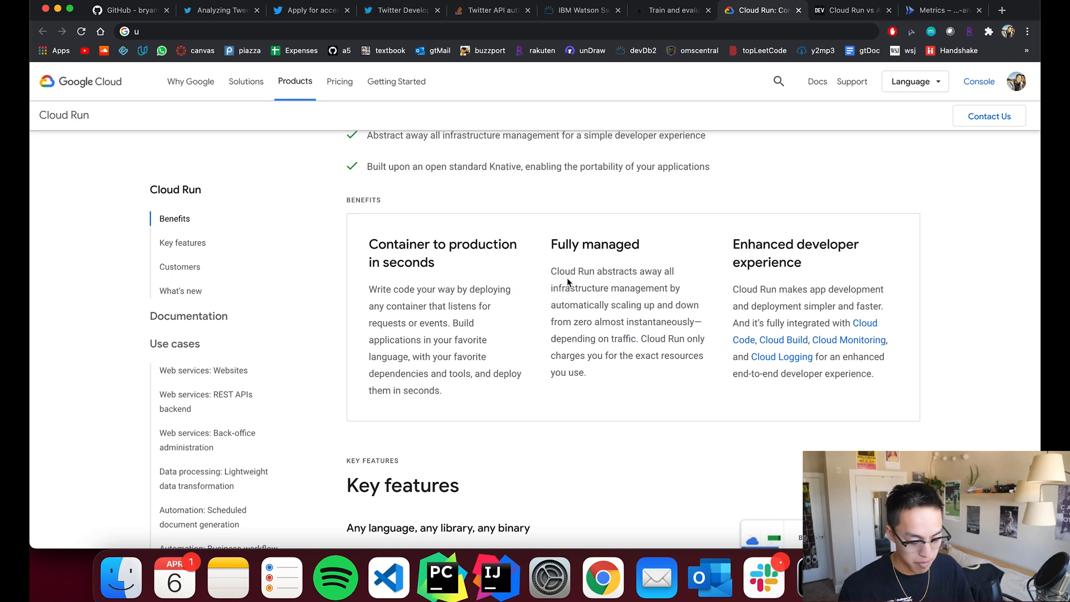
mouse_move(555, 278)
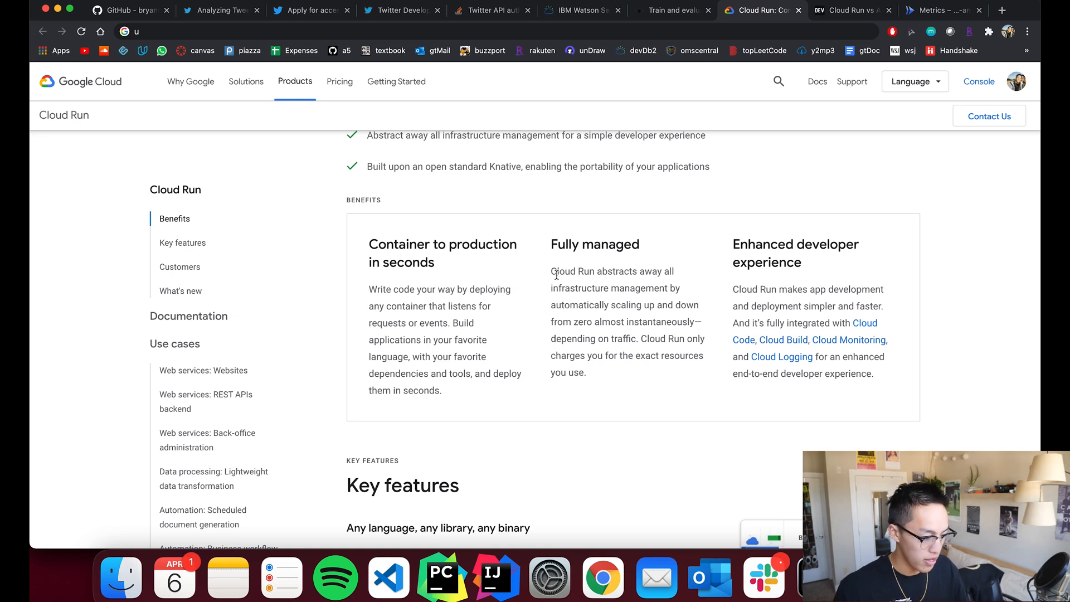
scroll(up, 3)
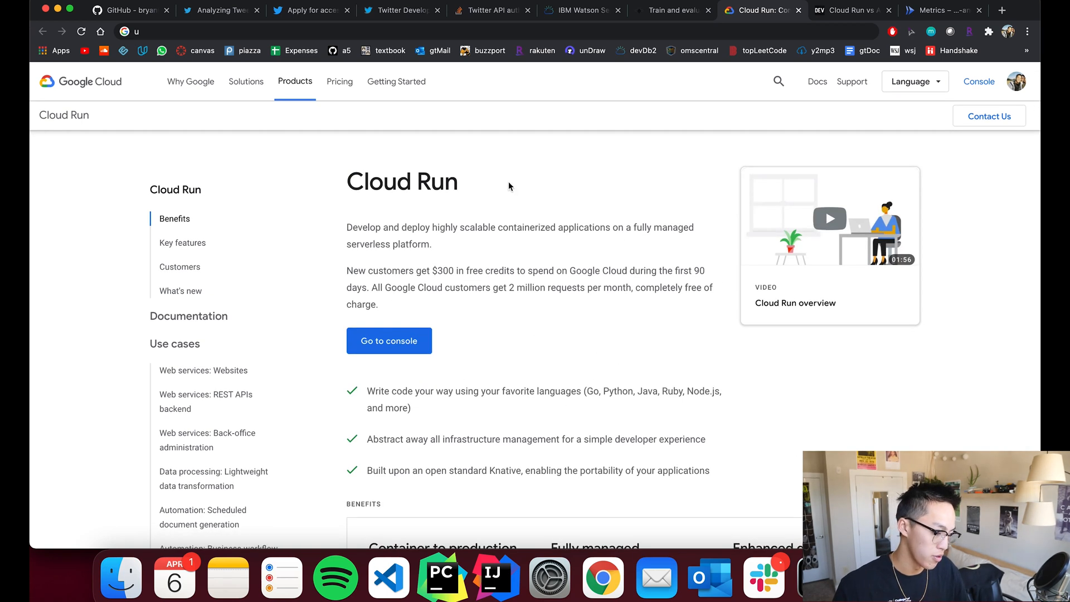
click(848, 10)
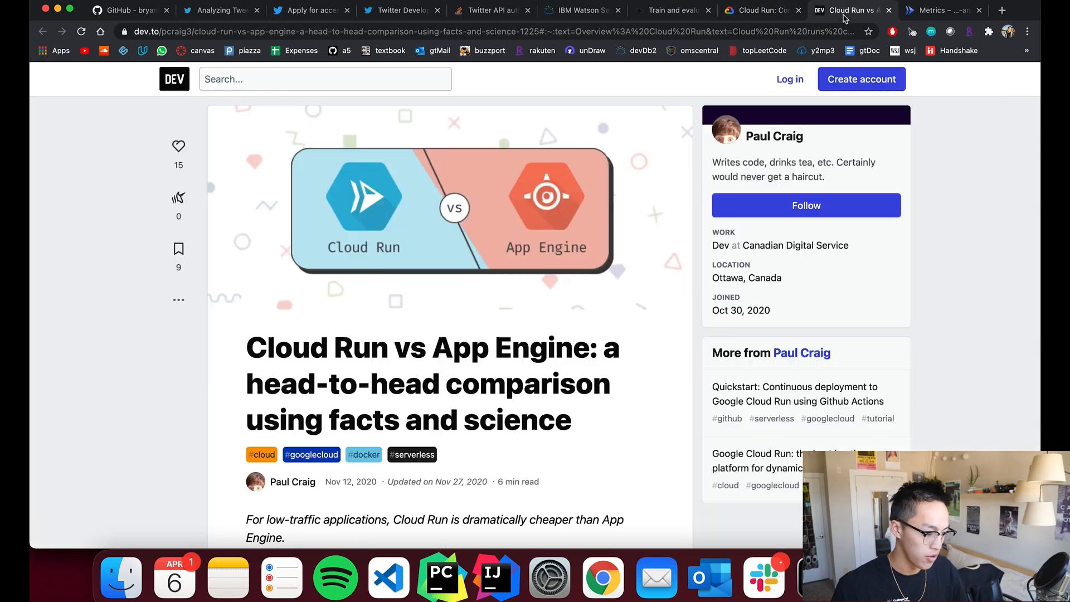
scroll(down, 3)
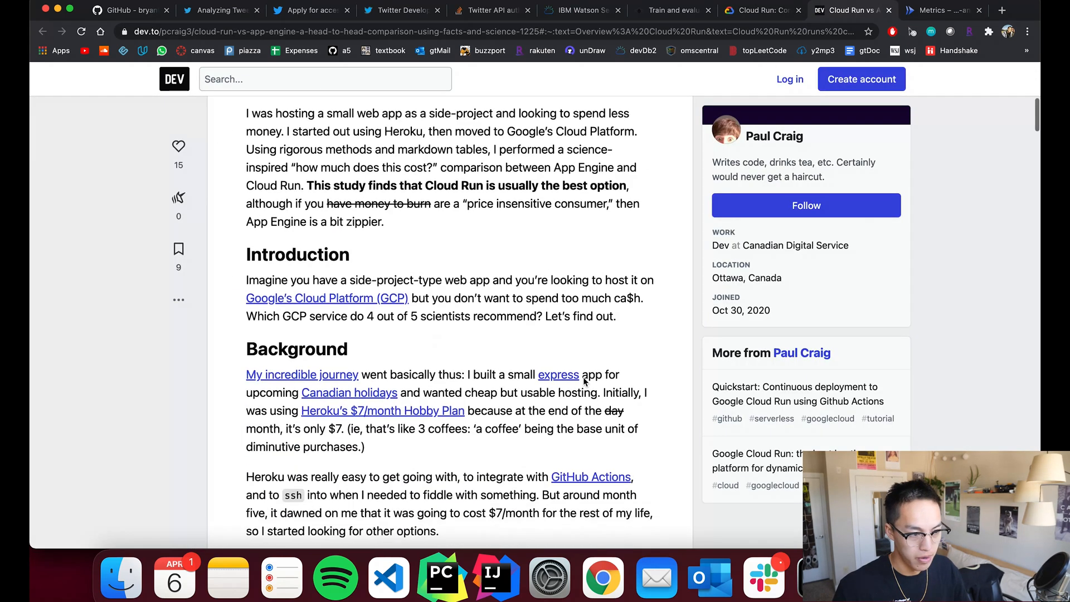
scroll(down, 3)
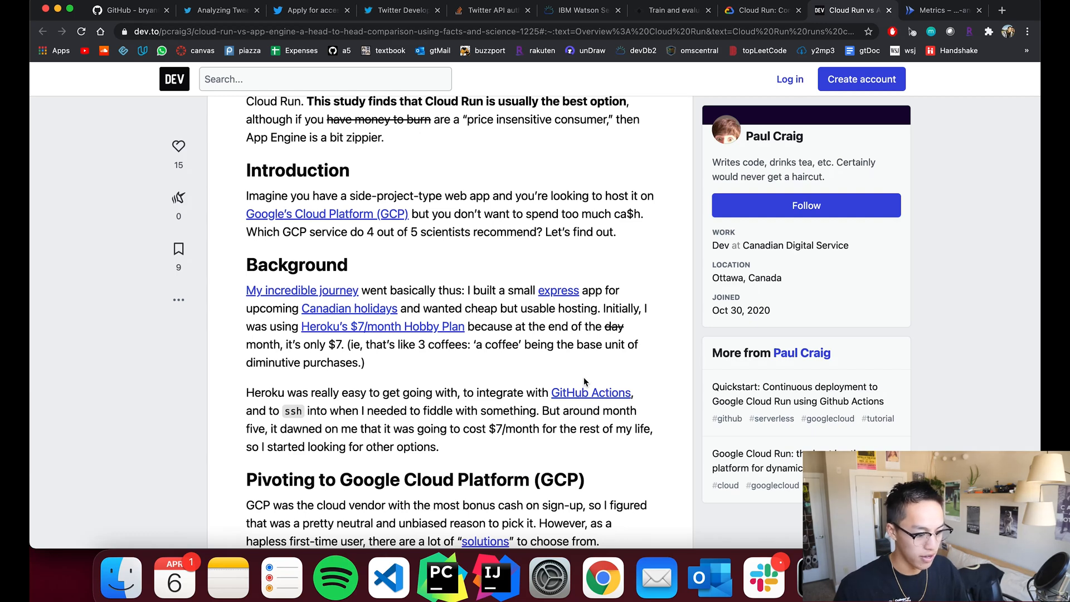
scroll(down, 3)
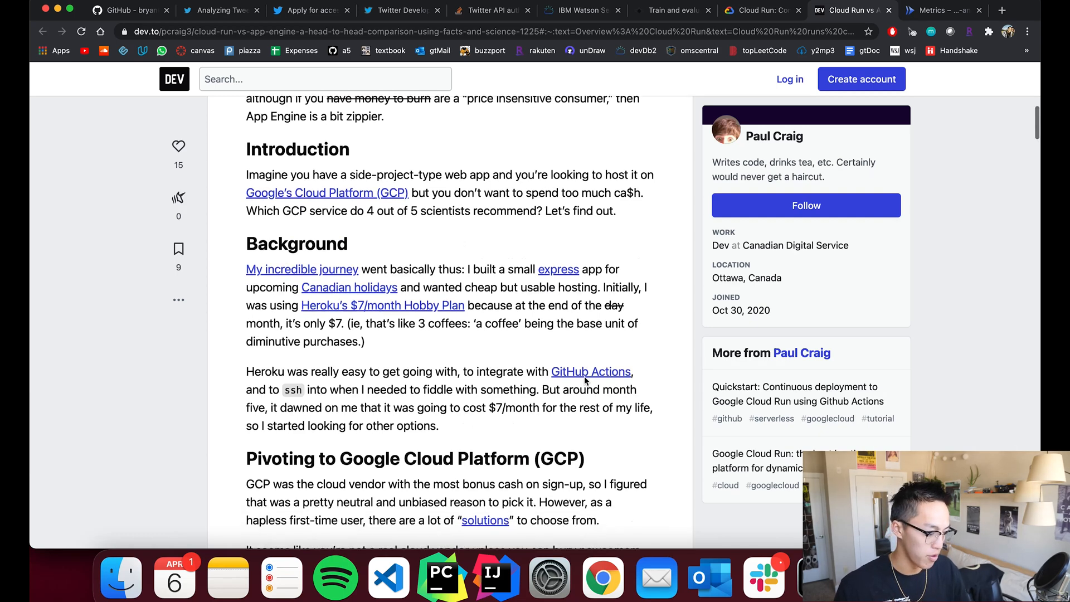
scroll(up, 3)
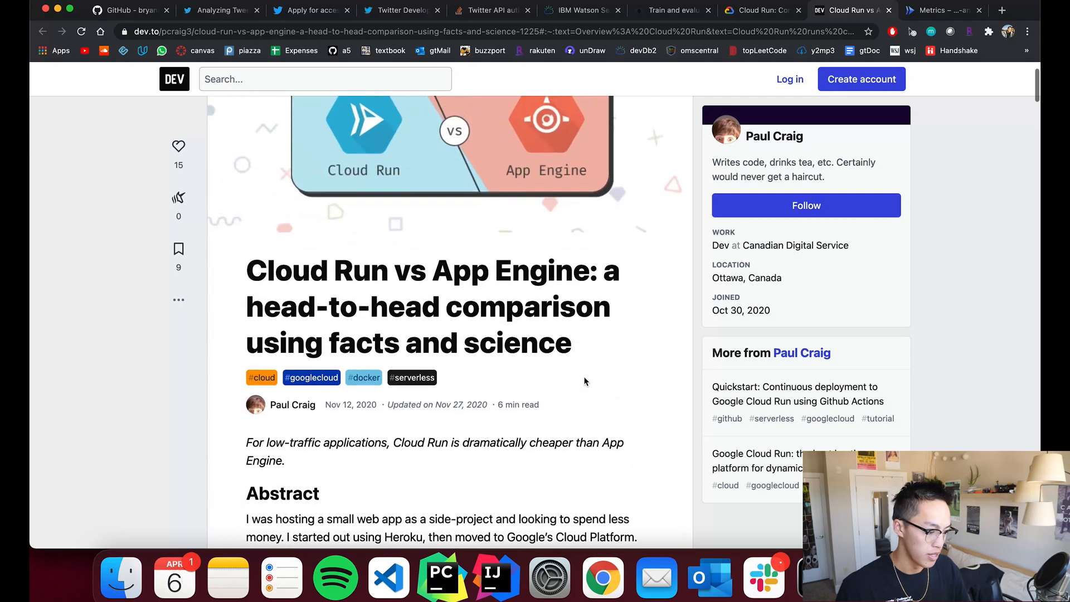
scroll(down, 3)
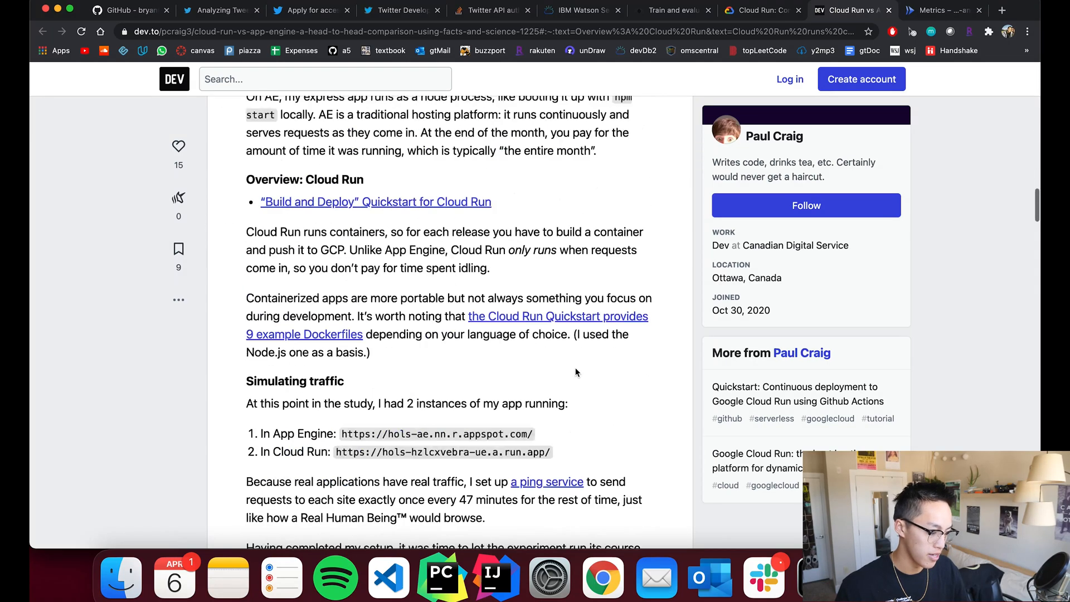
scroll(down, 3)
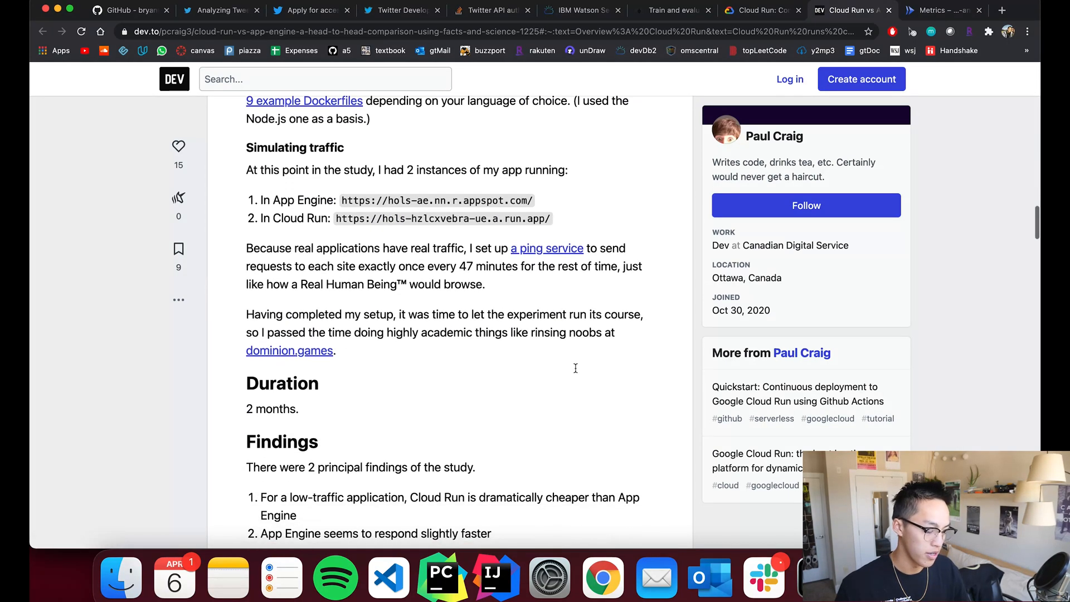
mouse_move(575, 372)
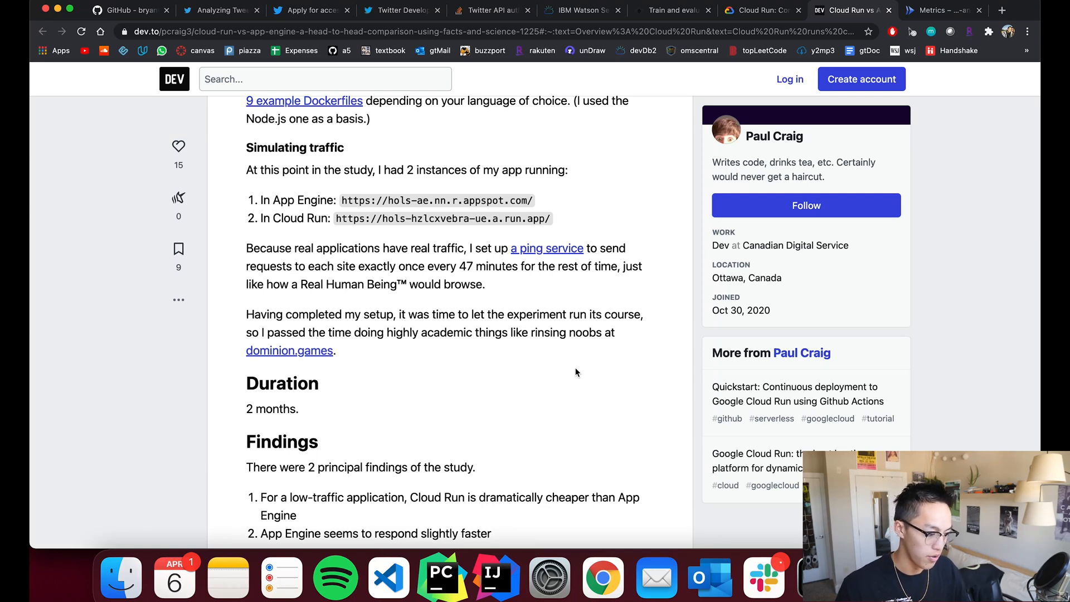
mouse_move(575, 369)
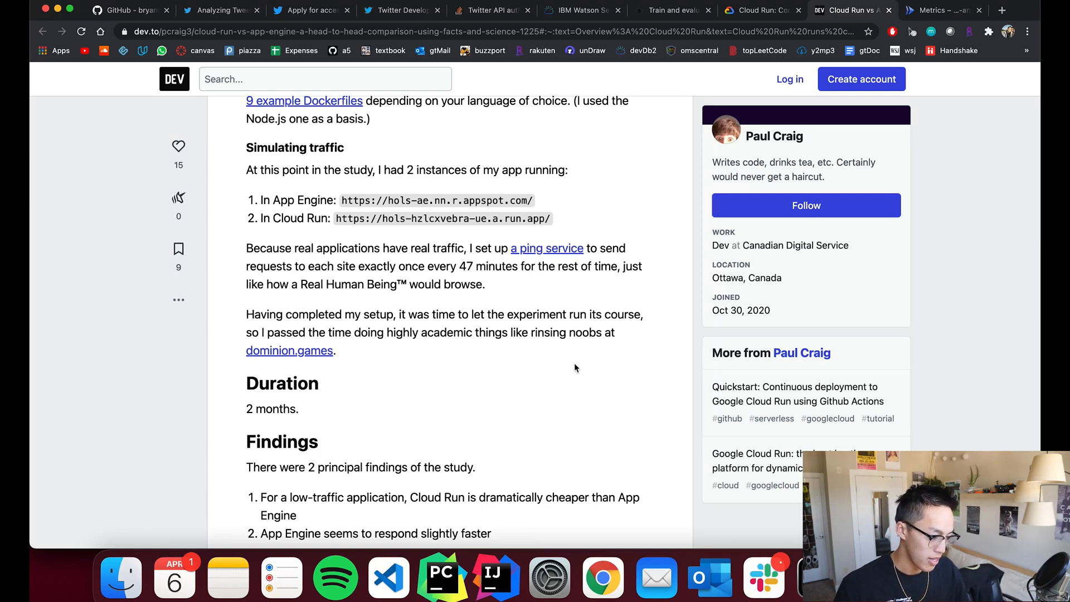
scroll(down, 3)
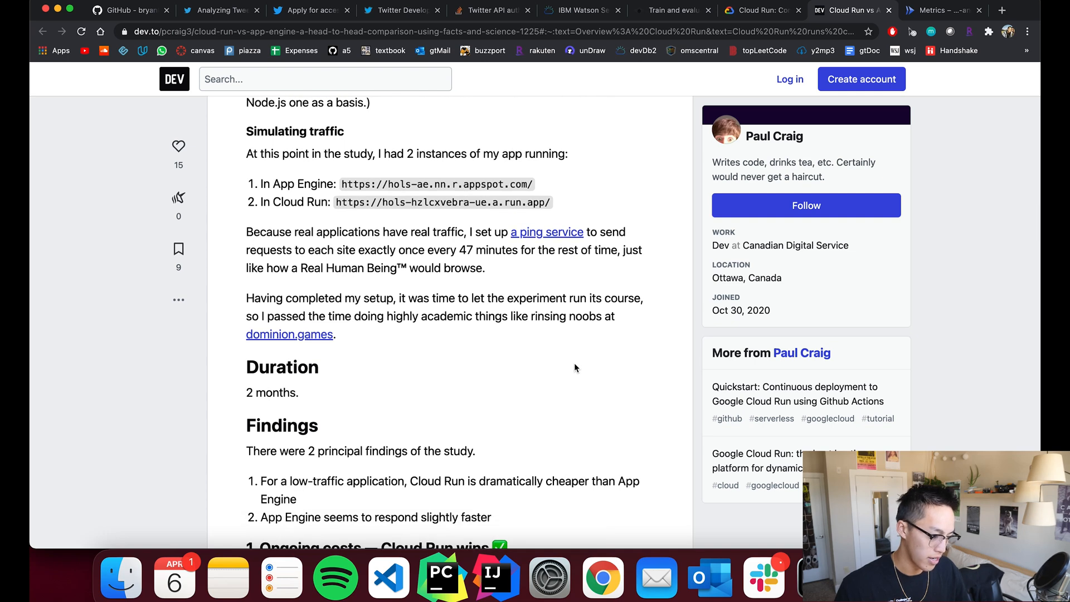
scroll(down, 3)
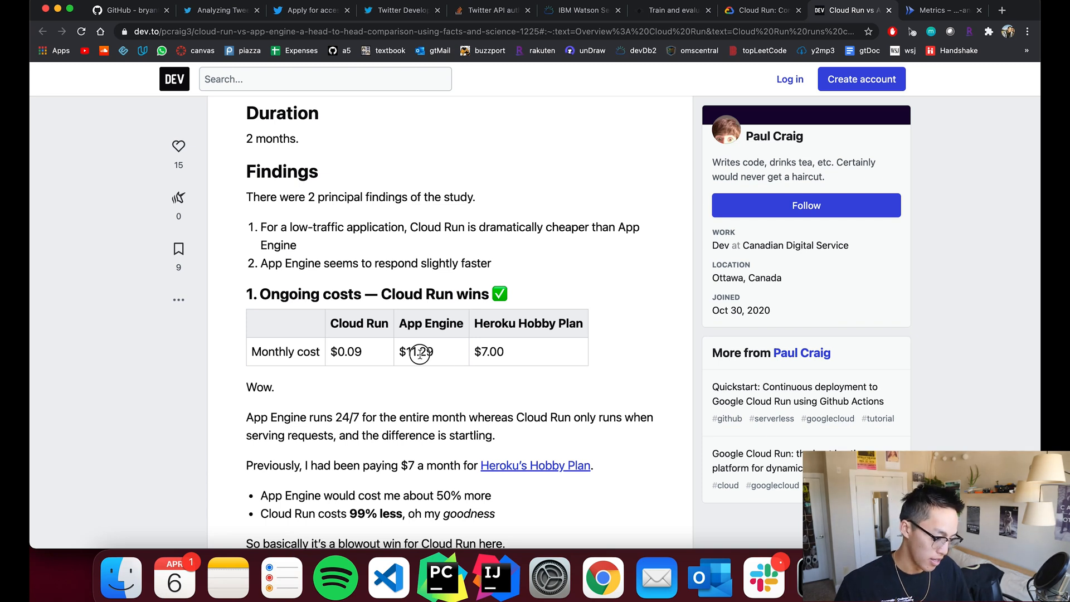
mouse_move(592, 380)
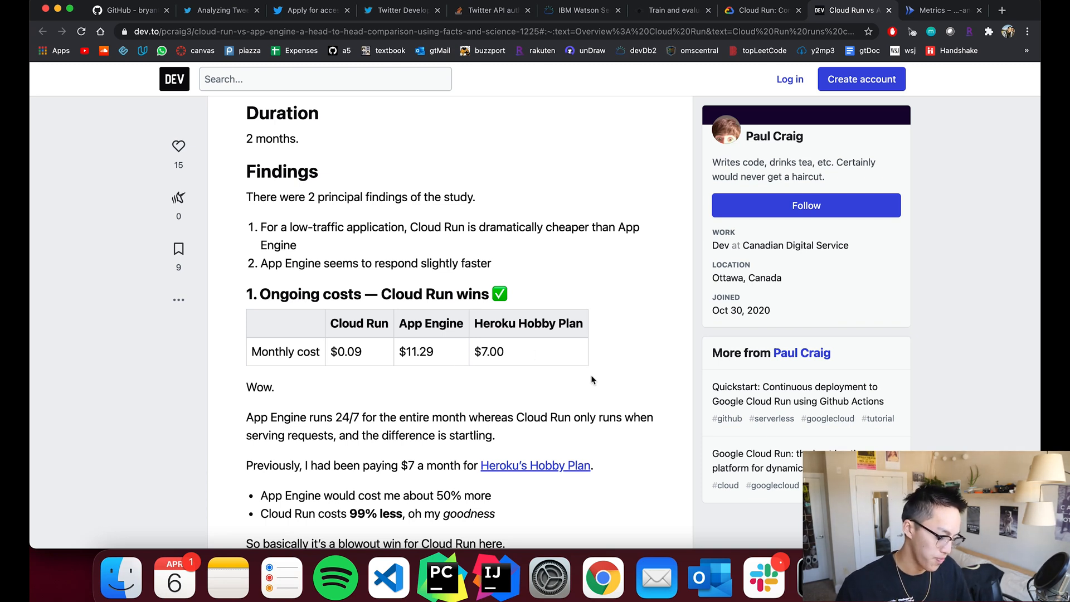
mouse_move(603, 374)
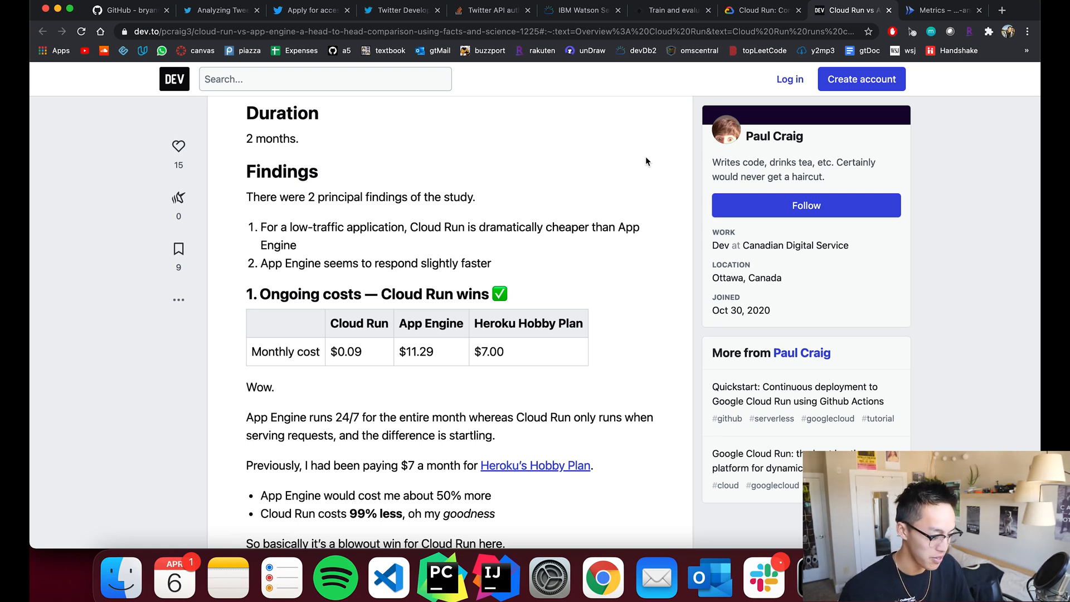
mouse_move(291, 96)
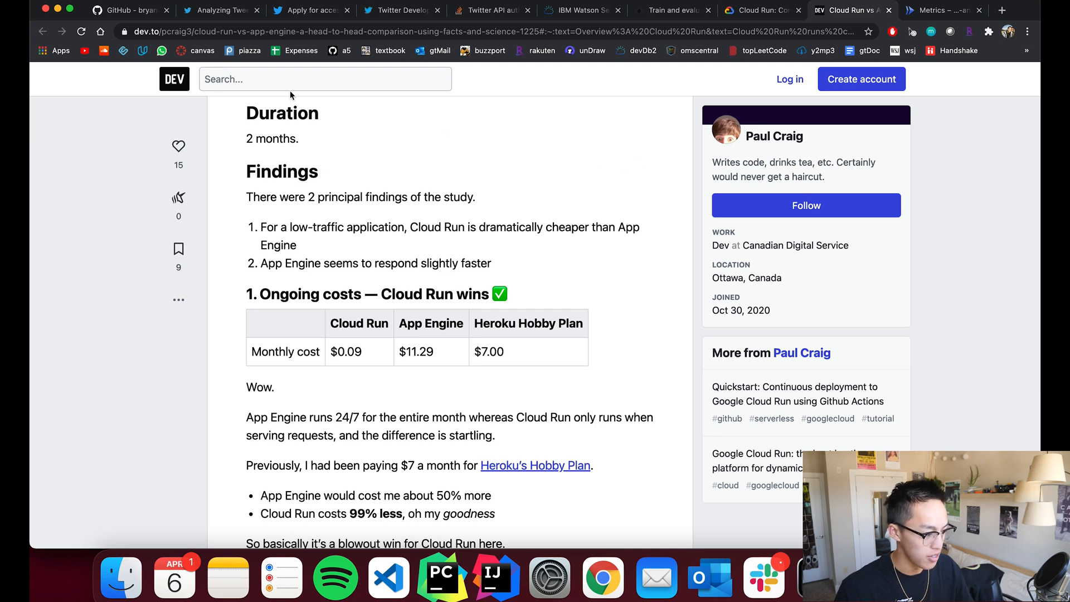
- Open the AnalyzingTwitterEmotions Dockerfile and highlight the Twitter Bearer Token environment variable comment
click(130, 10)
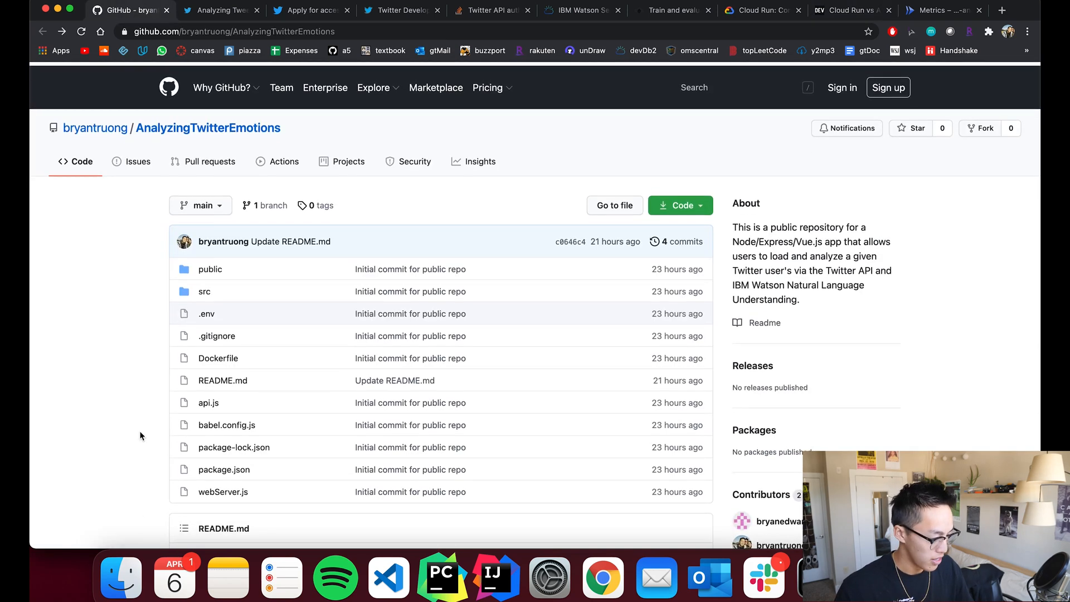
click(218, 357)
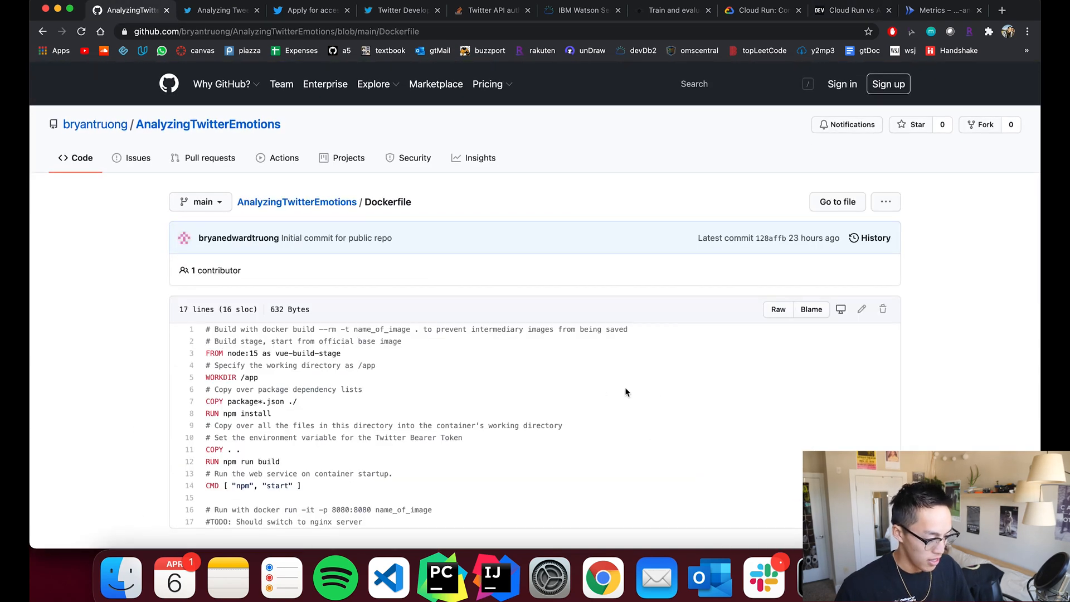
scroll(down, 3)
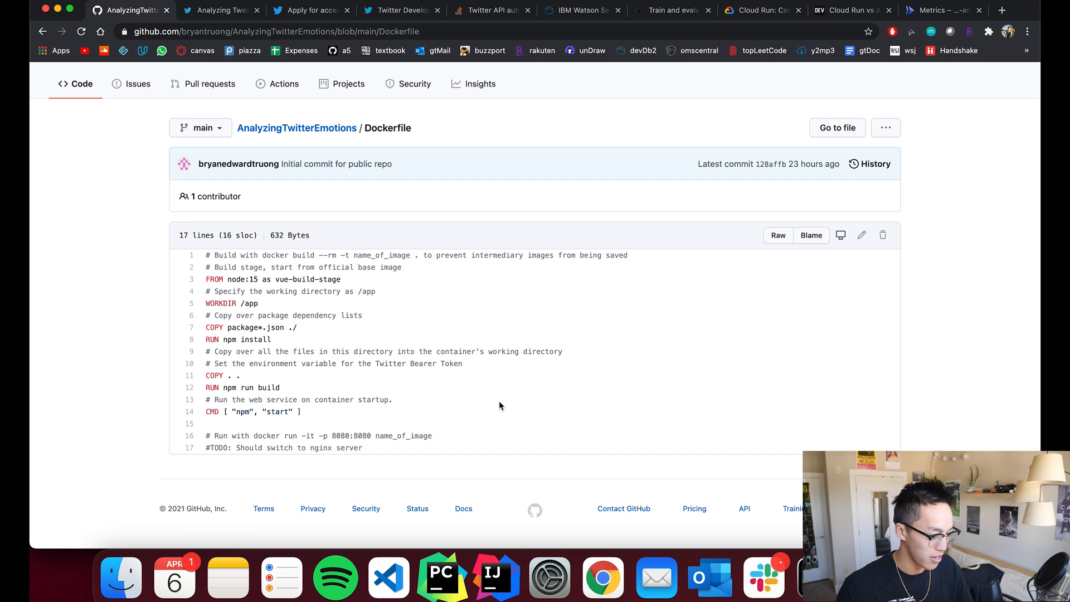
mouse_move(281, 309)
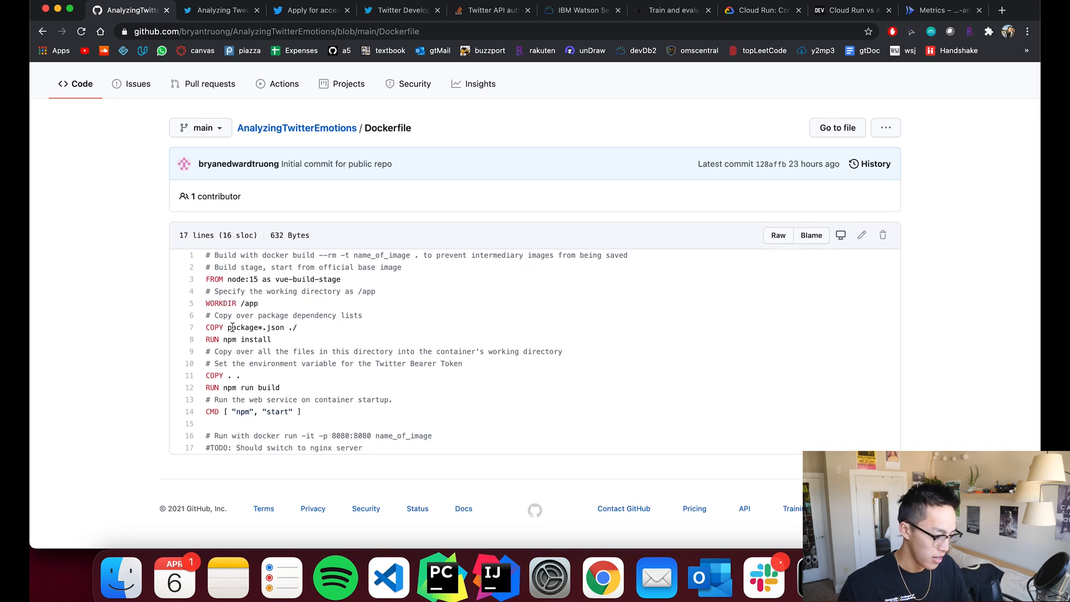
double_click(253, 326)
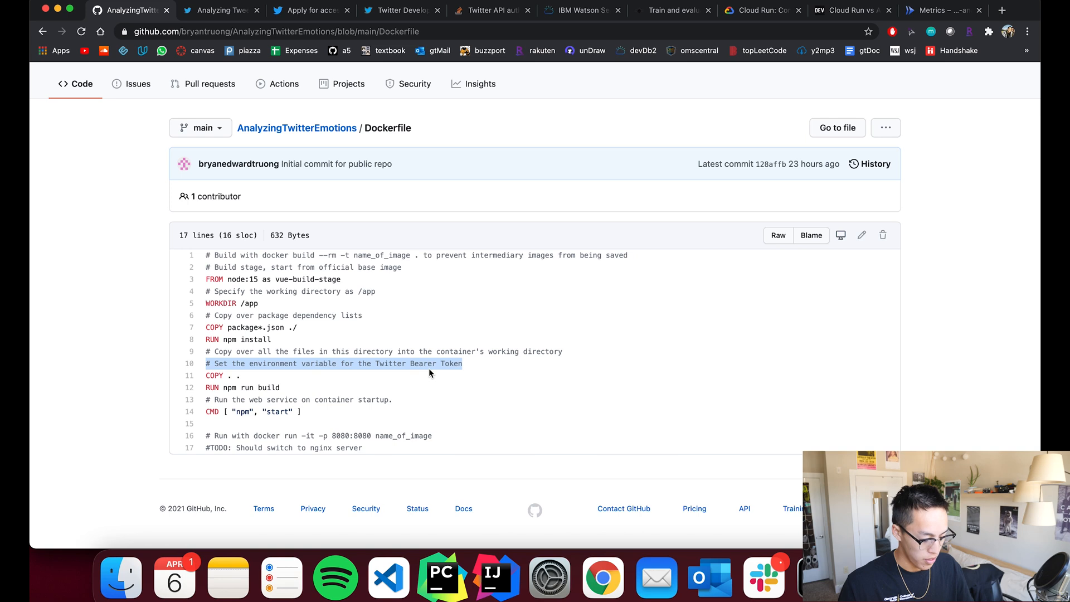
mouse_move(440, 389)
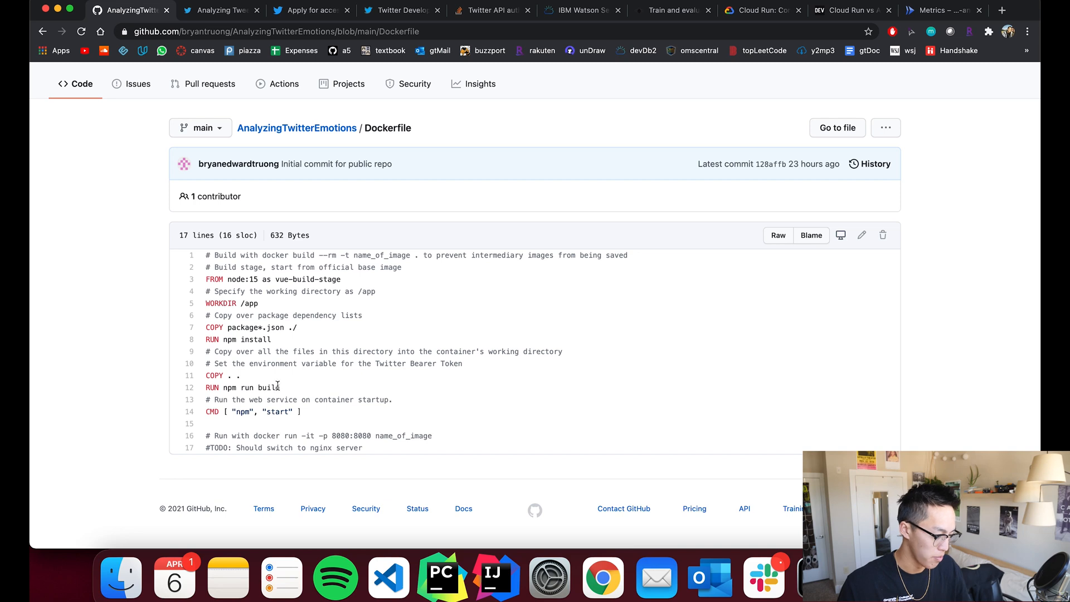
mouse_move(303, 412)
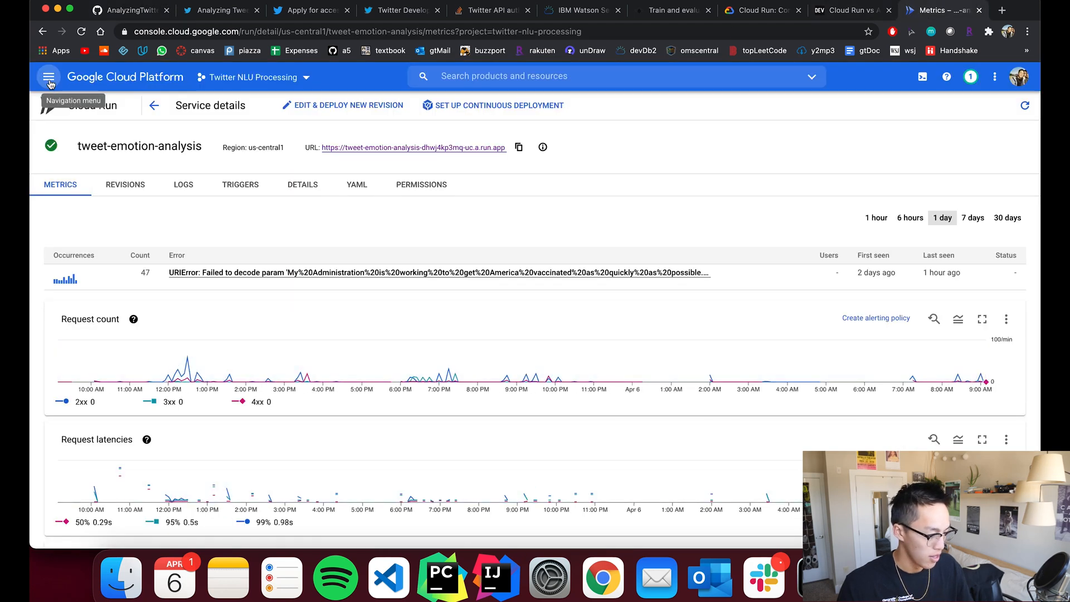
- Show the Cloud Build history for the Twitter NLU Processing project from the navigation menu
click(48, 75)
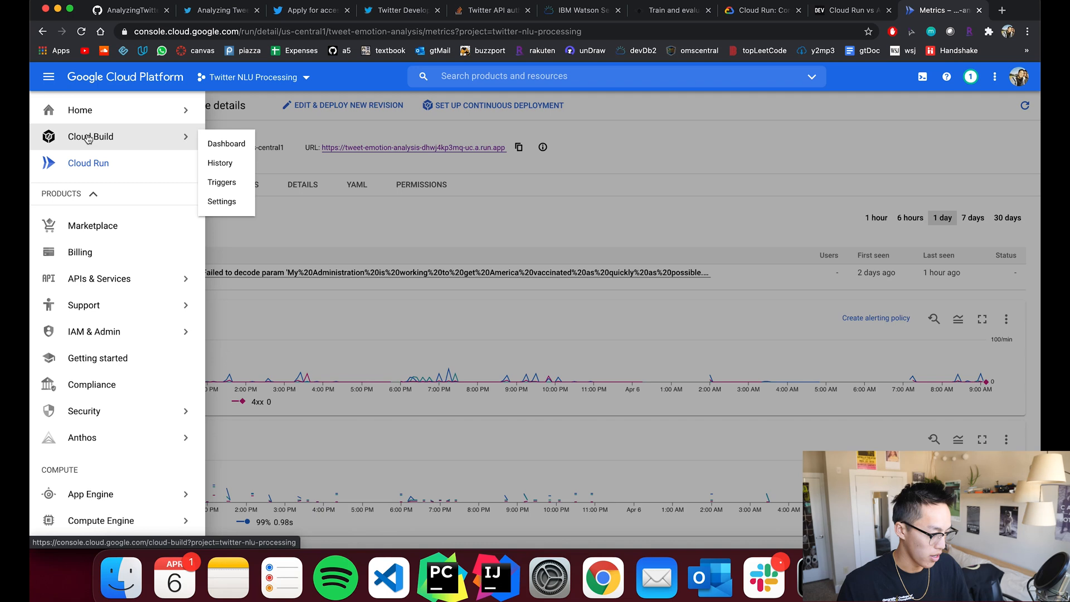
click(219, 163)
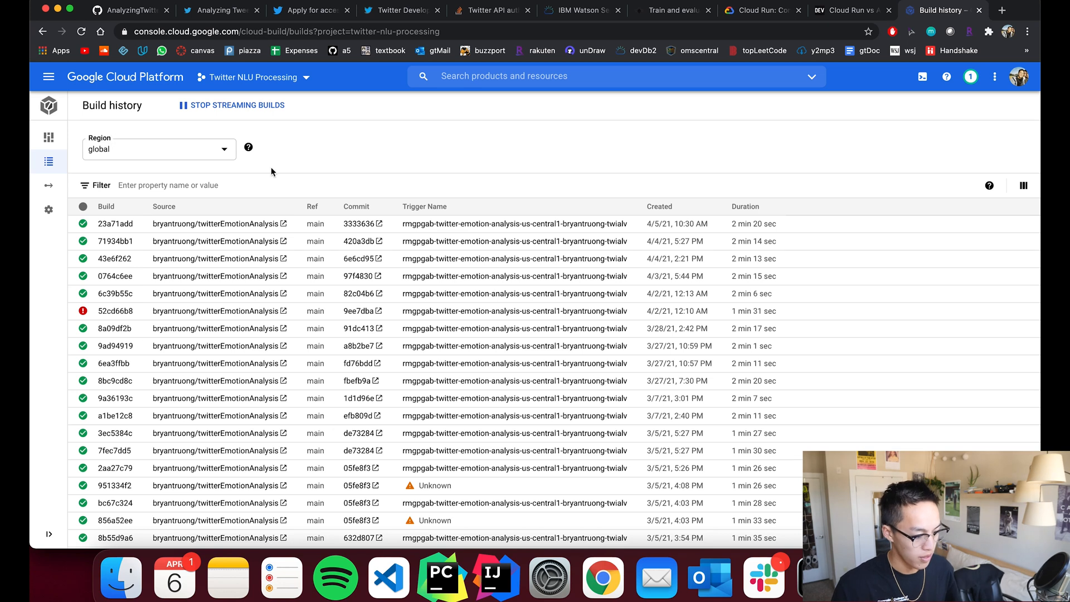
mouse_move(307, 235)
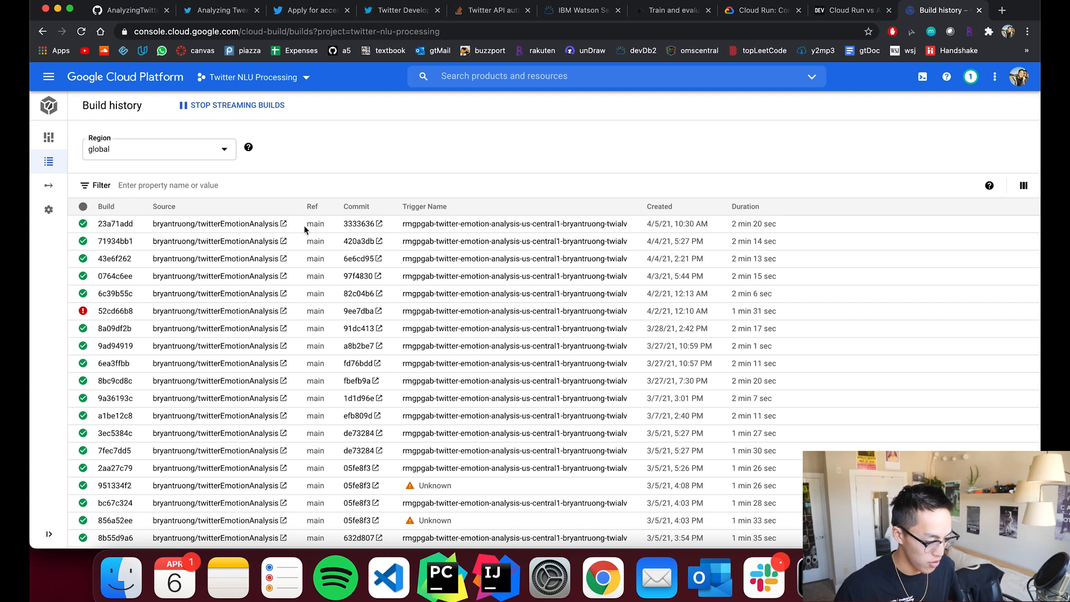
mouse_move(367, 398)
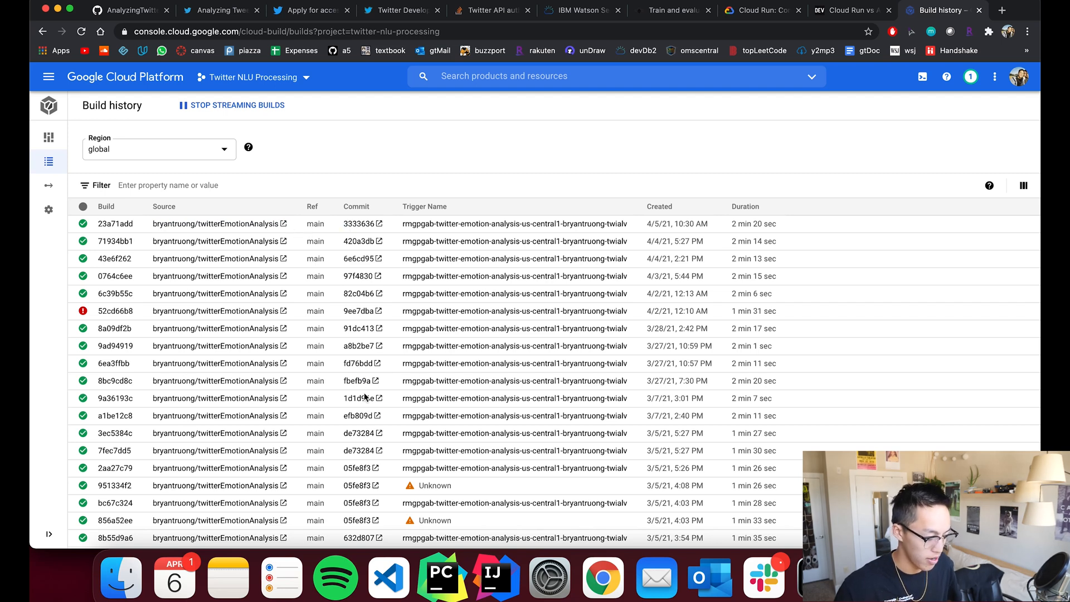
mouse_move(298, 103)
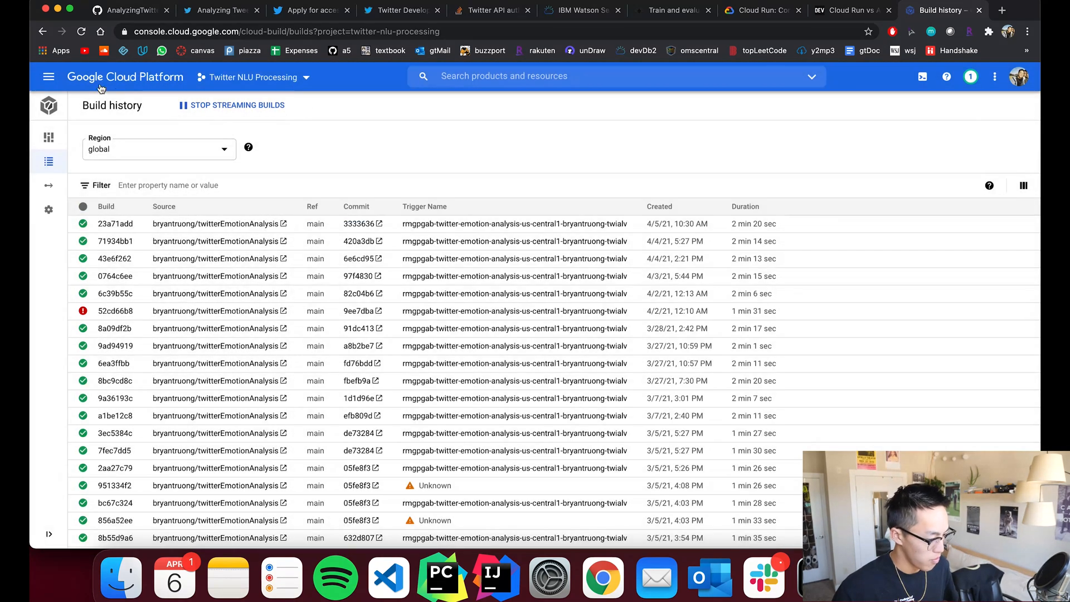
- Go to Cloud Run's tweet-emotion-analysis service and start Edit & Deploy New Revision
click(48, 77)
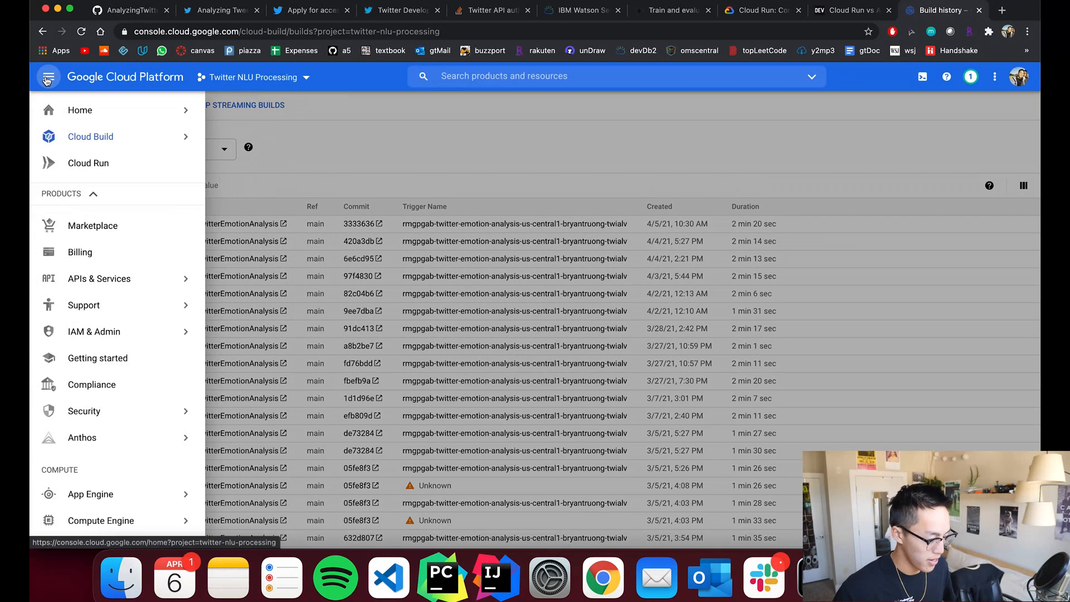
click(90, 136)
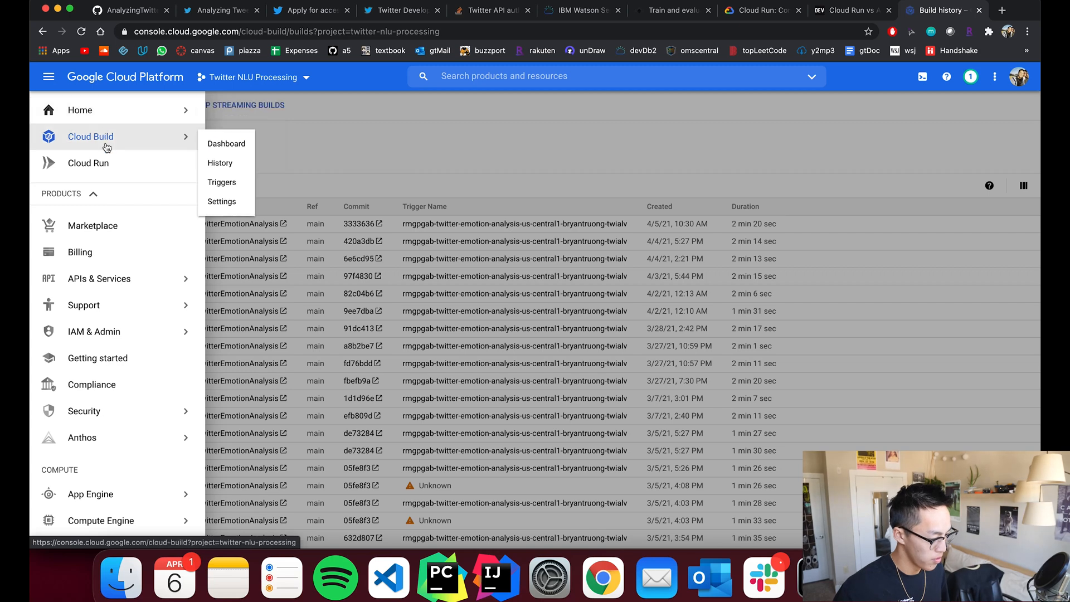
click(88, 163)
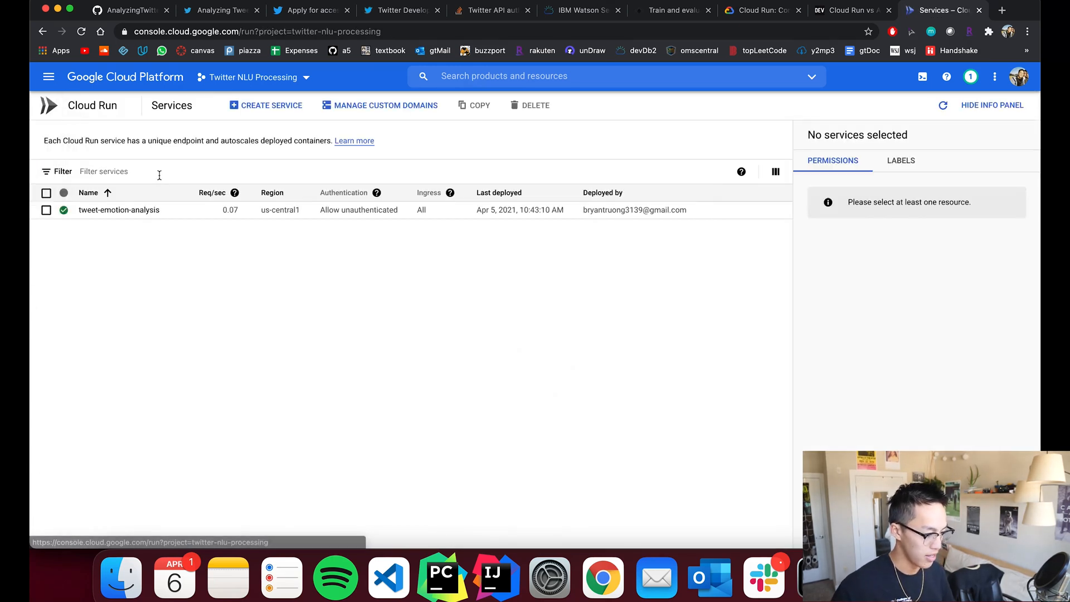
click(120, 209)
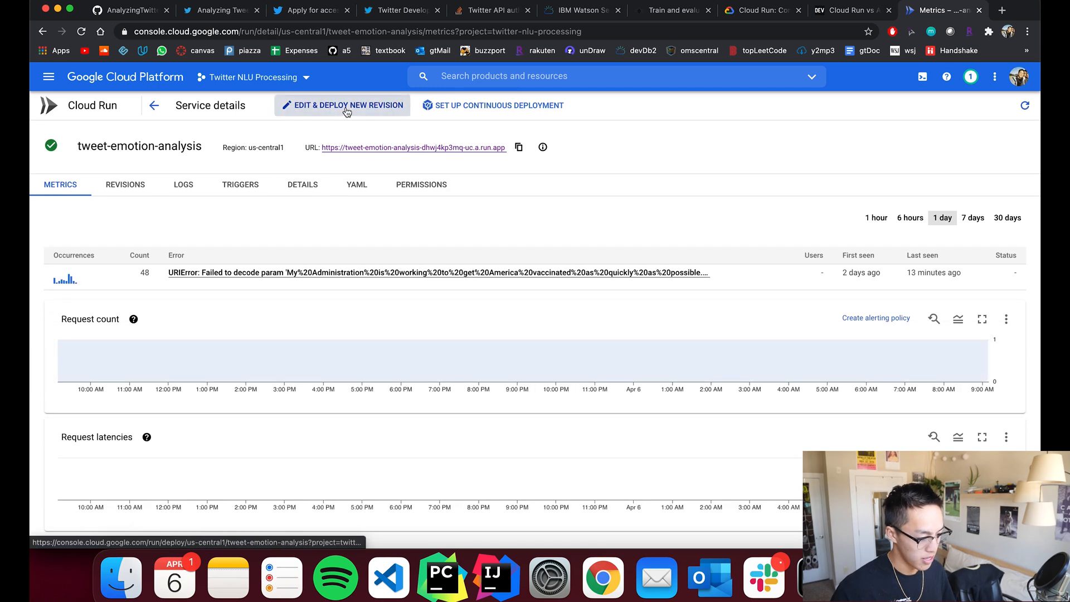
click(343, 105)
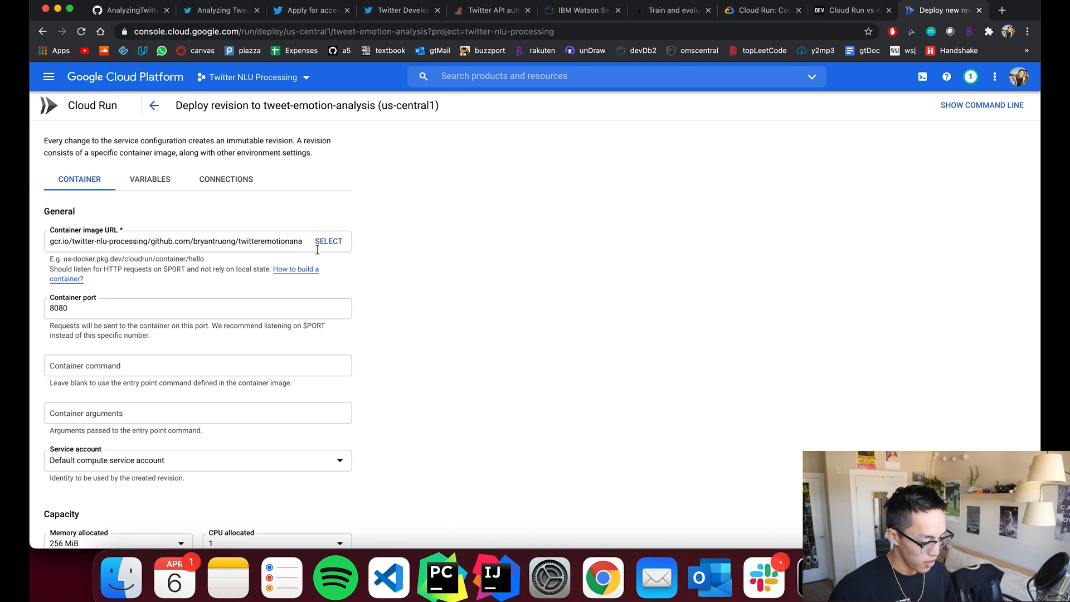
- Choose the newest container image (built 22 hours ago) from the gcr.io repository
click(327, 241)
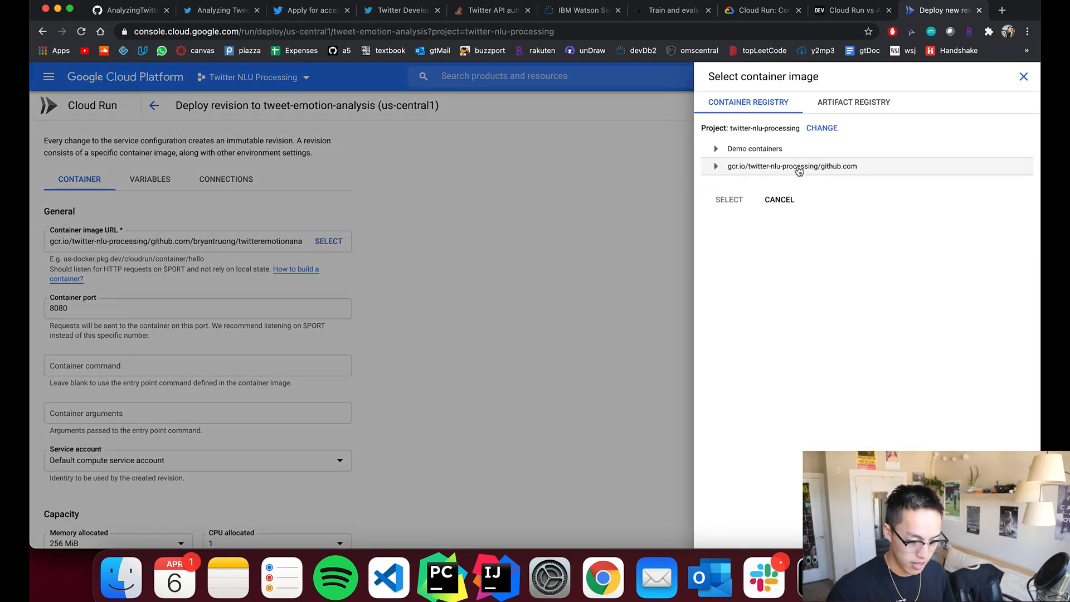
click(715, 166)
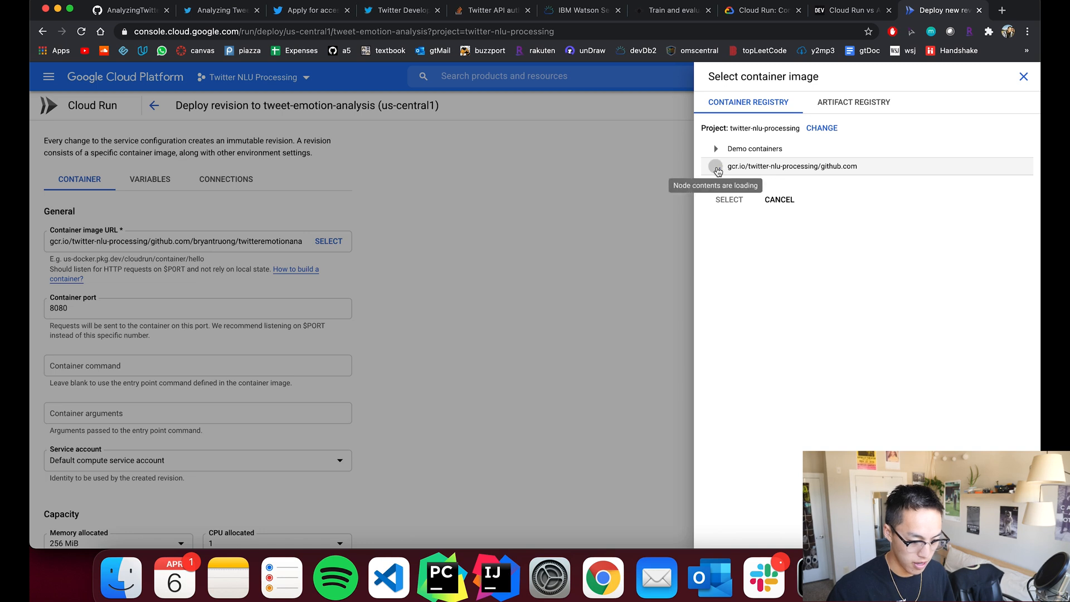
click(715, 166)
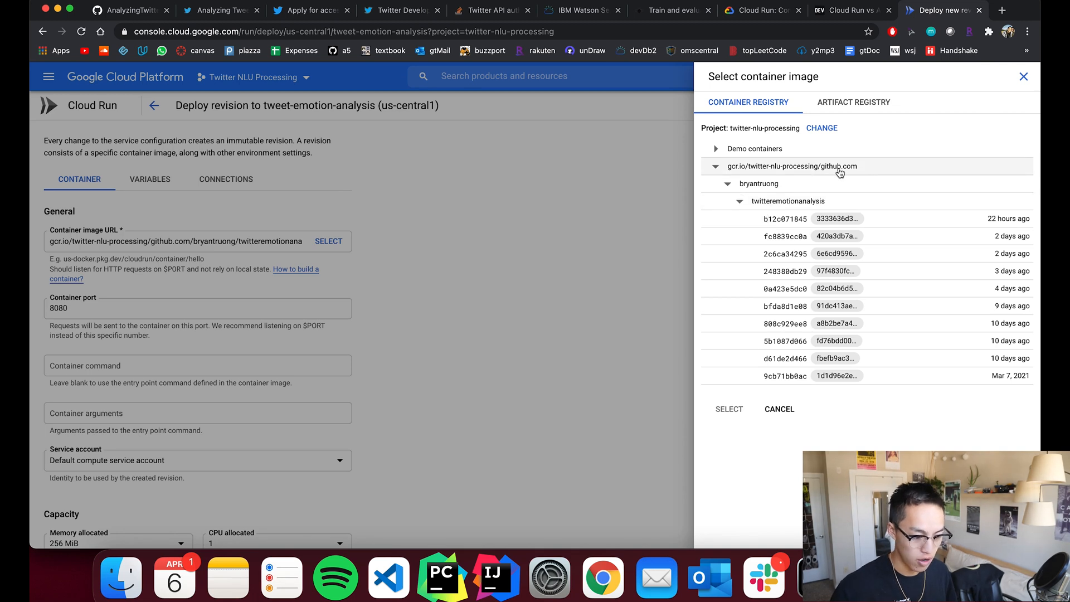
click(819, 218)
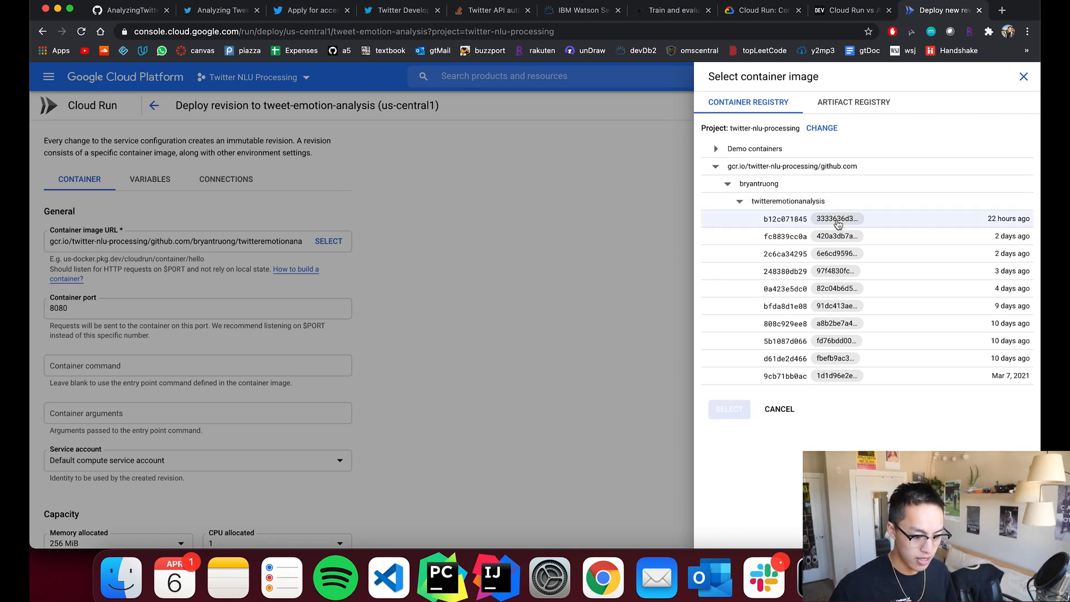
click(837, 218)
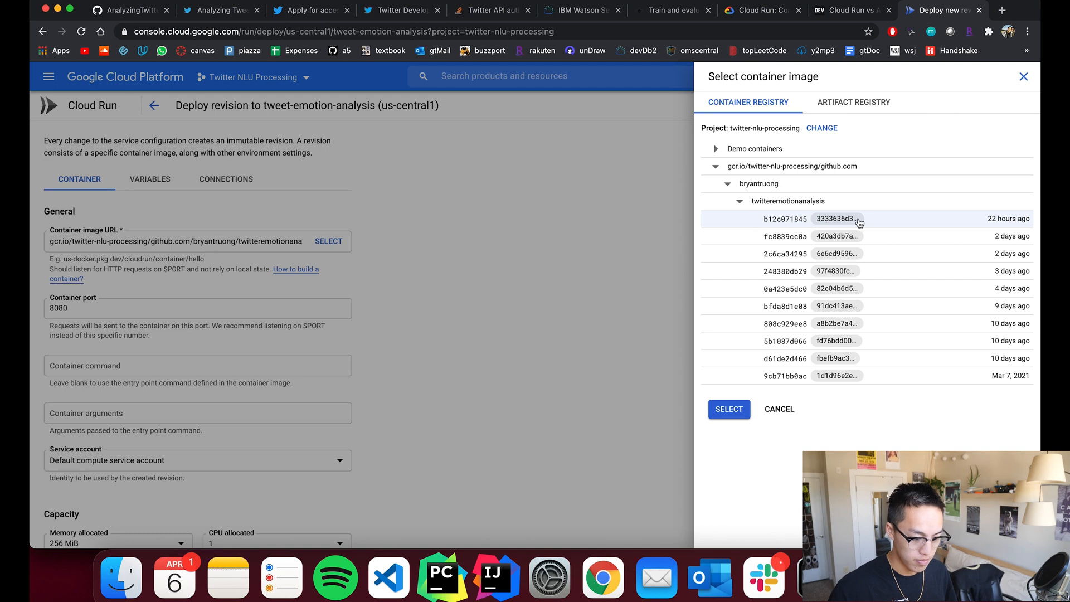
mouse_move(960, 222)
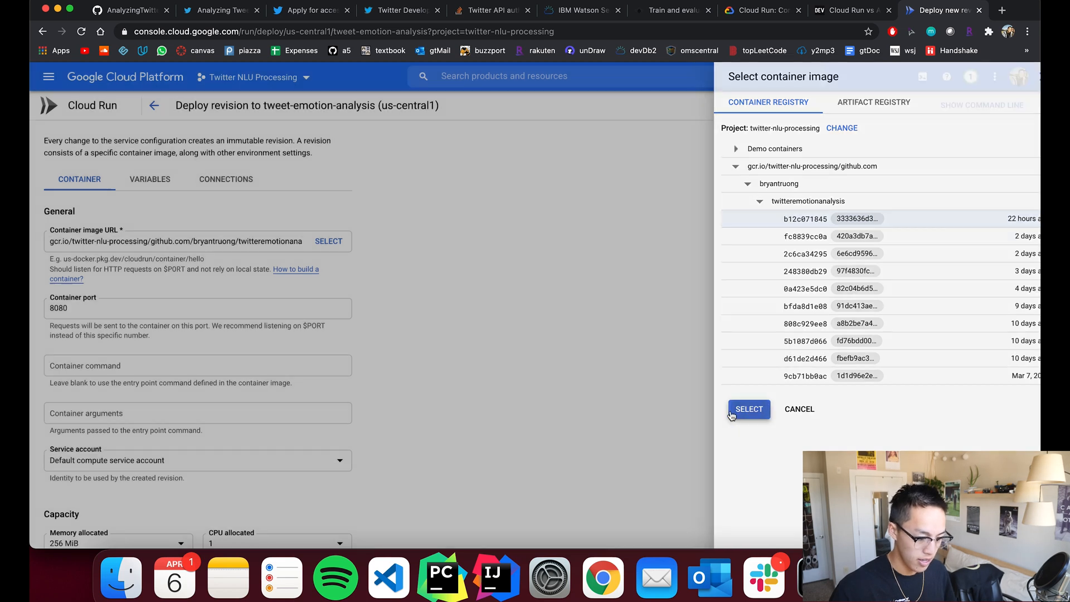
- Confirm the image and deploy the new tweet-emotion-analysis revision
click(748, 409)
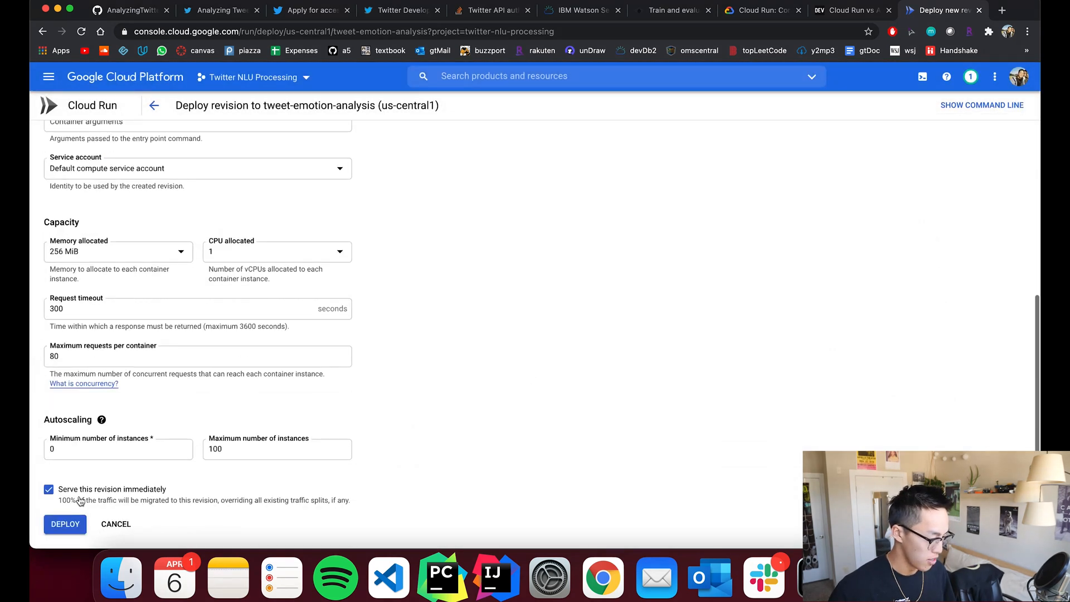
click(64, 524)
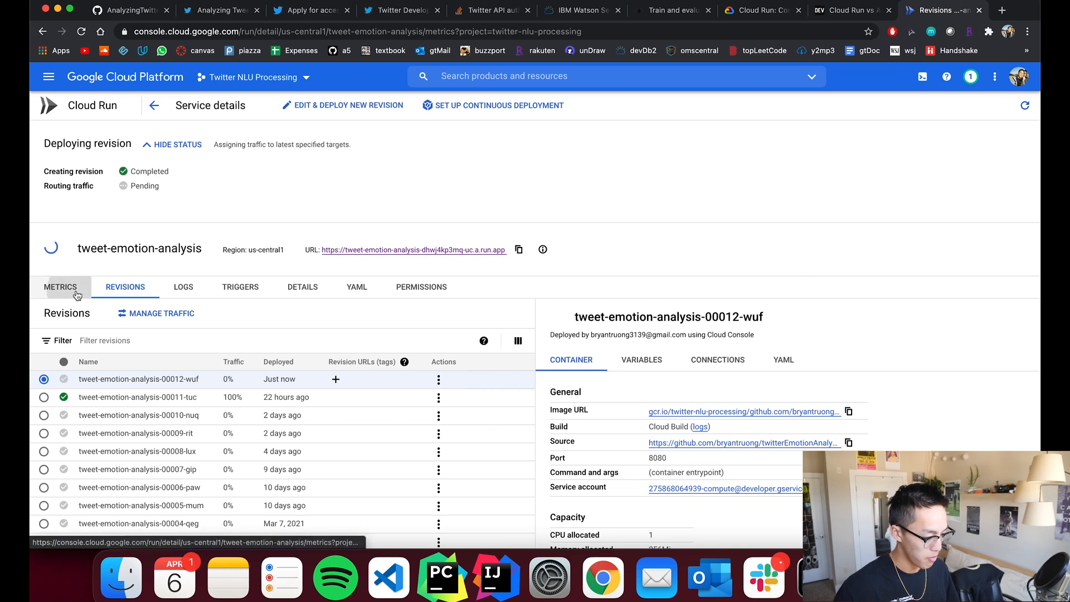
- Check service metrics, then enter 'Kin' as the username in the live tweet emotion app
click(61, 286)
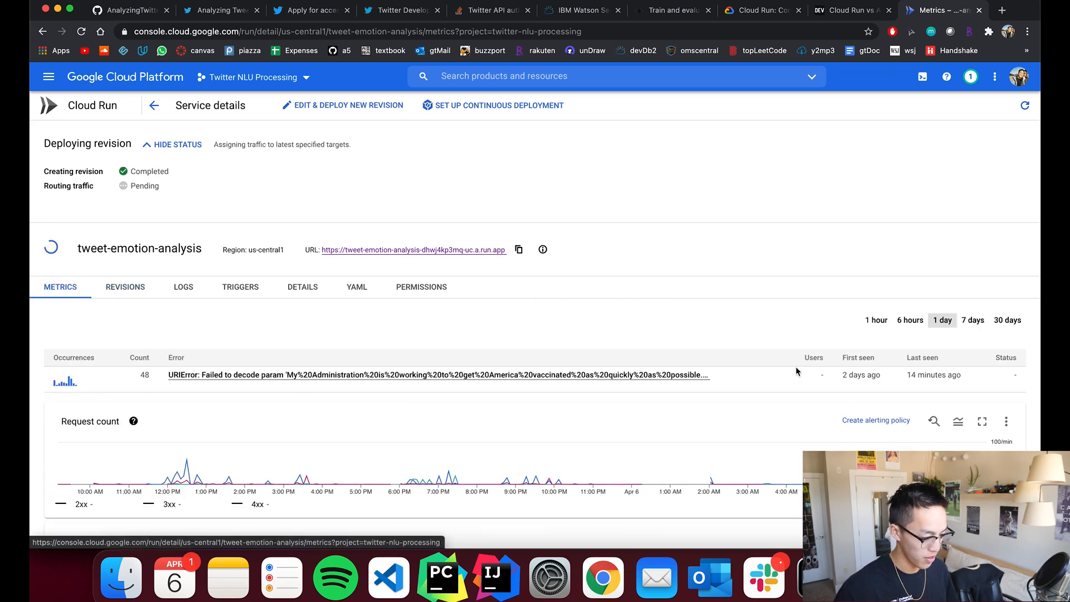
click(219, 10)
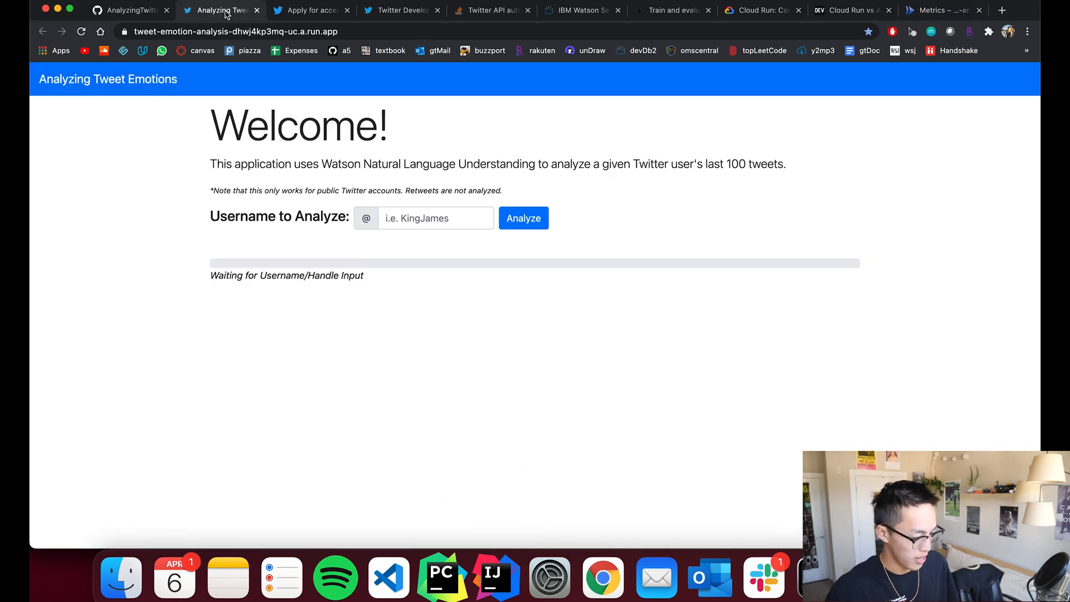
click(436, 218)
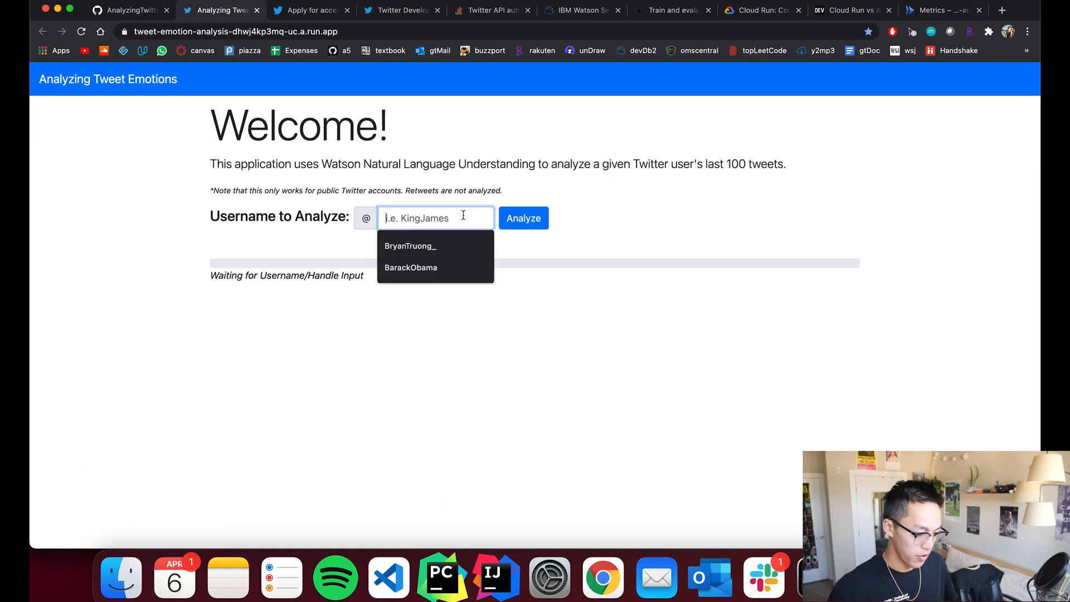
text(Kin)
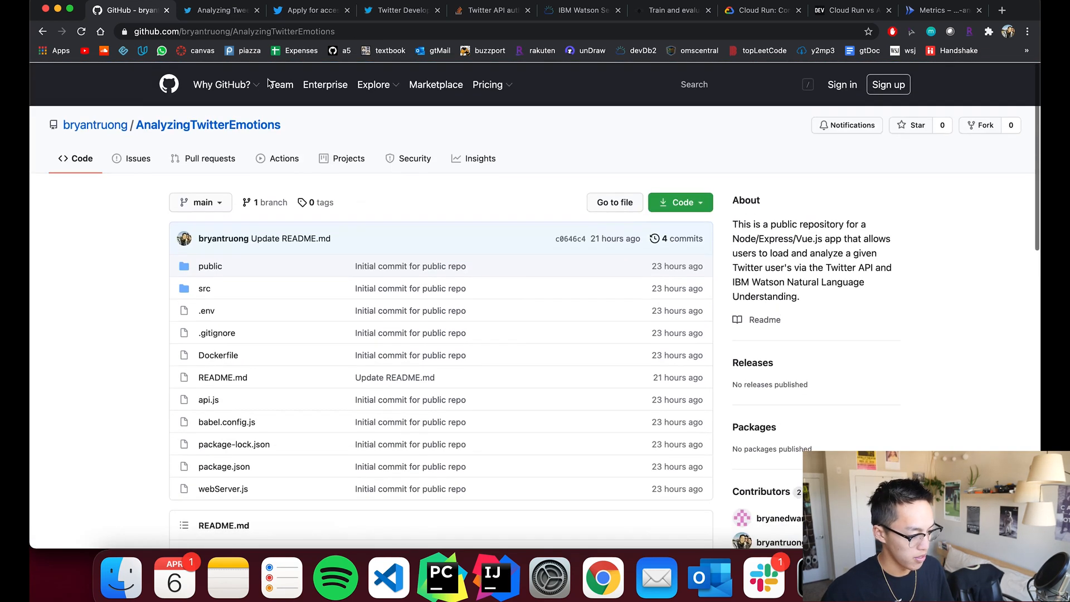
- Analyze KingJames's tweets and review the per-tweet Joy and Sadness emotion scores
click(221, 10)
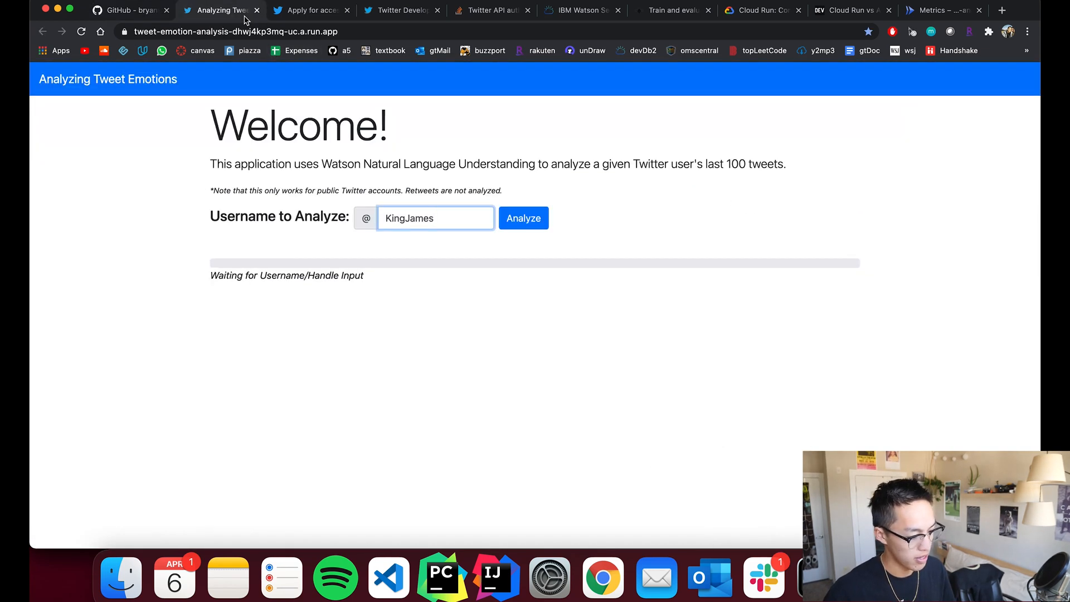
click(523, 217)
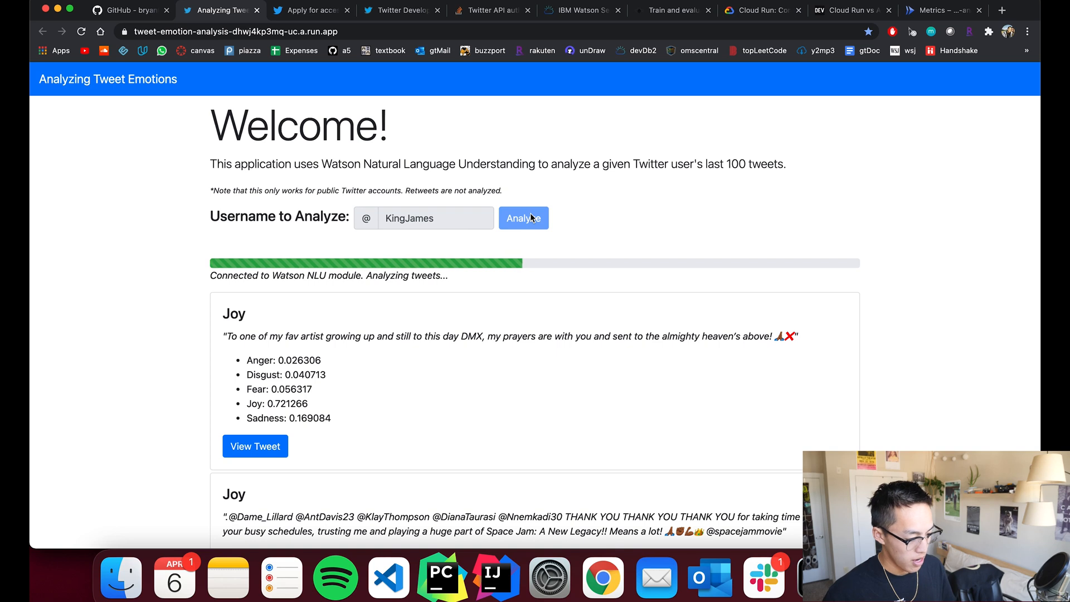
scroll(down, 3)
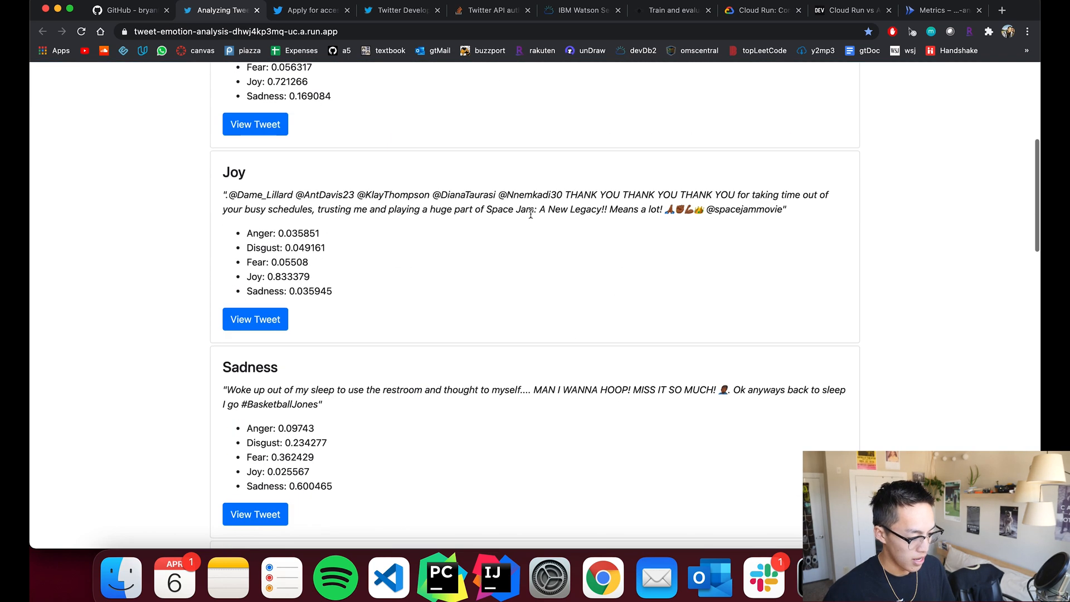